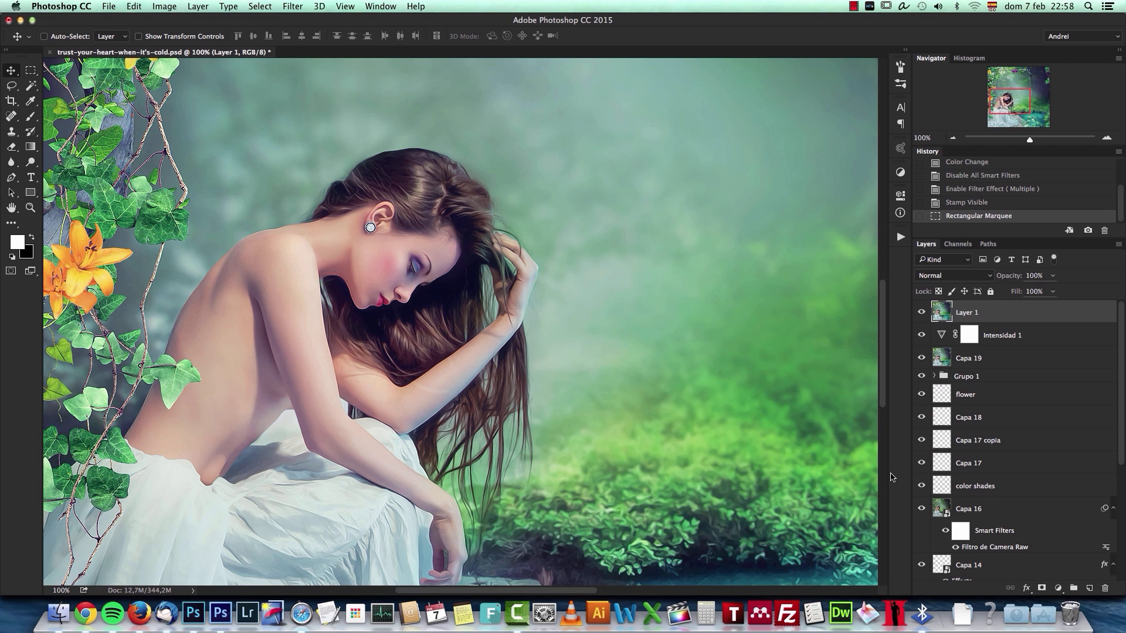
pyautogui.moveTo(890, 474)
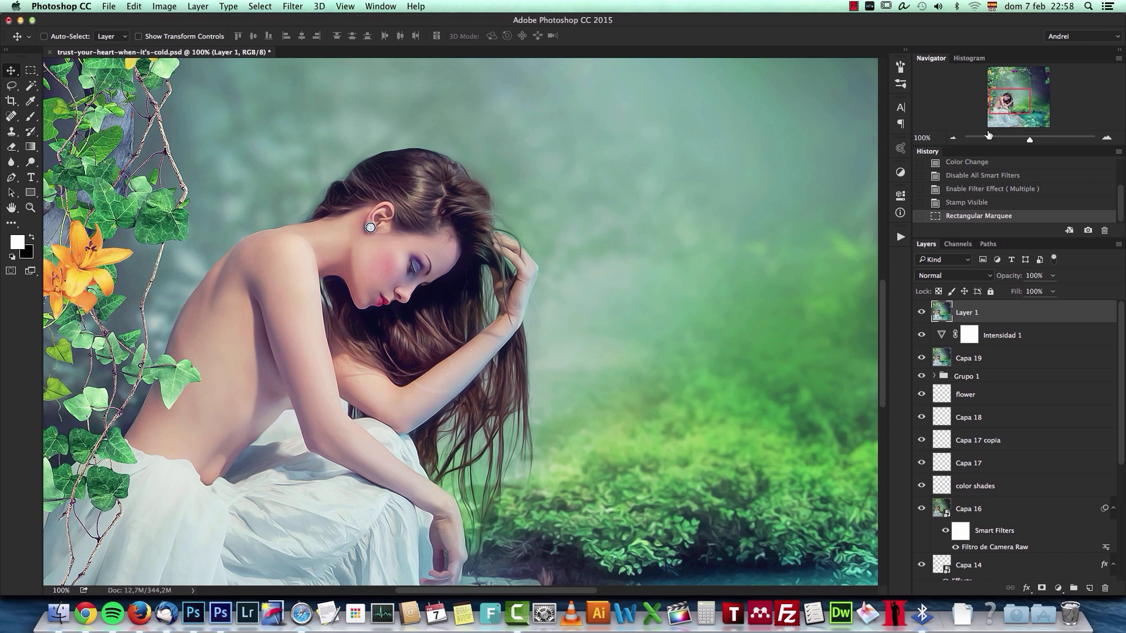
# Return to the forest composite in Photoshop CC 2015, try the Rectangular Marquee, then reselect Move.
pyautogui.click(953, 139)
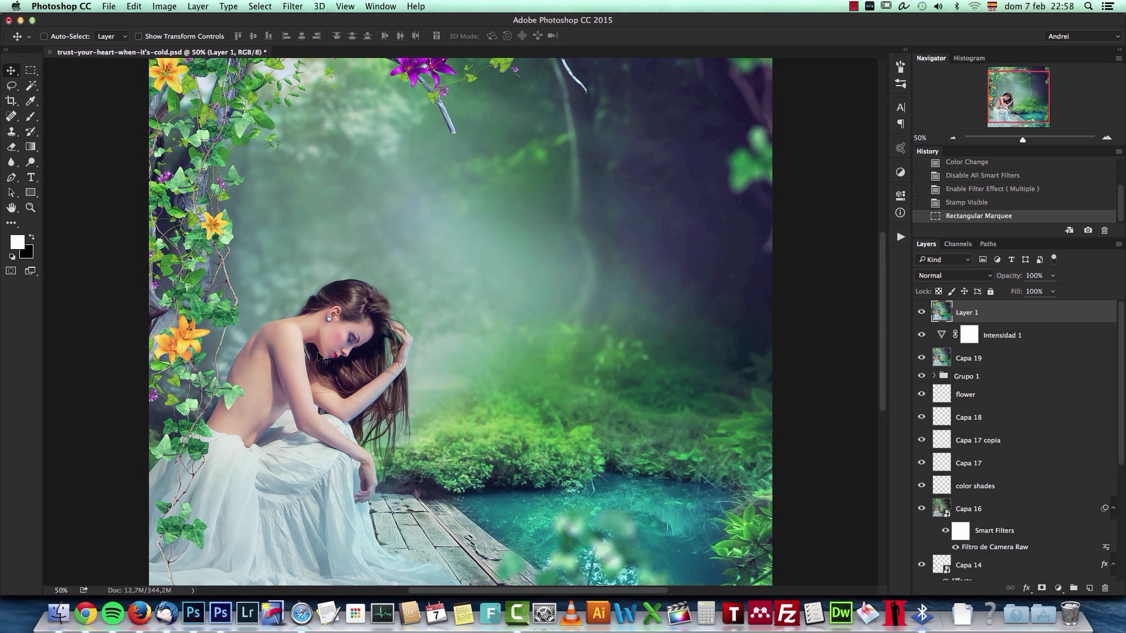
pyautogui.moveTo(666, 295)
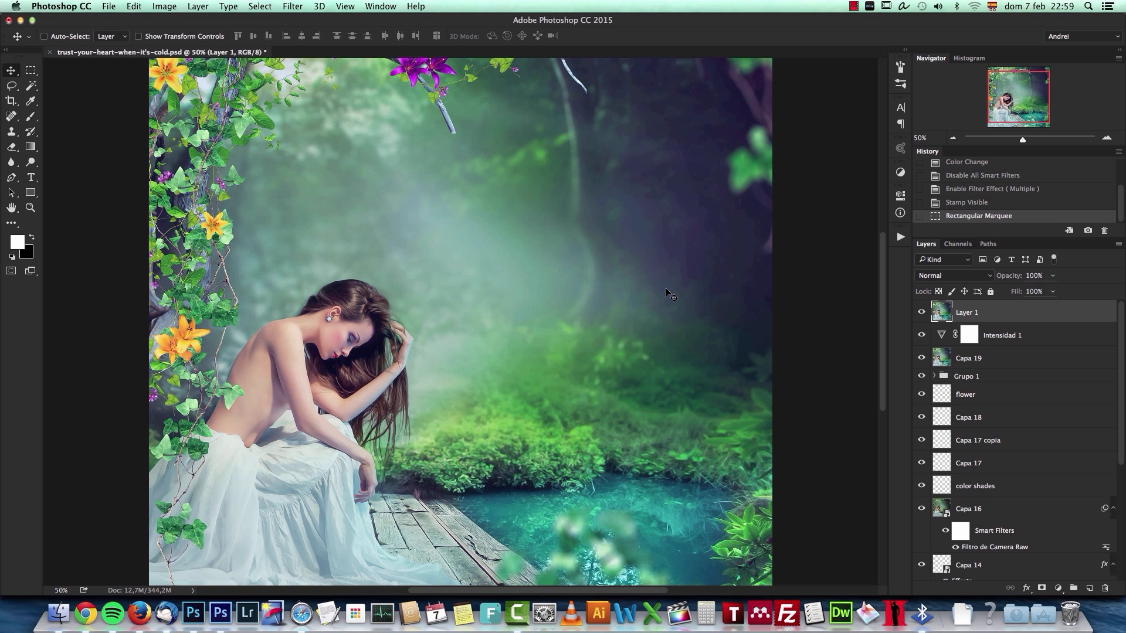
pyautogui.moveTo(588, 345)
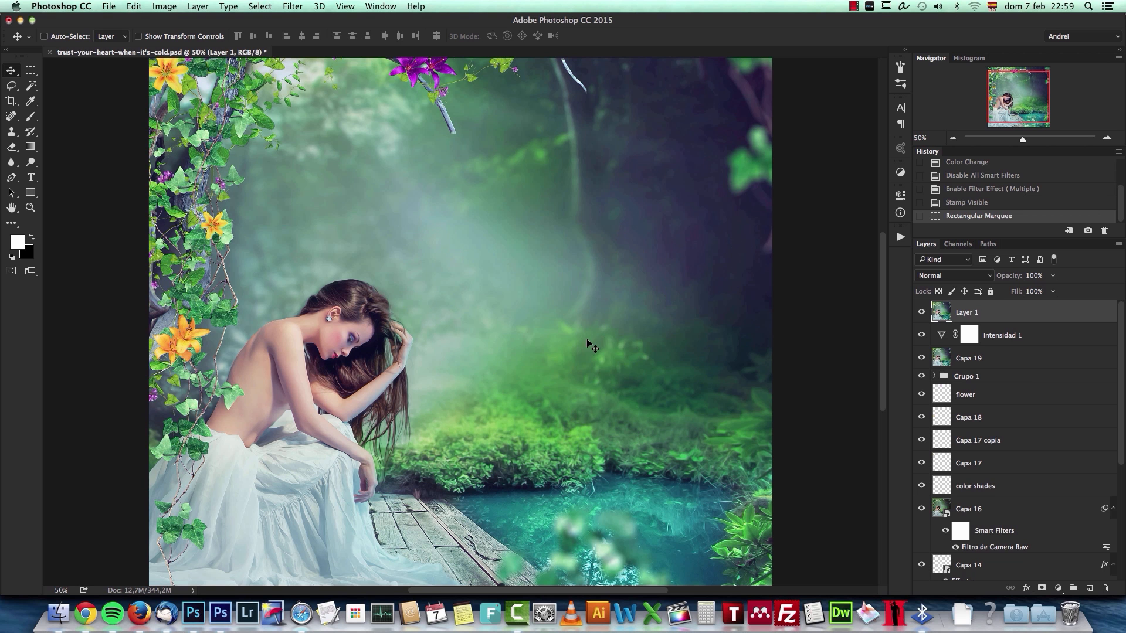
pyautogui.moveTo(237, 420)
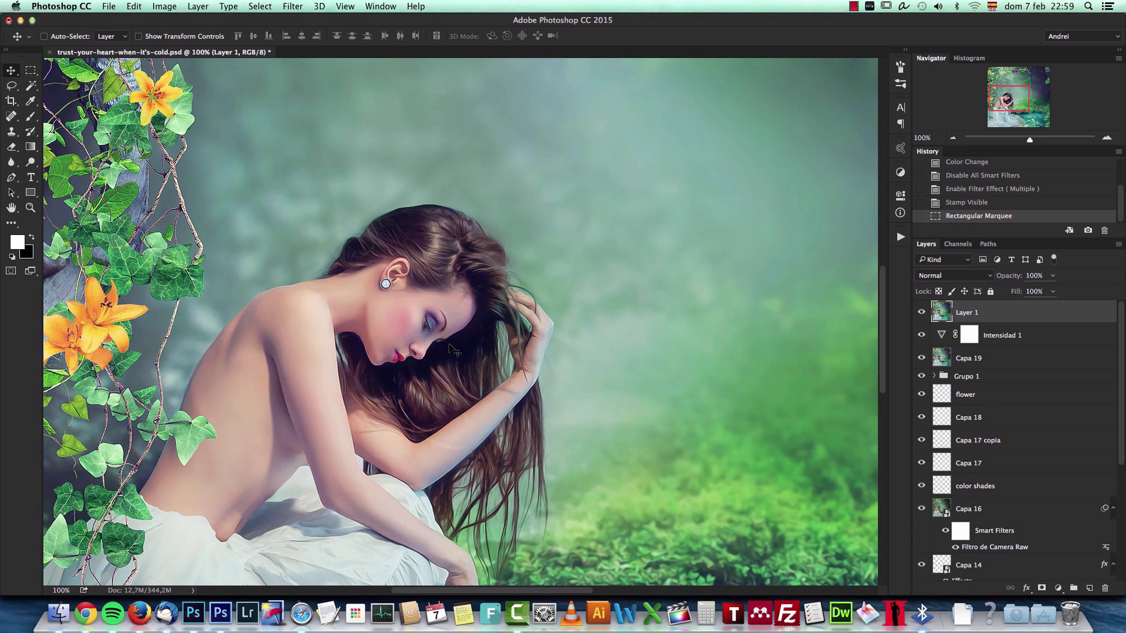
pyautogui.moveTo(540, 357)
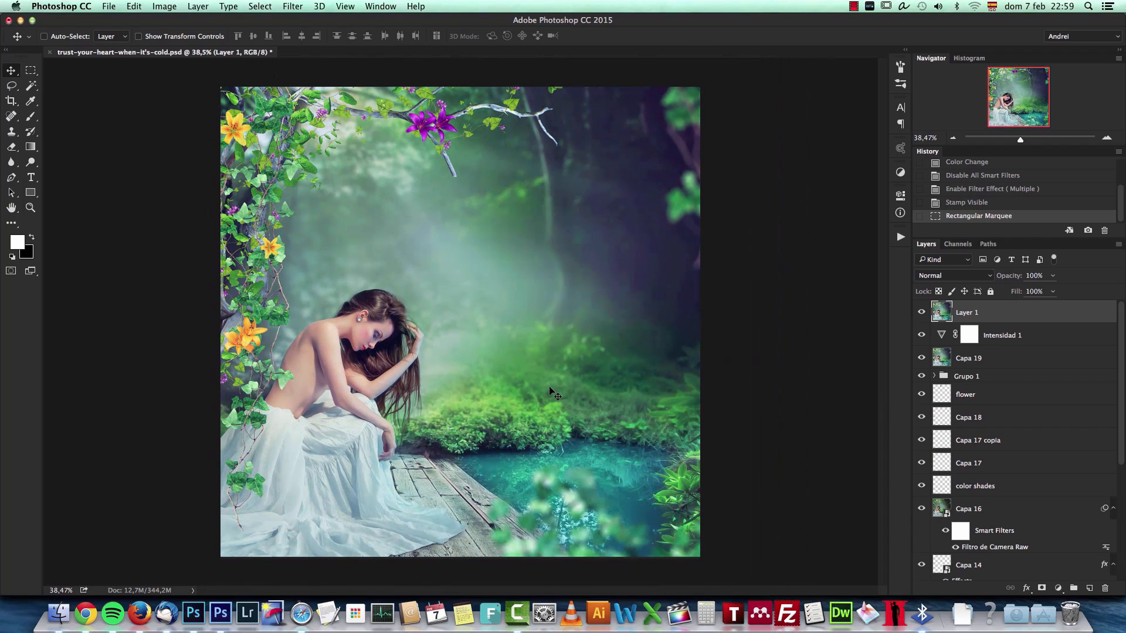
pyautogui.moveTo(529, 393)
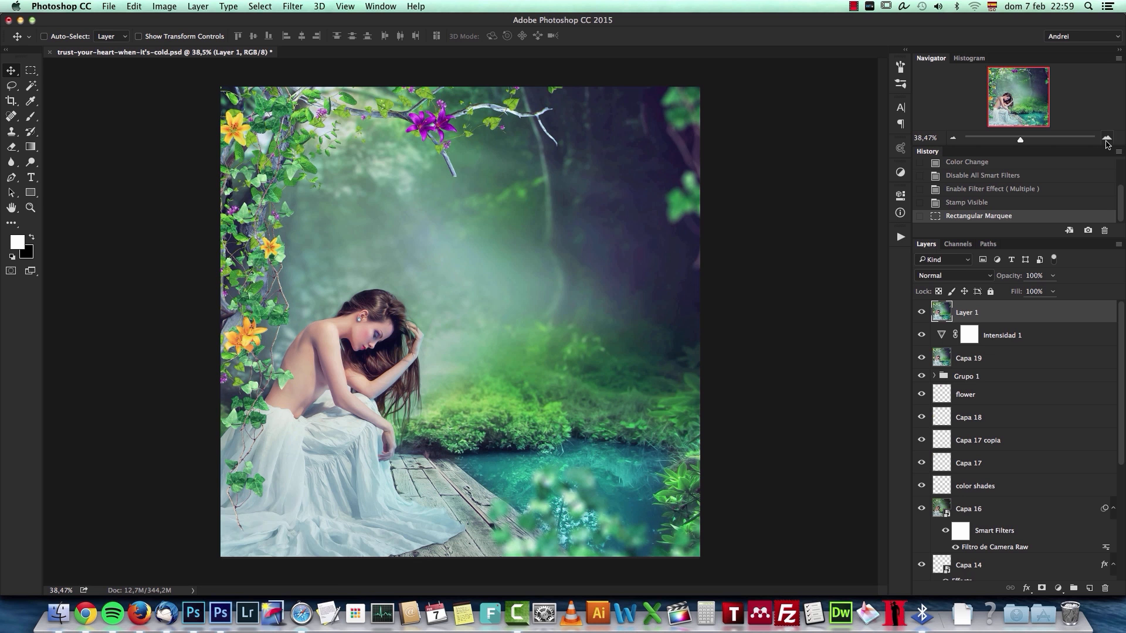
pyautogui.moveTo(1106, 139)
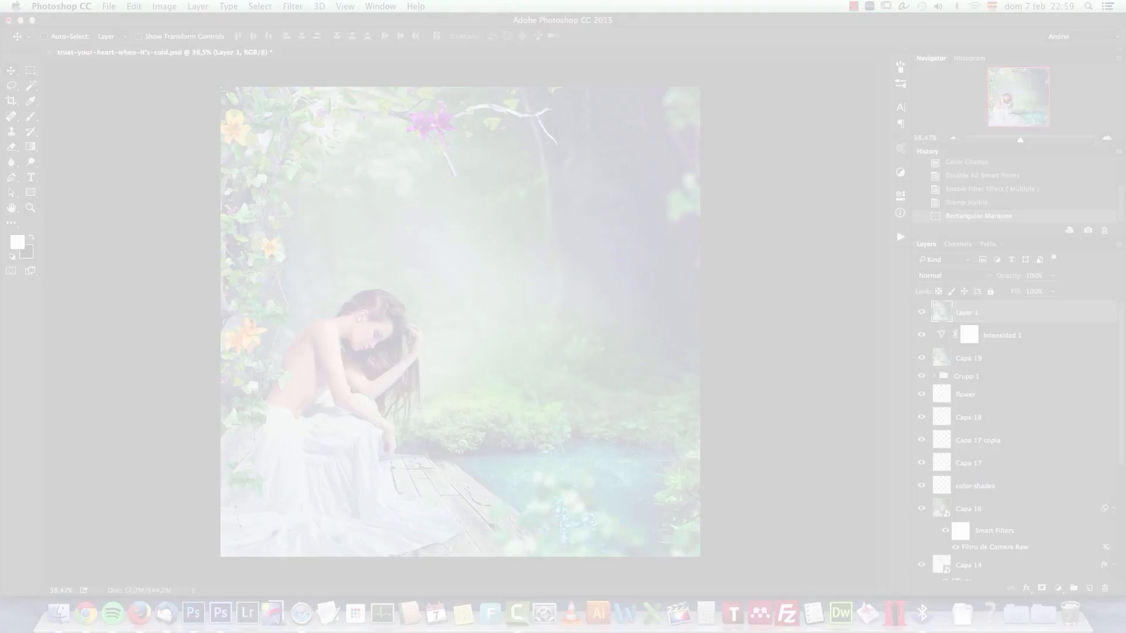
pyautogui.press('cmd+1')
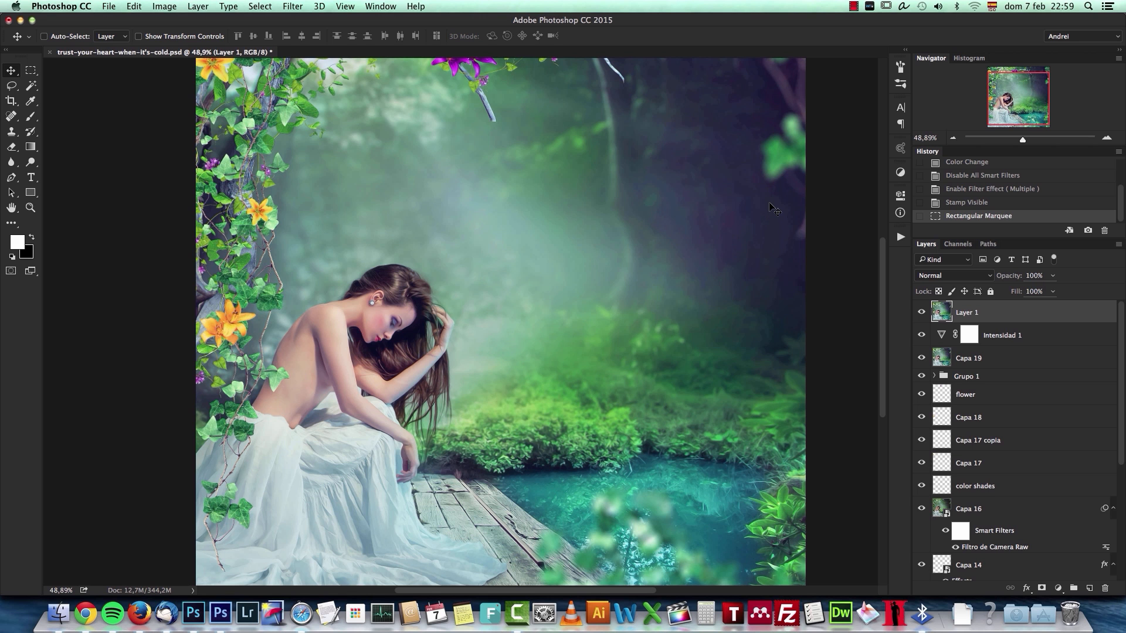
pyautogui.moveTo(800, 199)
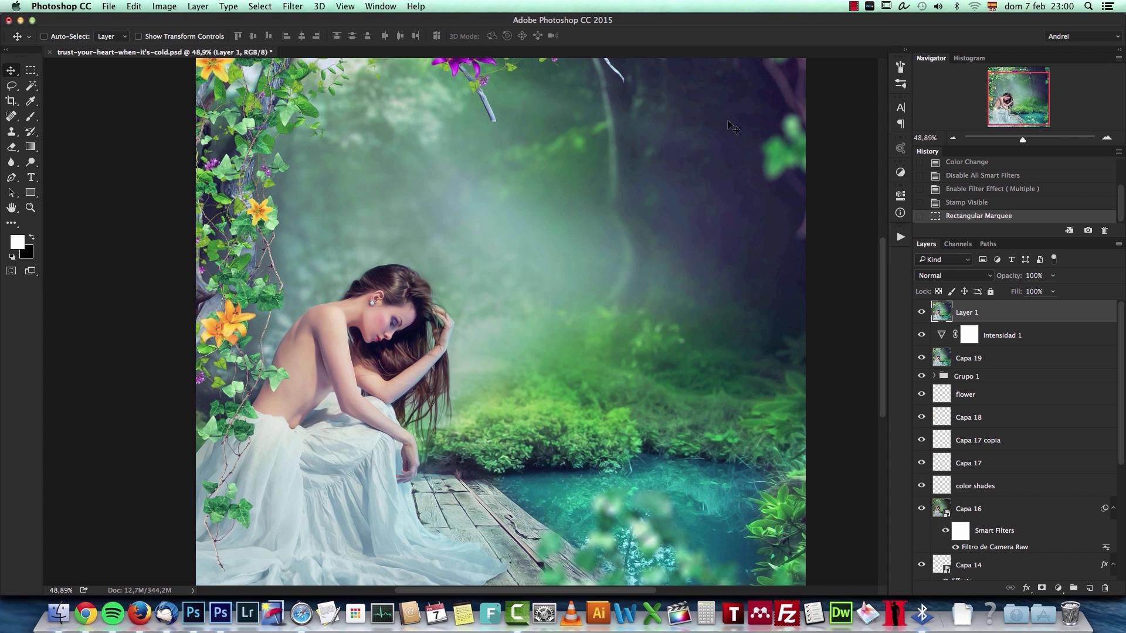
pyautogui.moveTo(633, 236)
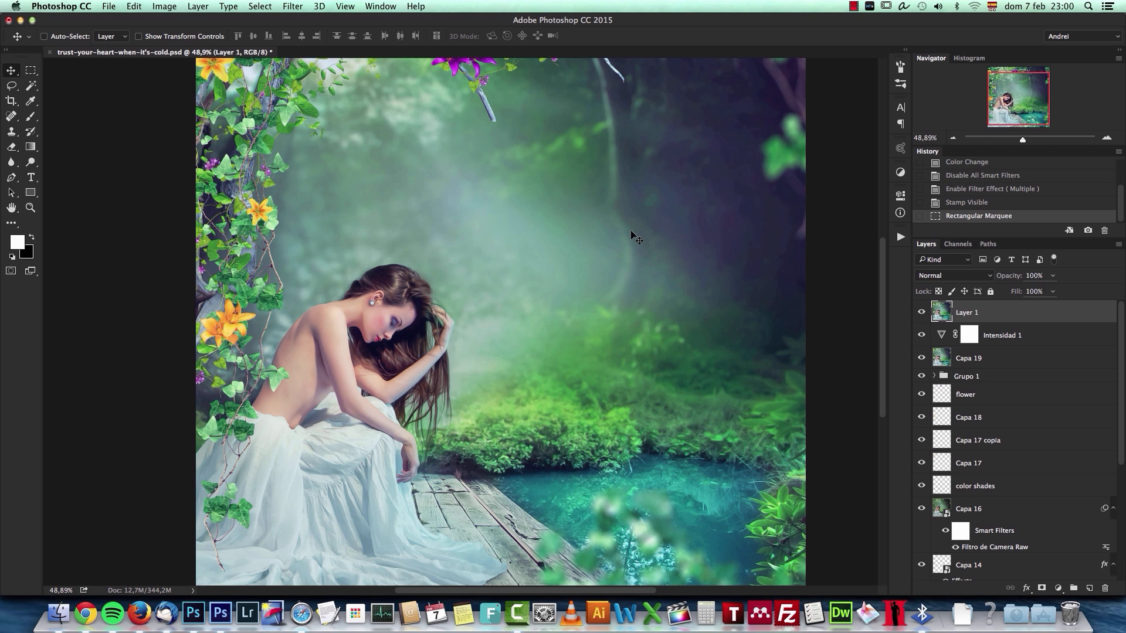
pyautogui.moveTo(535, 216)
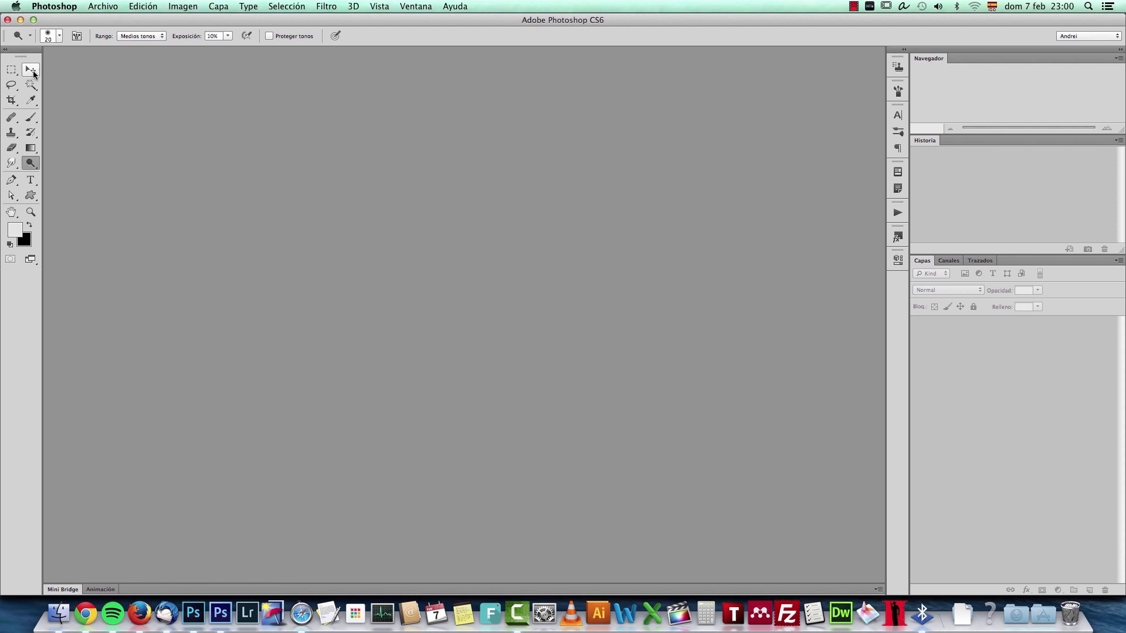
pyautogui.click(194, 613)
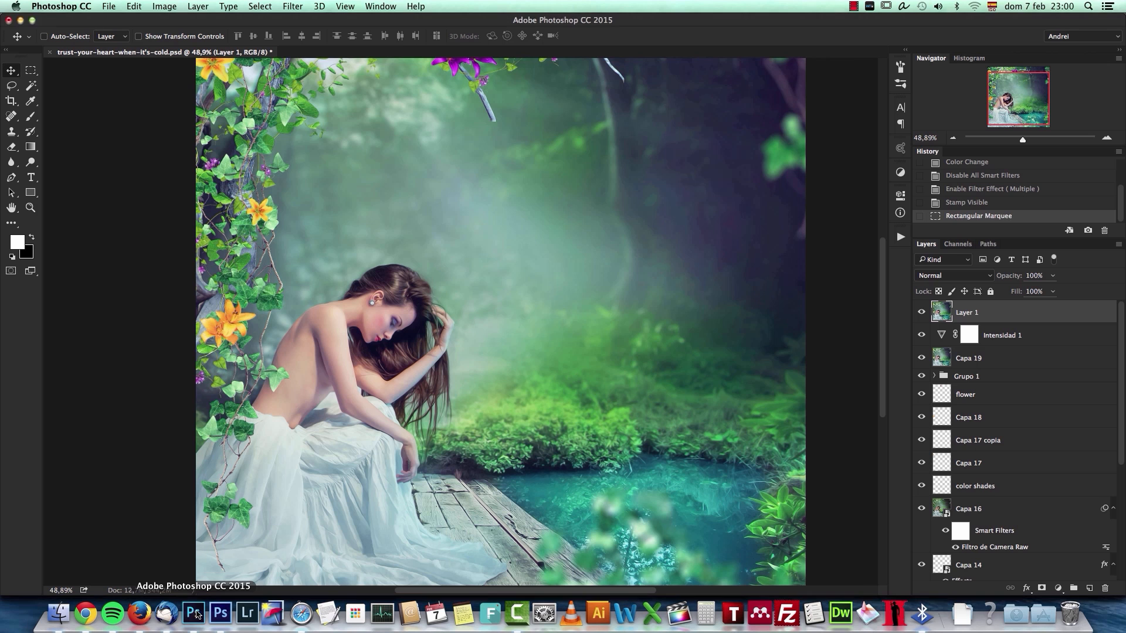
pyautogui.moveTo(31, 70)
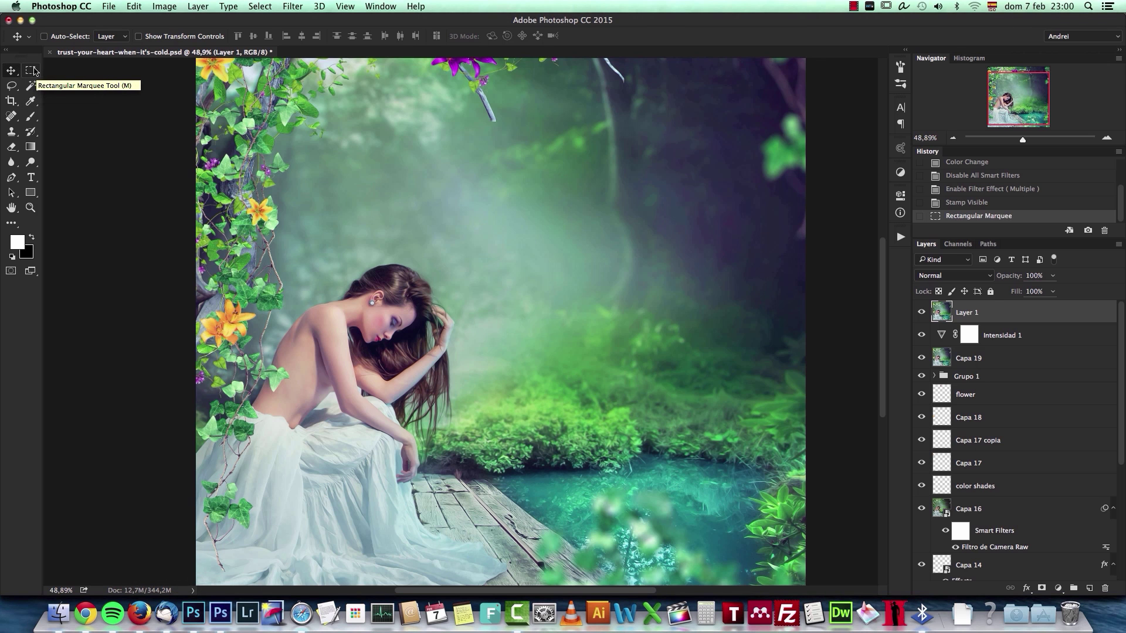
pyautogui.click(29, 70)
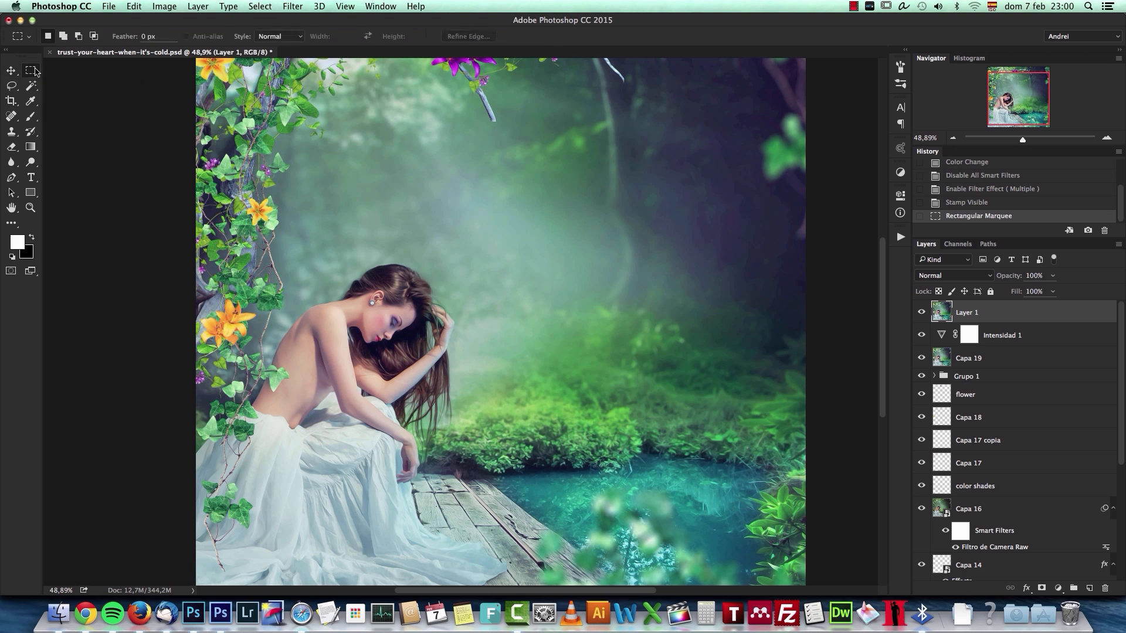
pyautogui.click(11, 70)
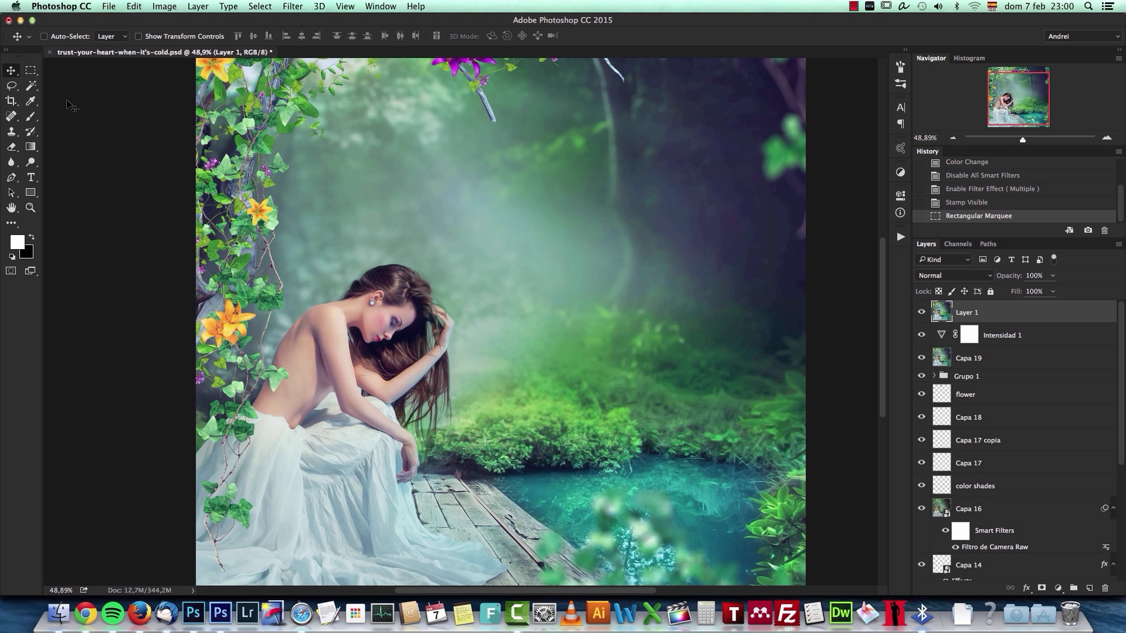
pyautogui.moveTo(533, 267)
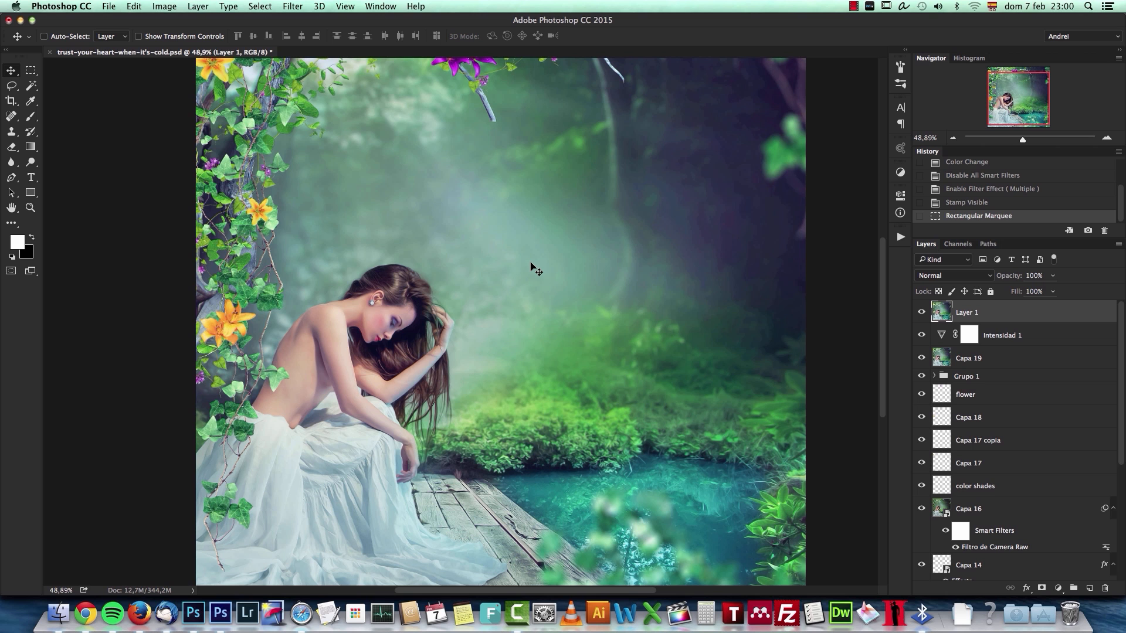
pyautogui.moveTo(529, 265)
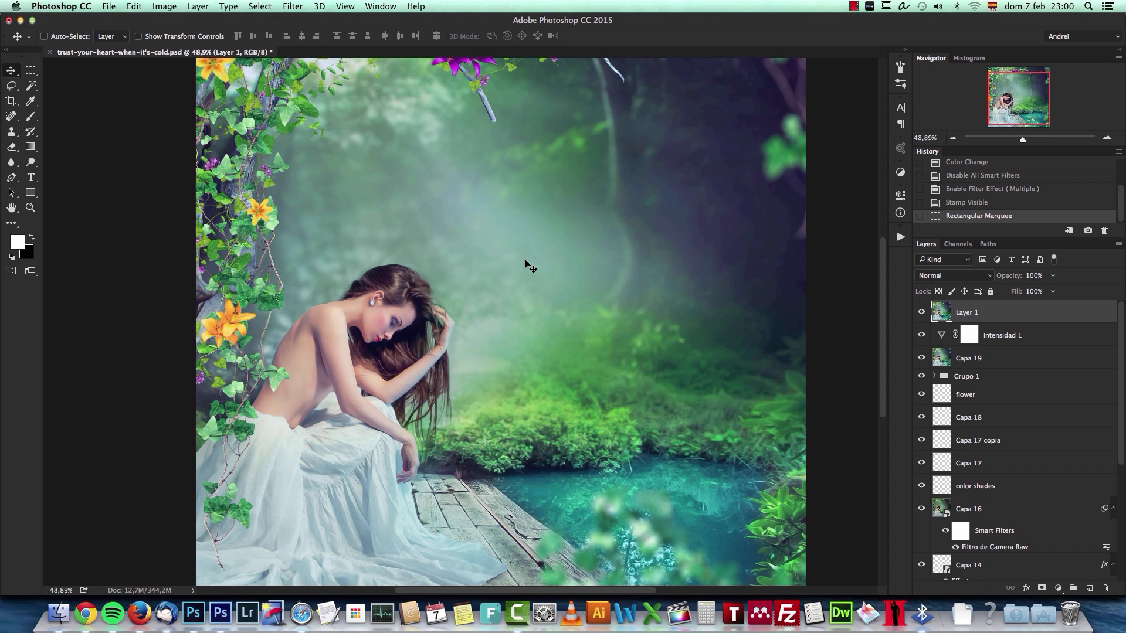
pyautogui.moveTo(497, 183)
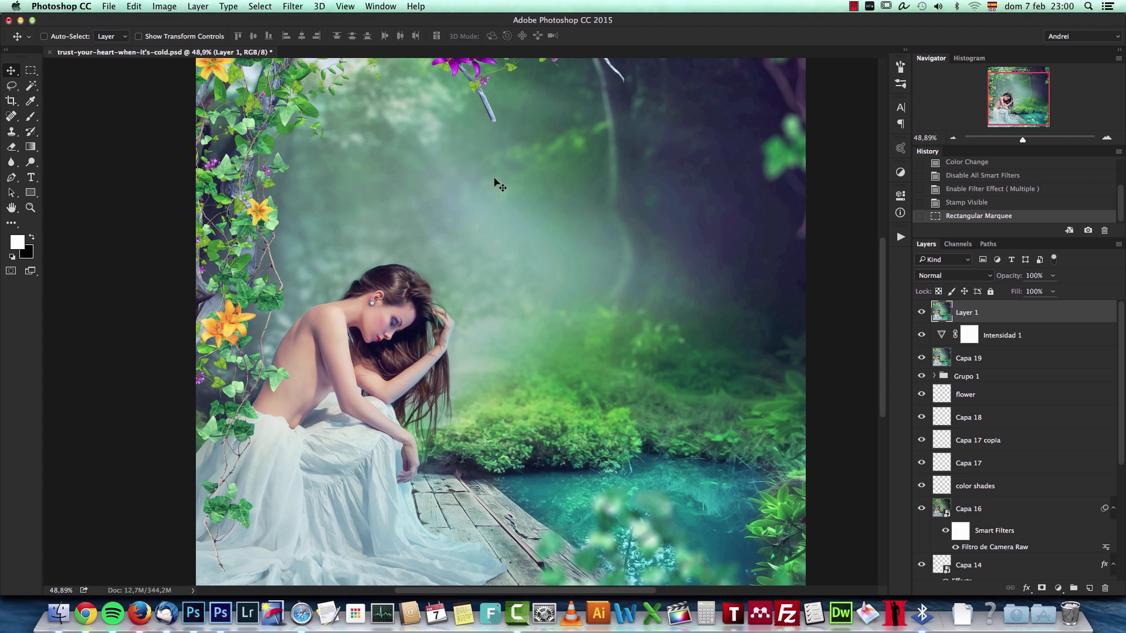
# Open the Filter menu to browse the Sharpen and Stylize submenus.
pyautogui.click(292, 6)
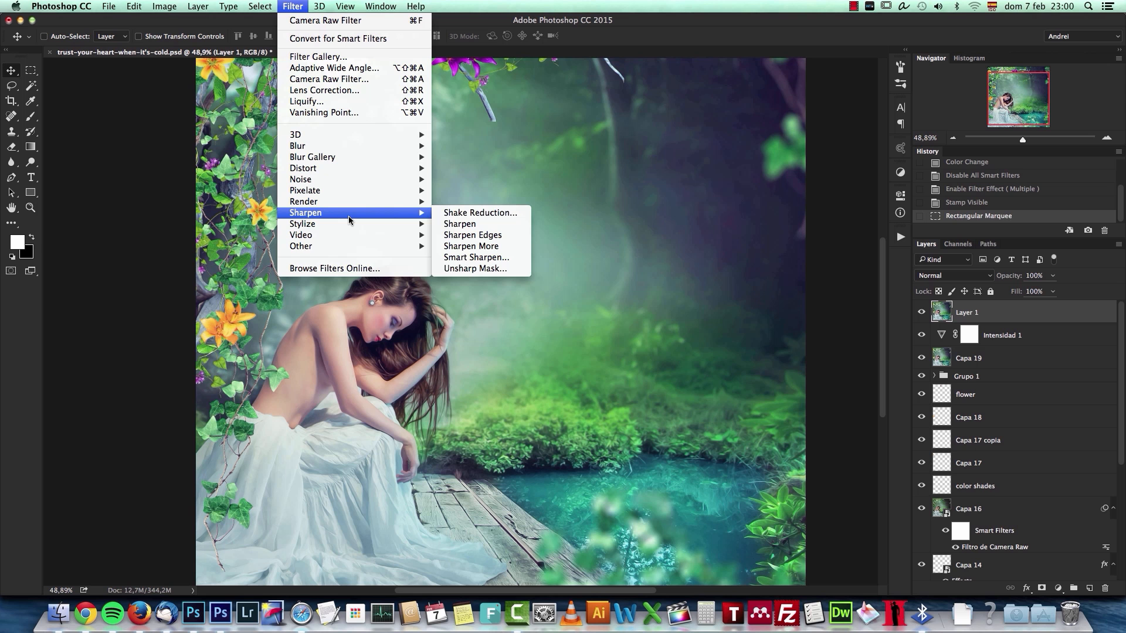
pyautogui.moveTo(354, 224)
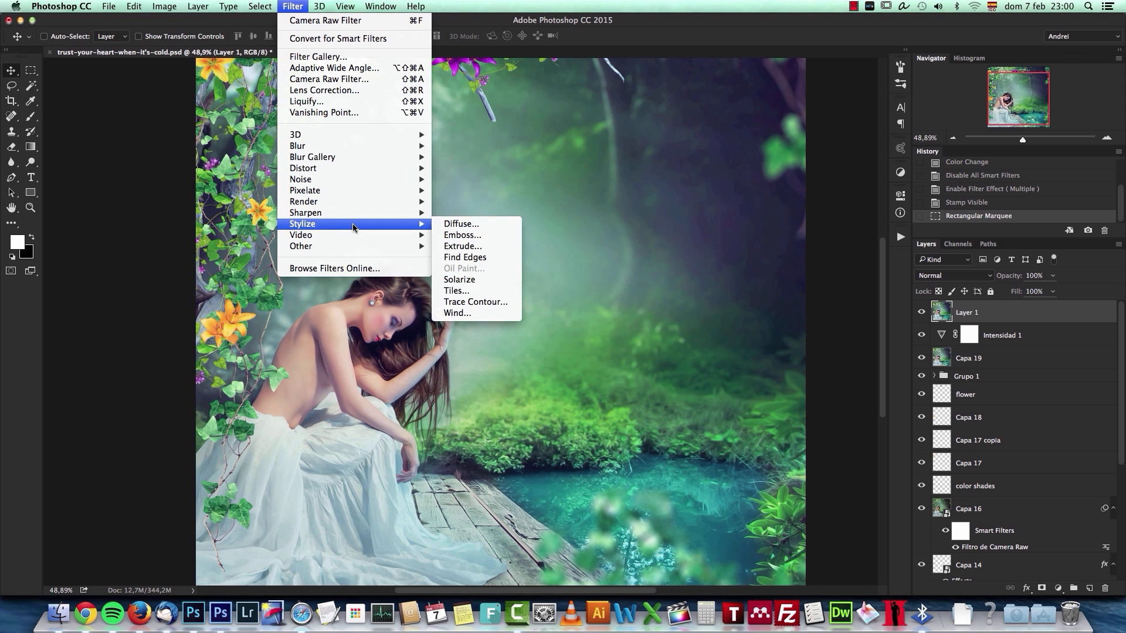
pyautogui.moveTo(293, 7)
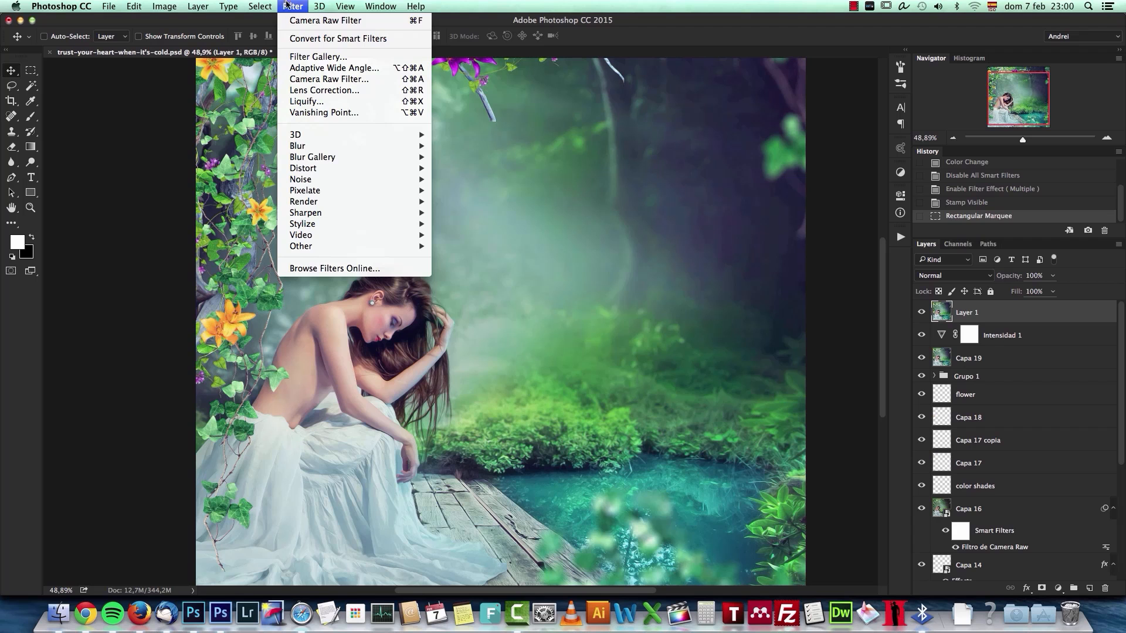
pyautogui.moveTo(328, 213)
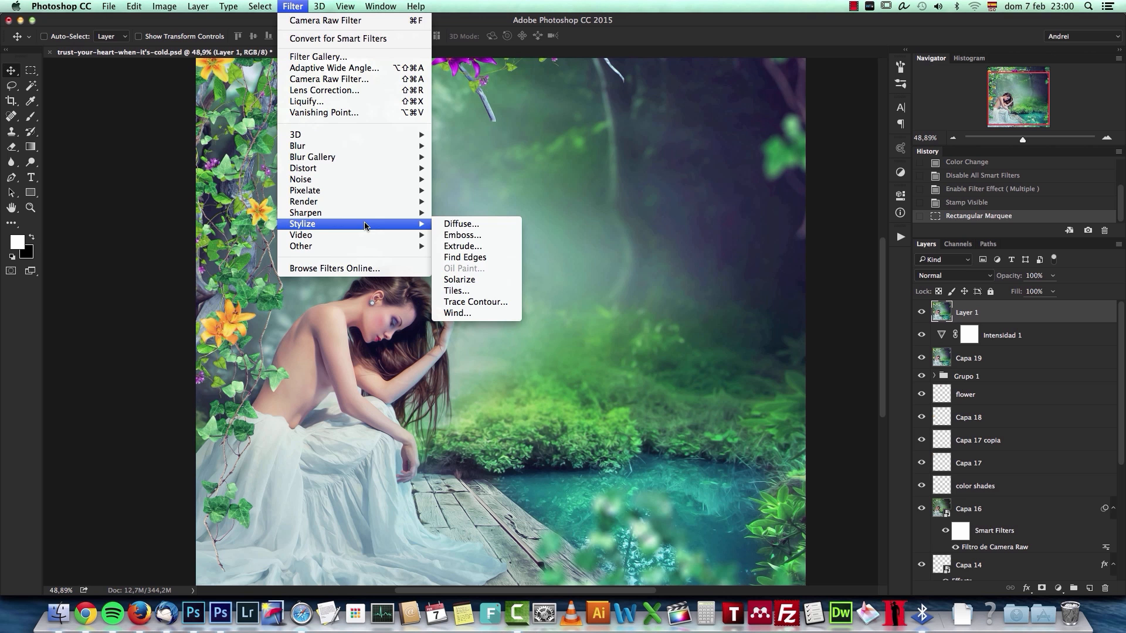
pyautogui.moveTo(466, 270)
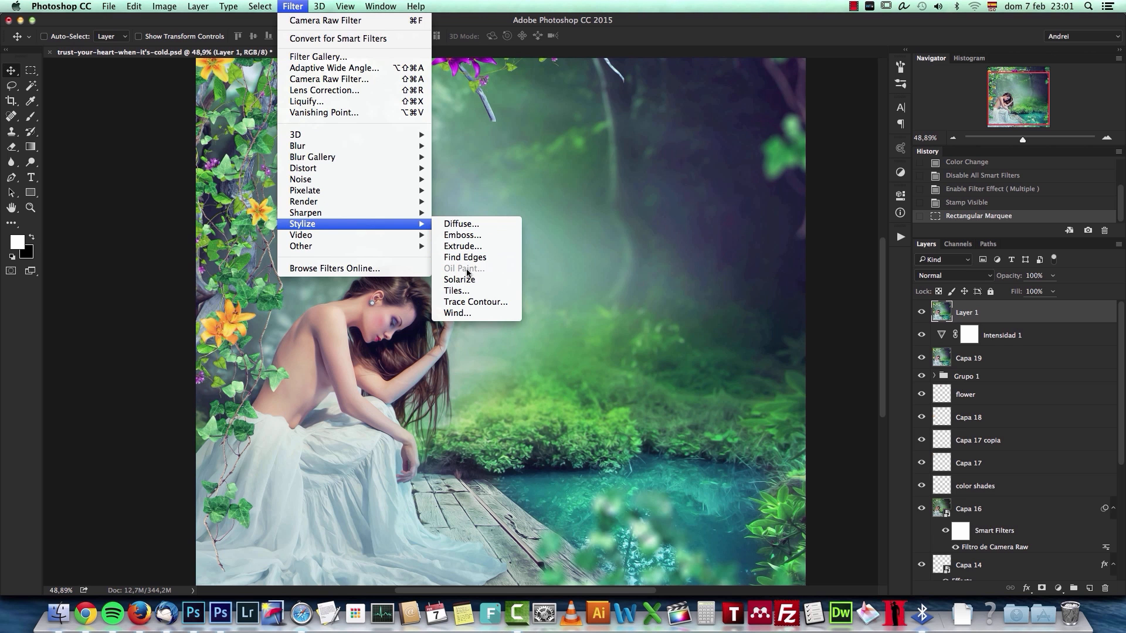
pyautogui.click(61, 6)
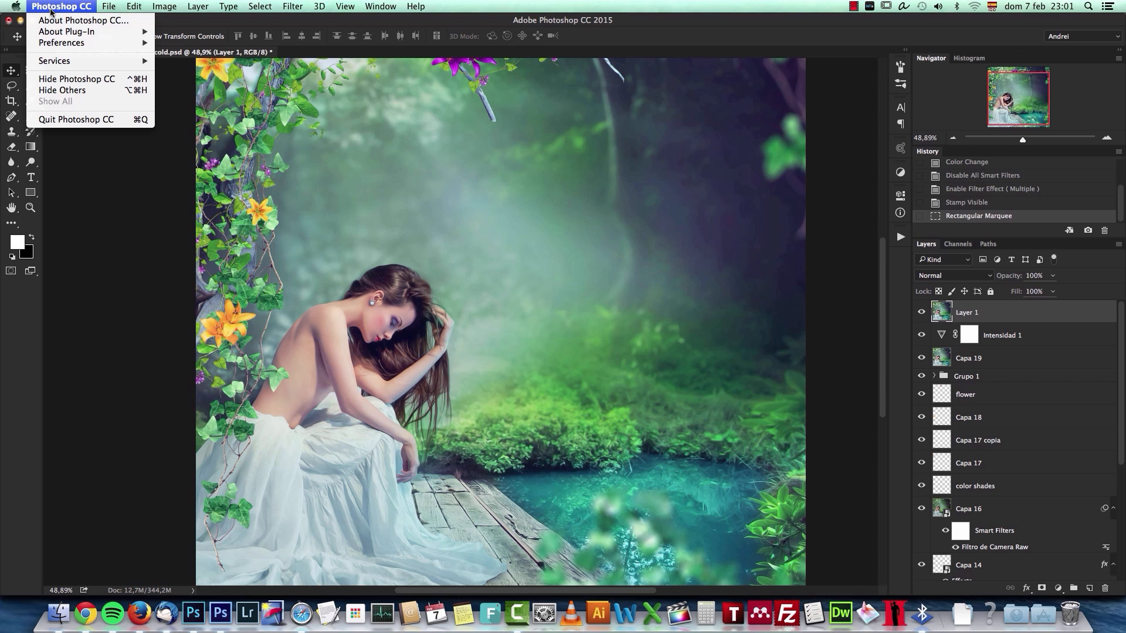
pyautogui.moveTo(76, 42)
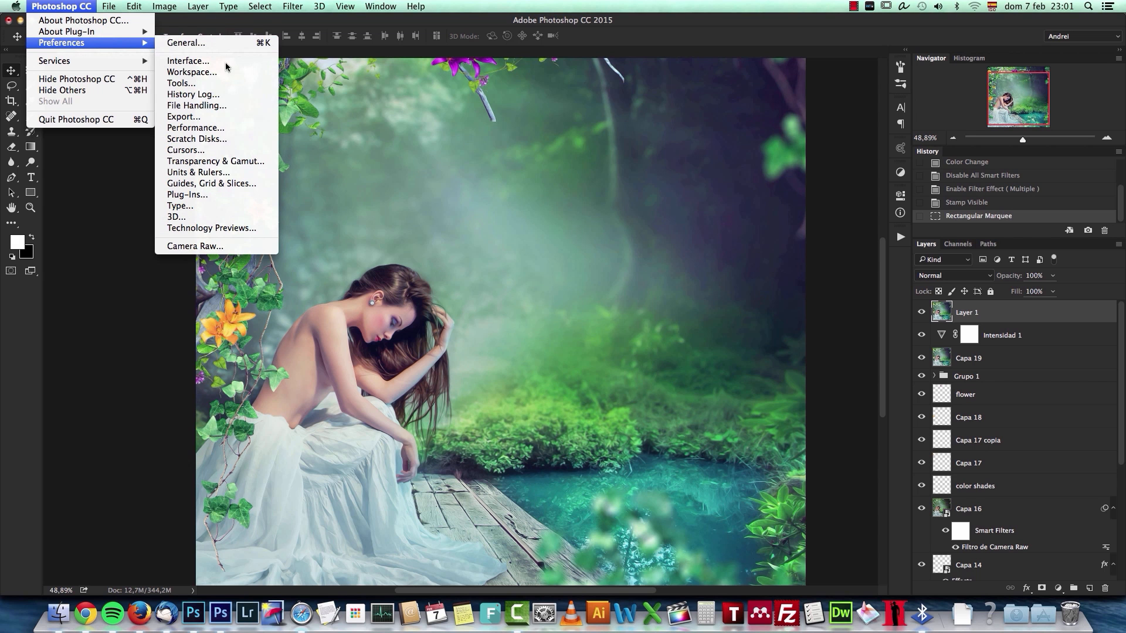
pyautogui.moveTo(220, 128)
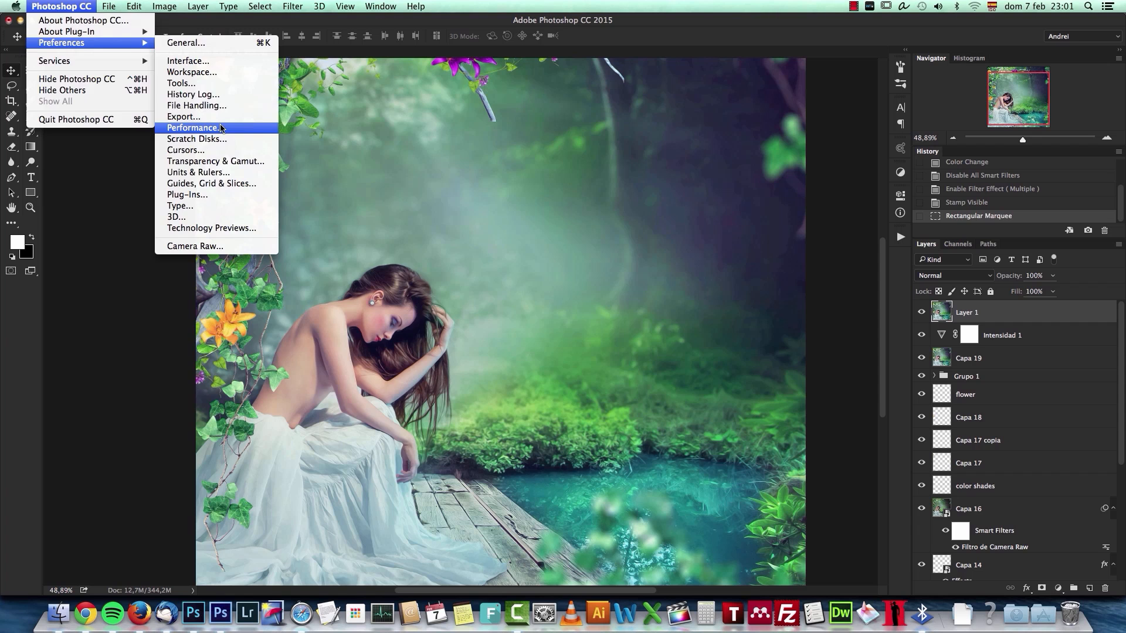
pyautogui.click(193, 128)
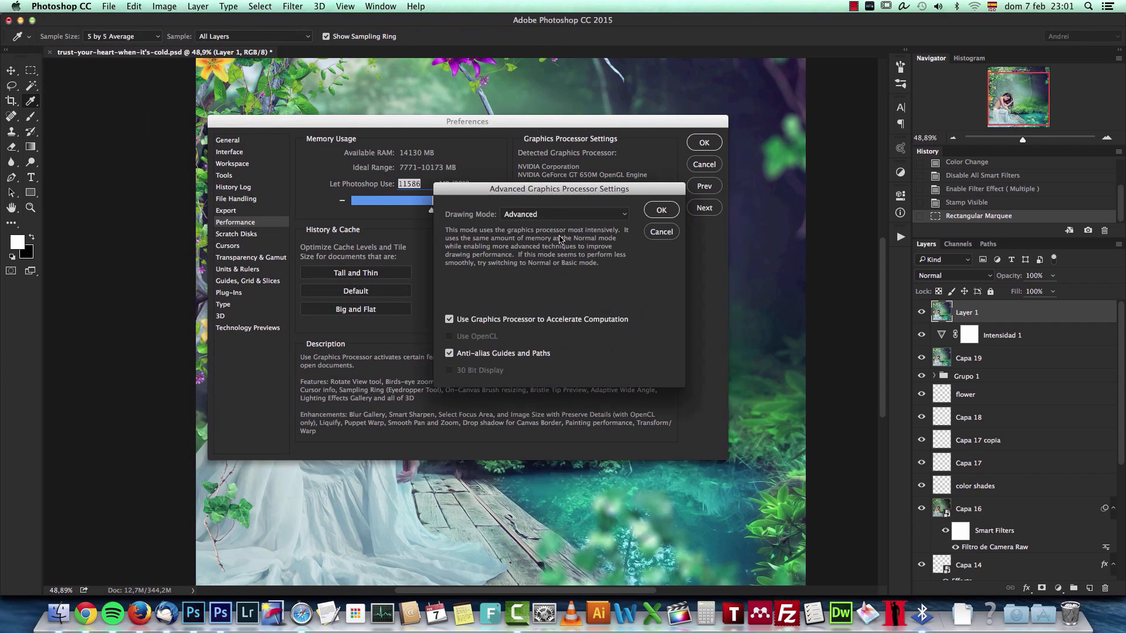
pyautogui.moveTo(485, 337)
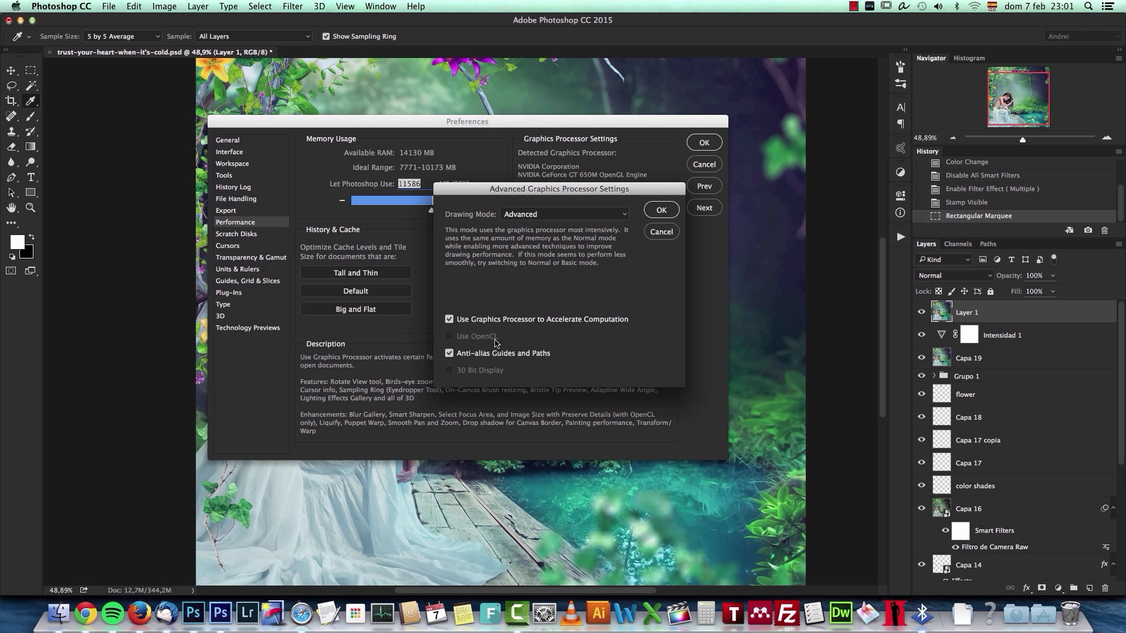
pyautogui.moveTo(536, 329)
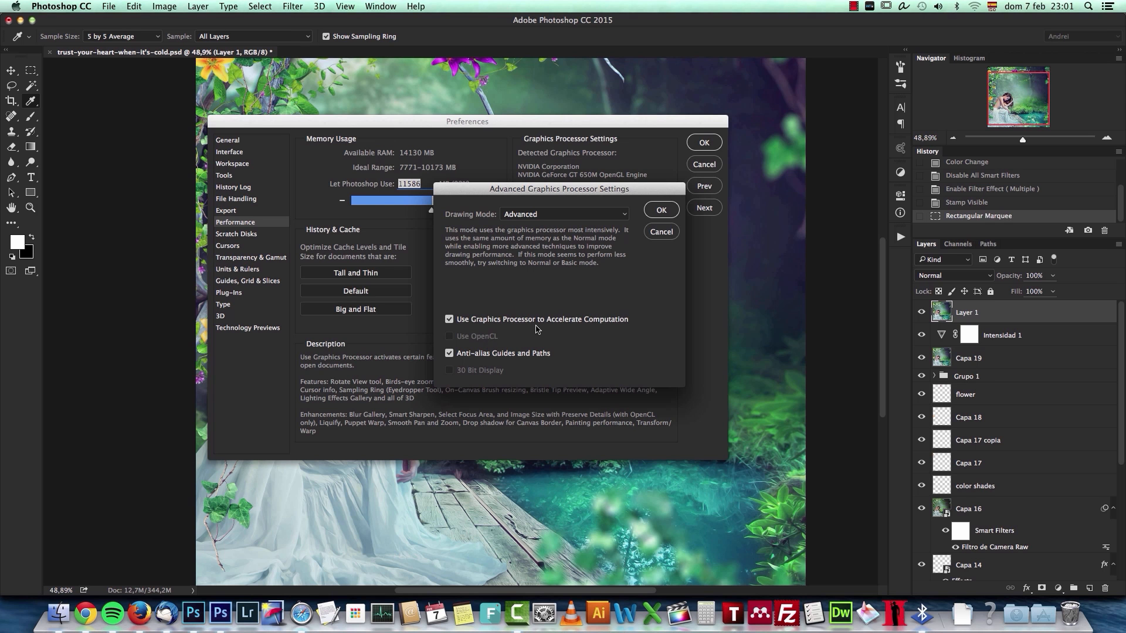
pyautogui.click(661, 210)
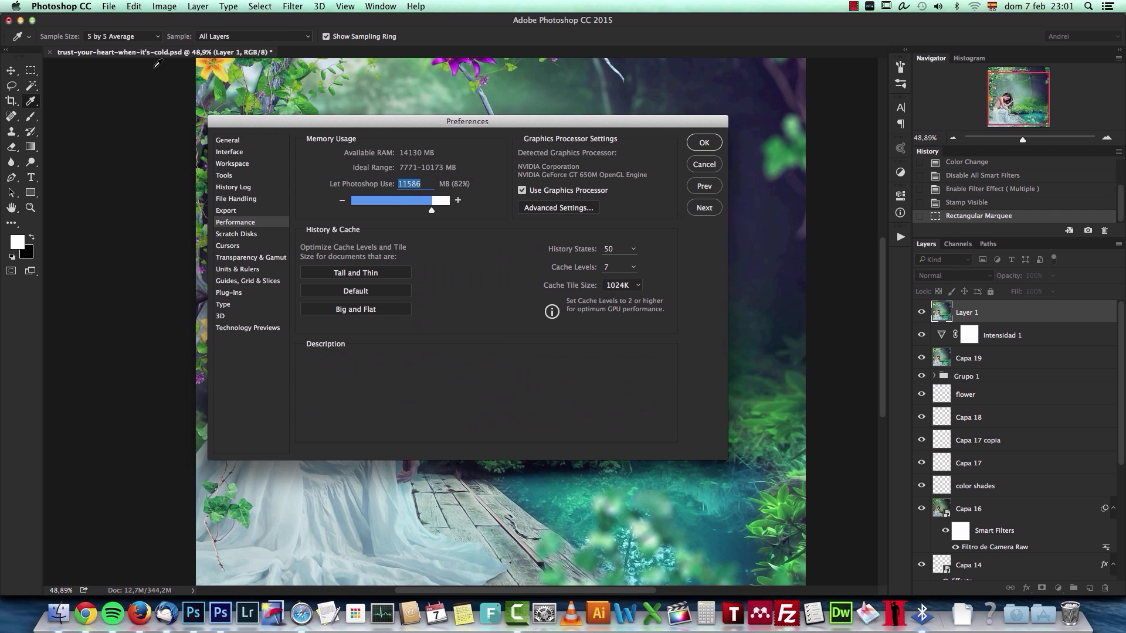
pyautogui.click(16, 6)
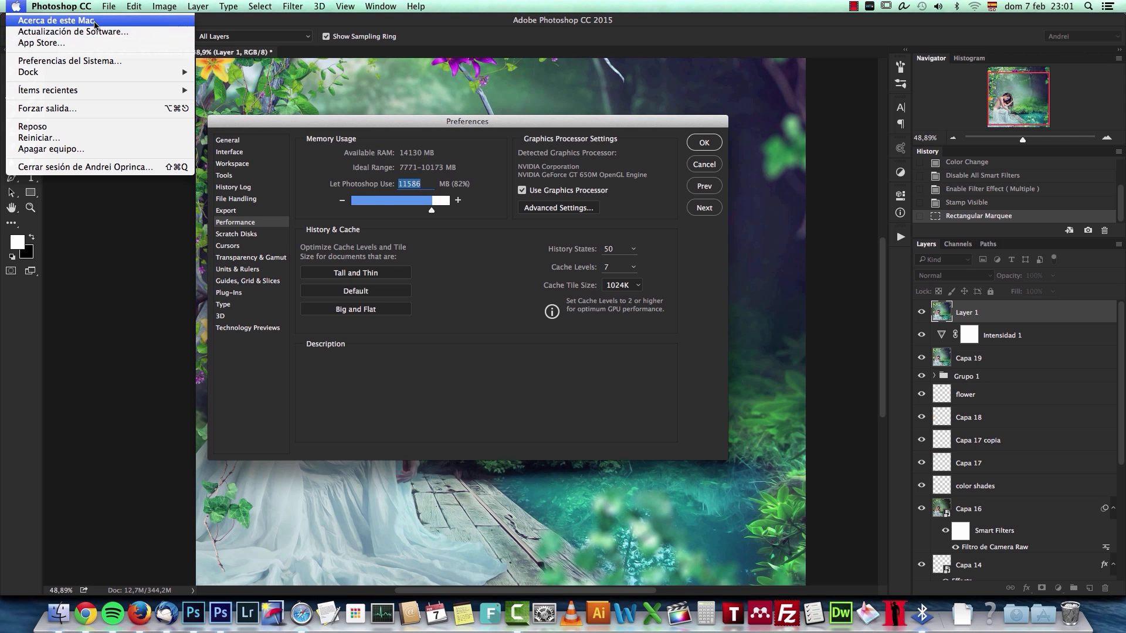
pyautogui.click(52, 22)
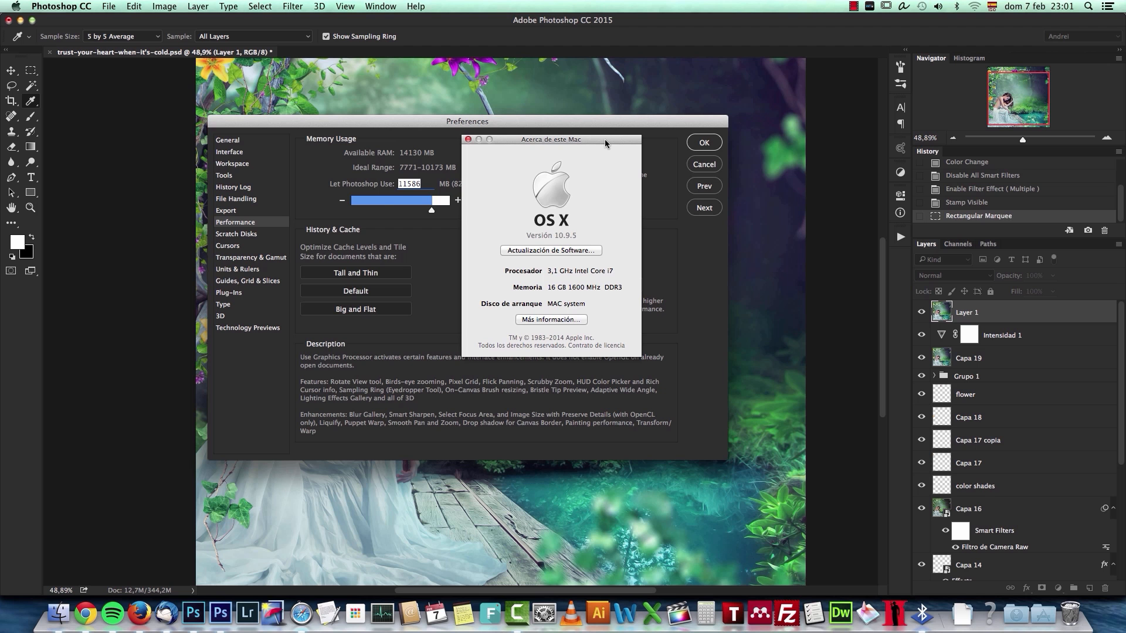
pyautogui.moveTo(610, 206)
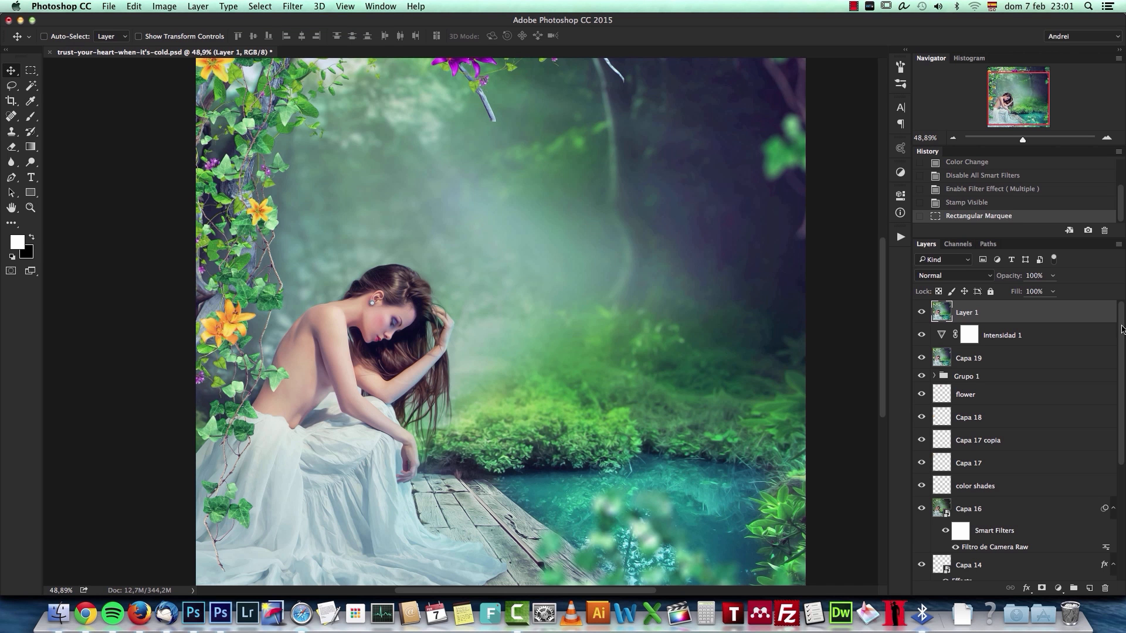
pyautogui.click(221, 627)
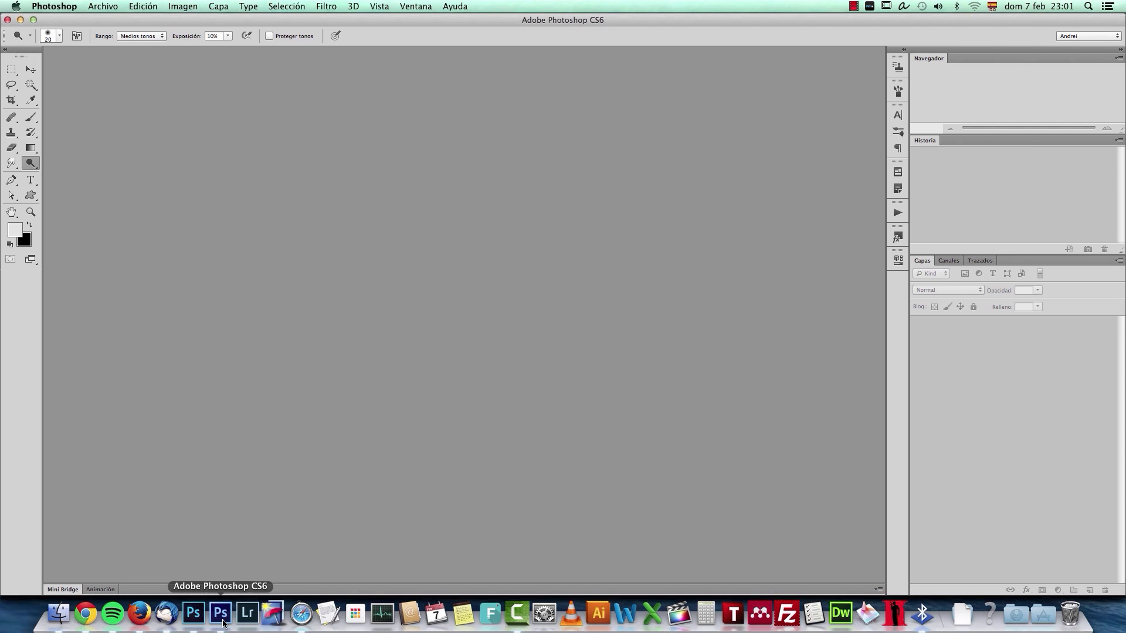
pyautogui.click(220, 613)
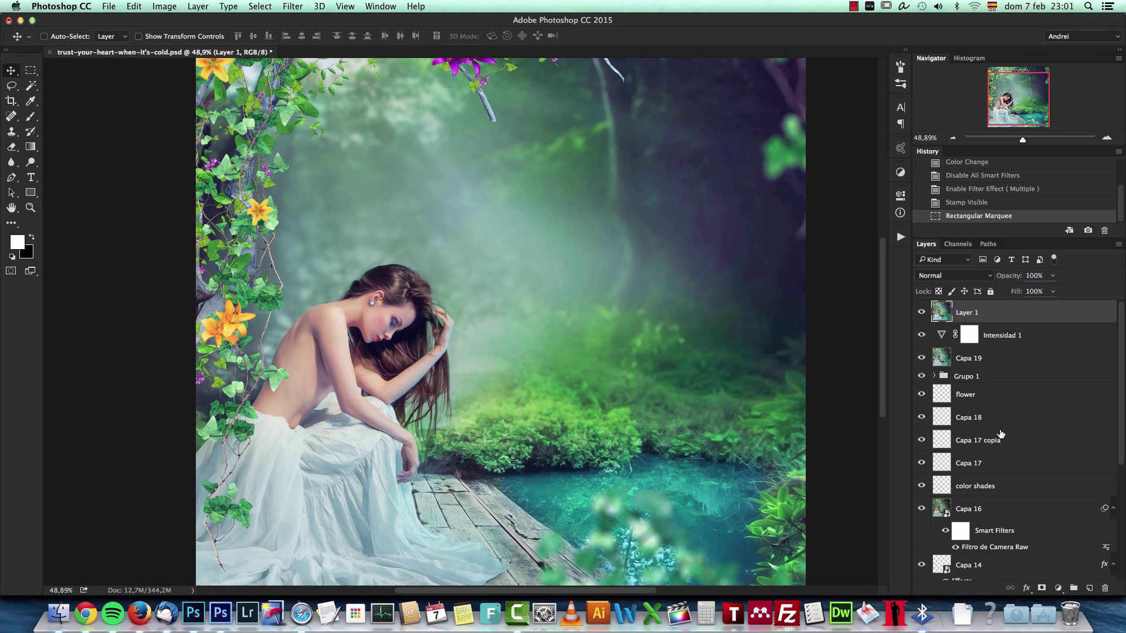
pyautogui.scroll(-3)
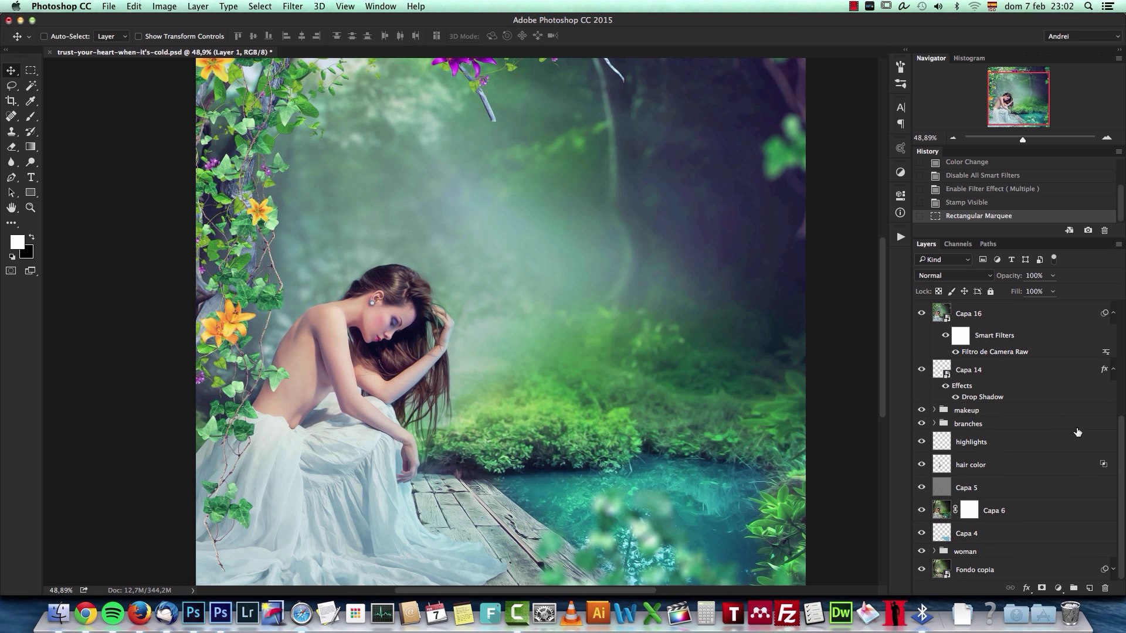
# Open the premade forest background JPG with the wooden dock as its own document.
pyautogui.press('cmd+-')
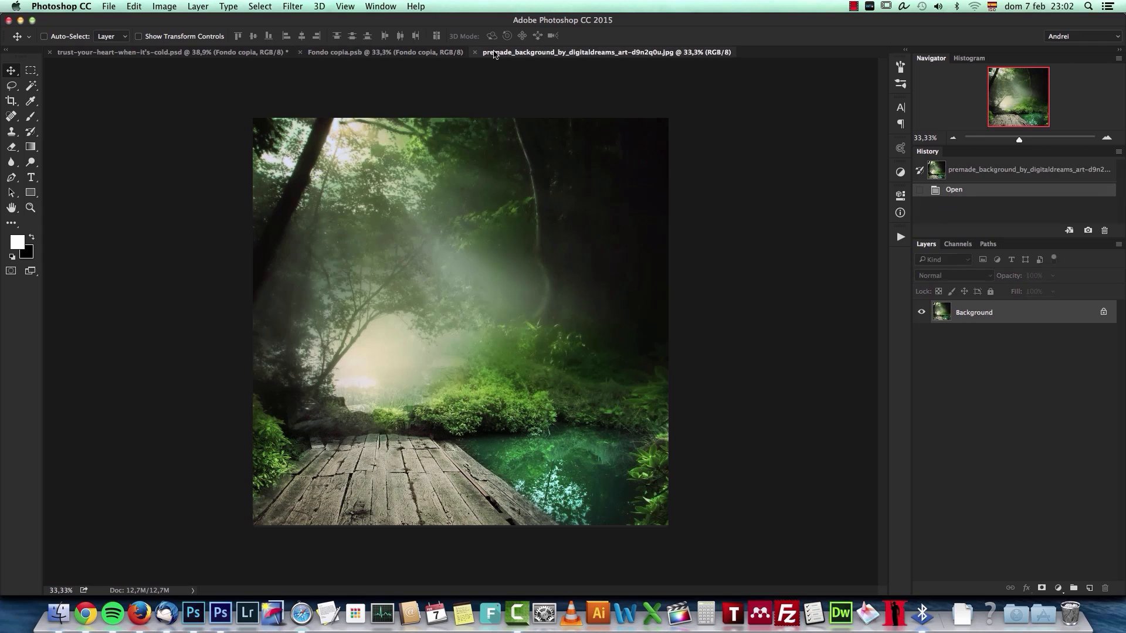
pyautogui.click(361, 51)
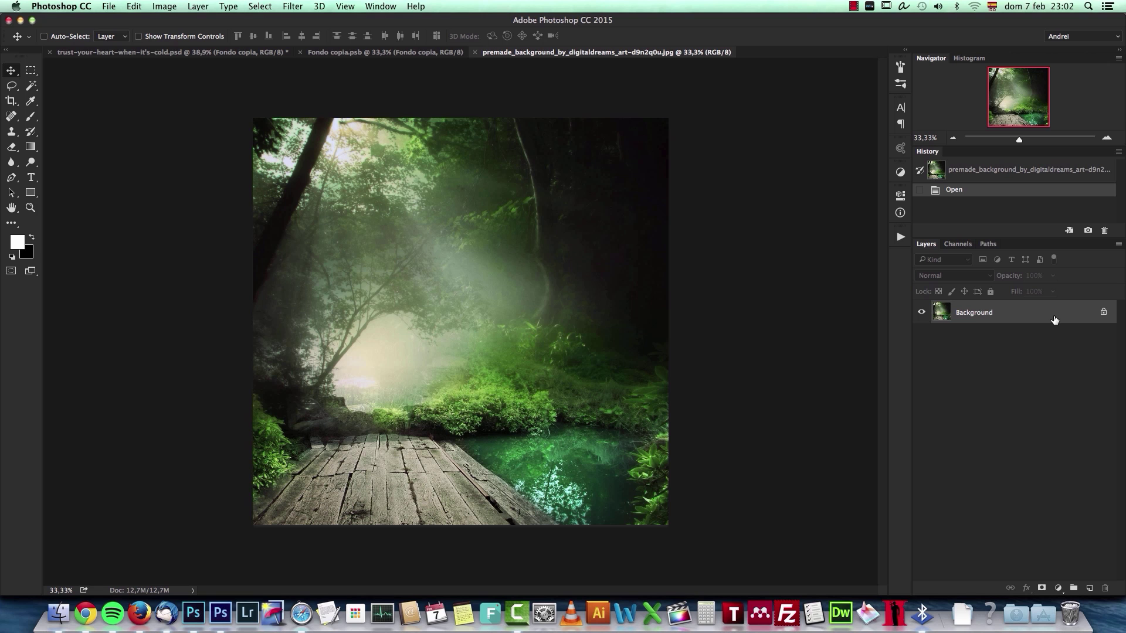
# Mask the forest background layer and fade its upper half with a black-to-white gradient.
pyautogui.click(1041, 587)
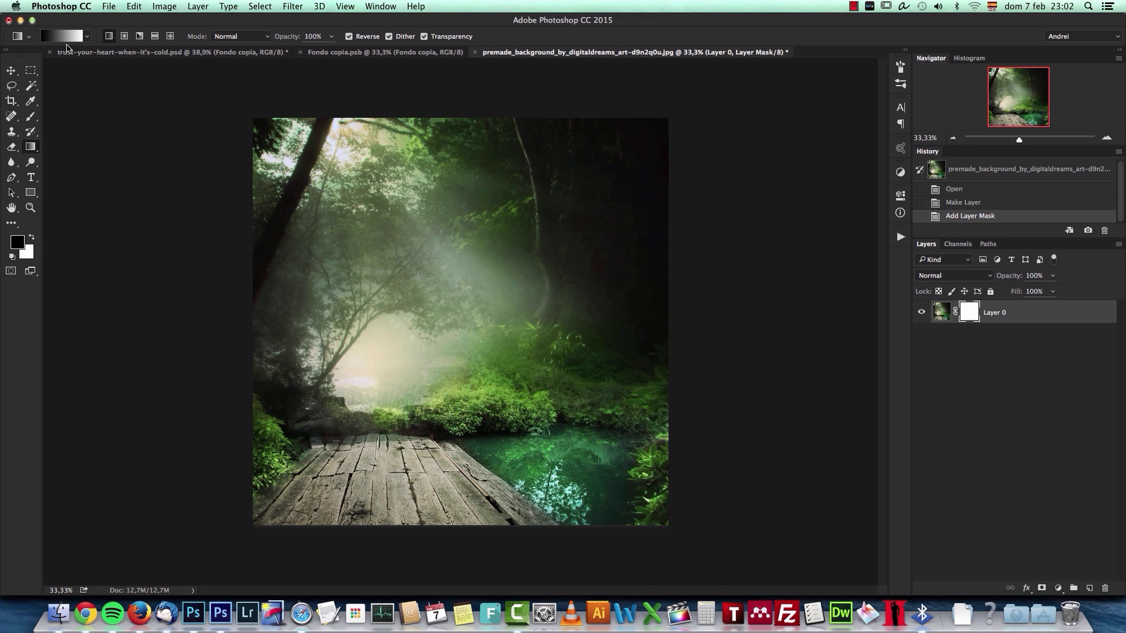
pyautogui.click(55, 36)
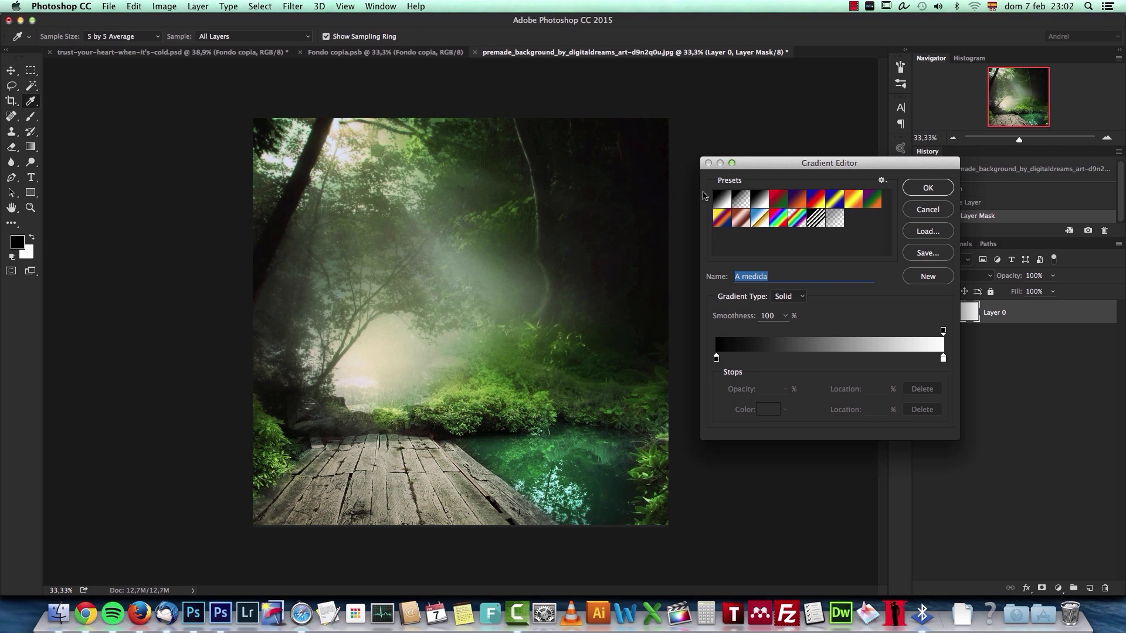
pyautogui.click(927, 187)
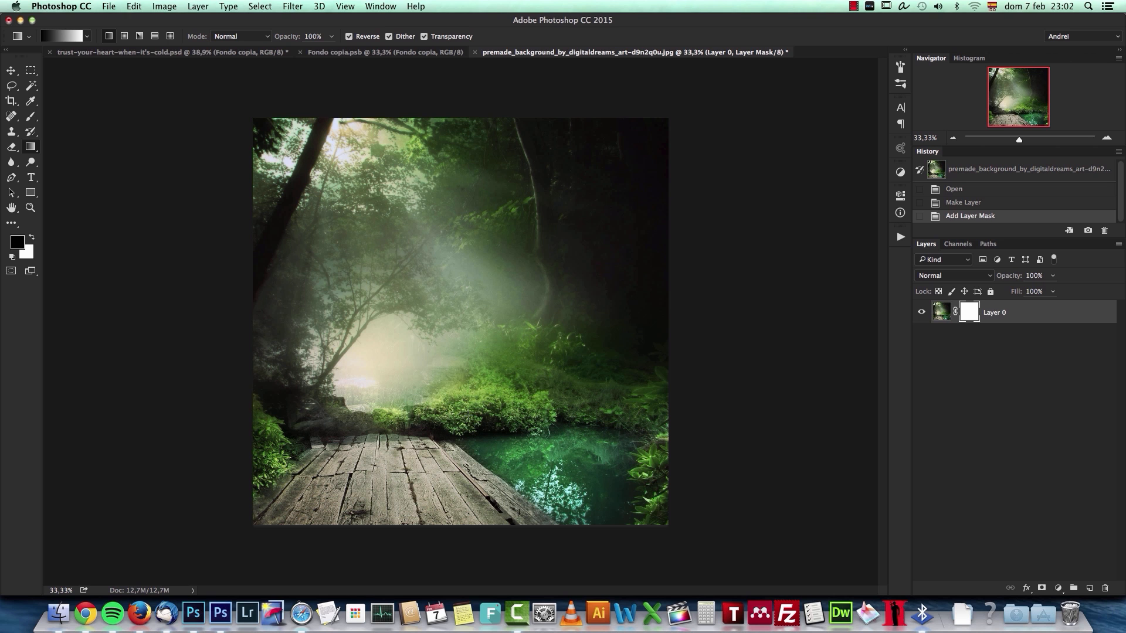
pyautogui.moveTo(475, 282); pyautogui.dragTo(475, 427)
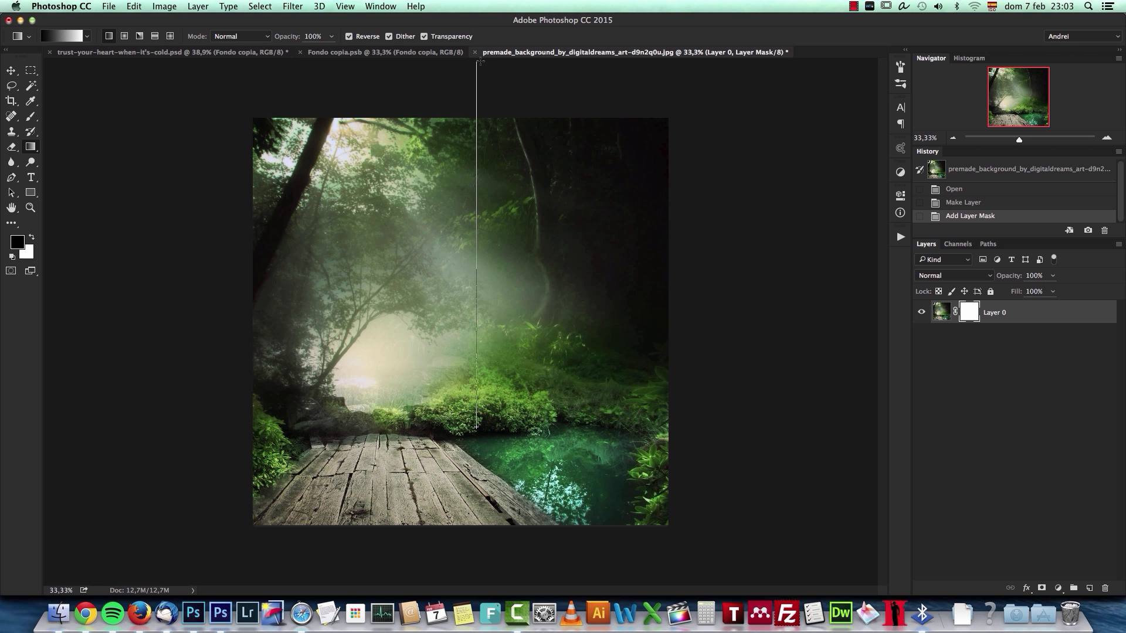
pyautogui.moveTo(478, 61); pyautogui.dragTo(475, 427)
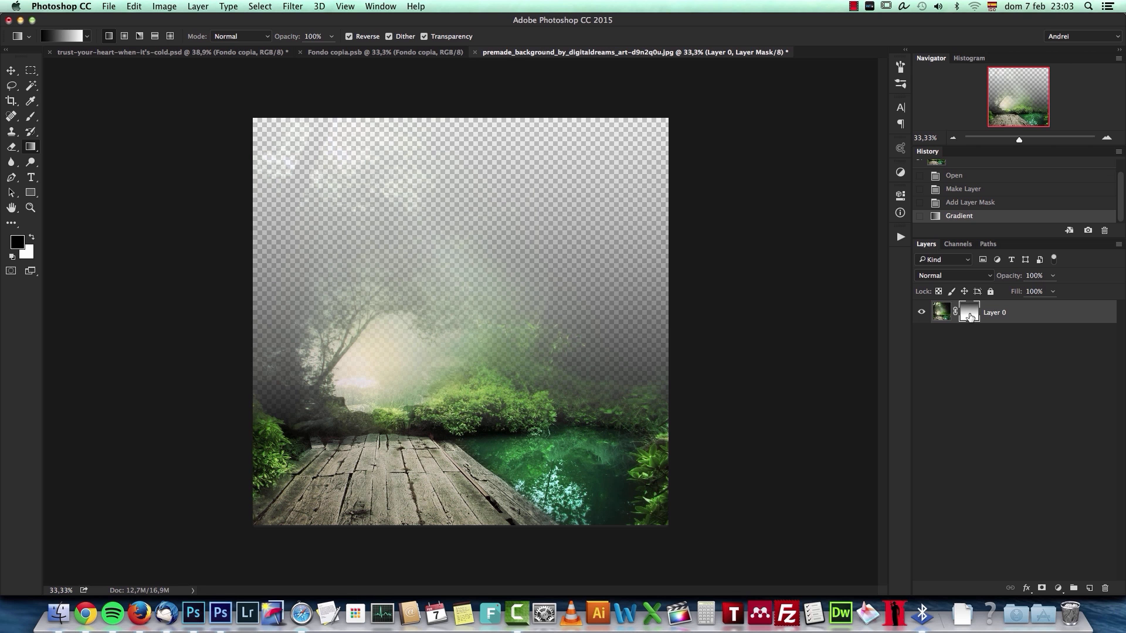
# Disable the forest layer's gradient mask and launch the Lens Blur filter.
pyautogui.click(969, 312)
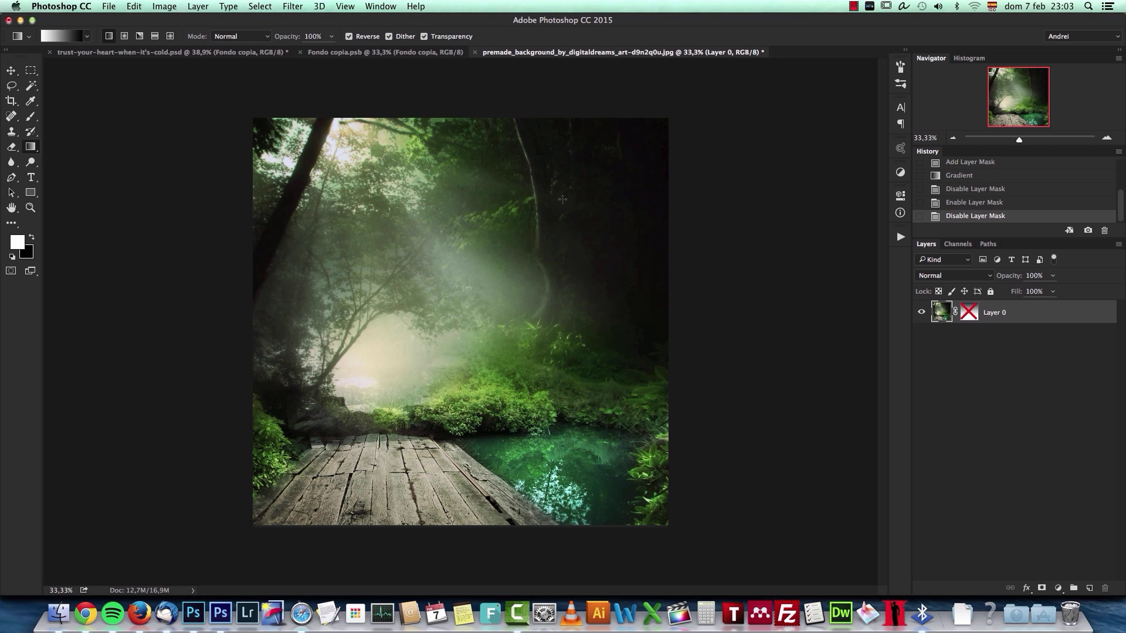
pyautogui.click(292, 6)
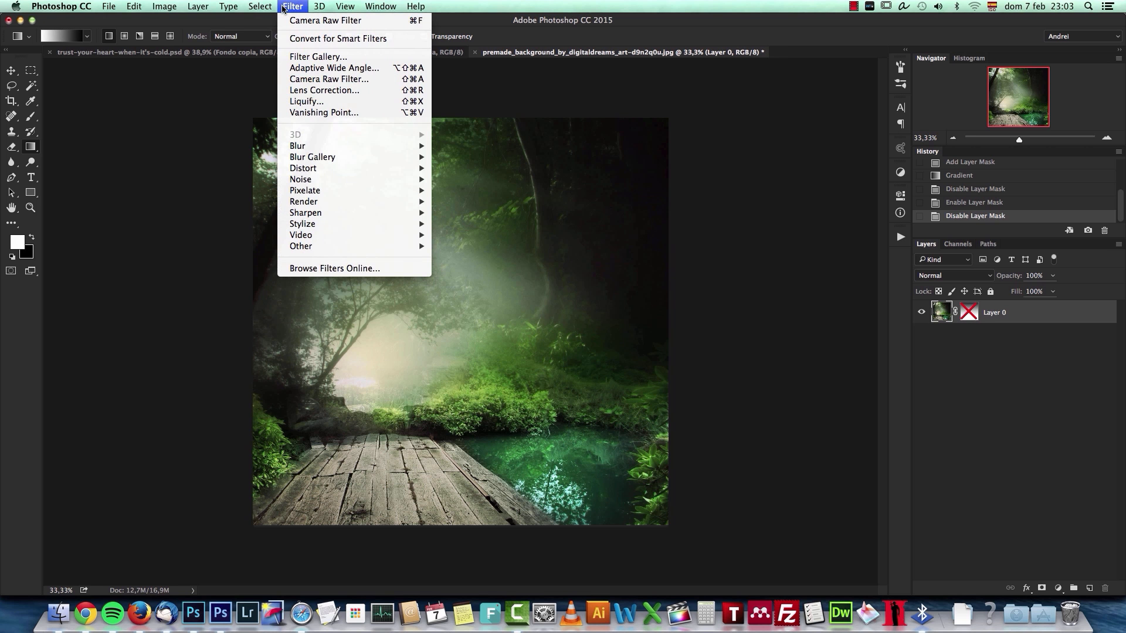
pyautogui.moveTo(336, 94)
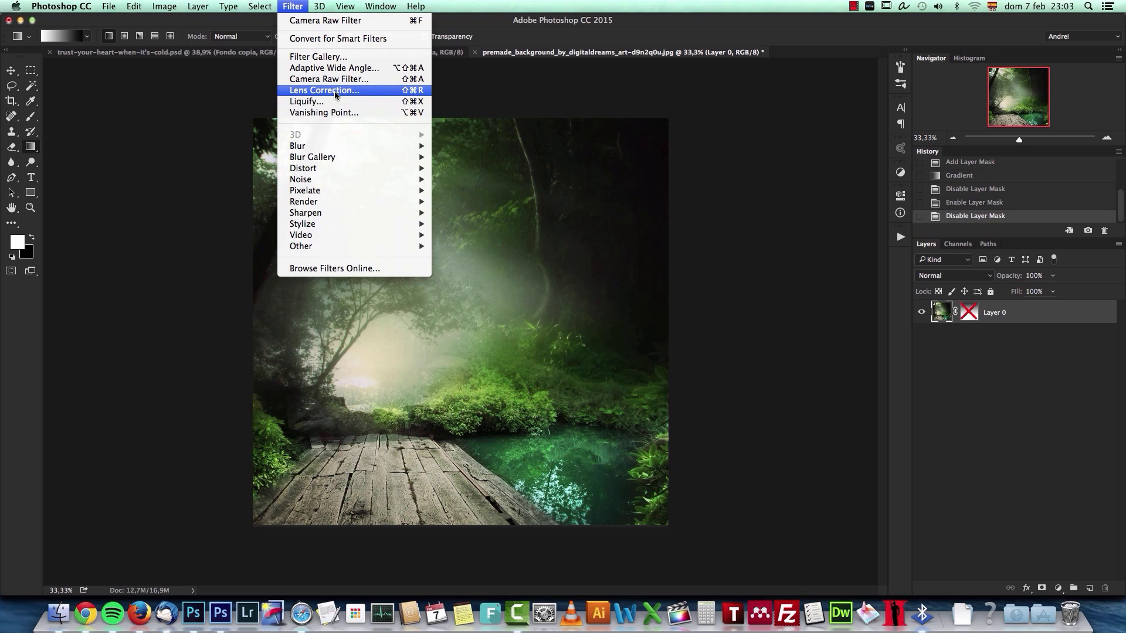
pyautogui.moveTo(327, 157)
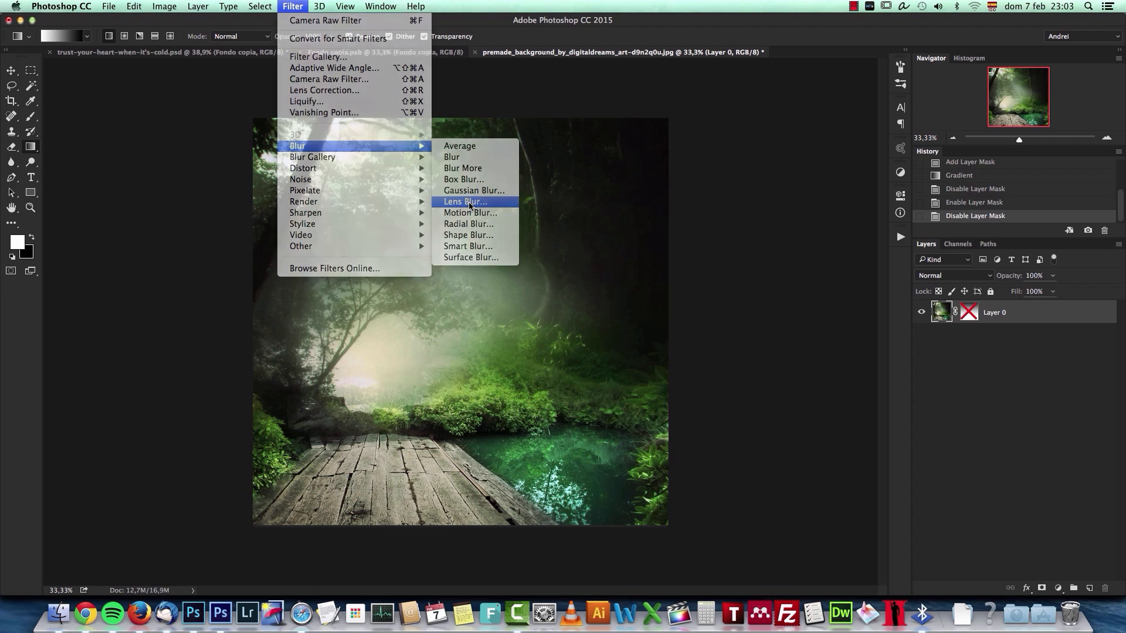
pyautogui.click(466, 201)
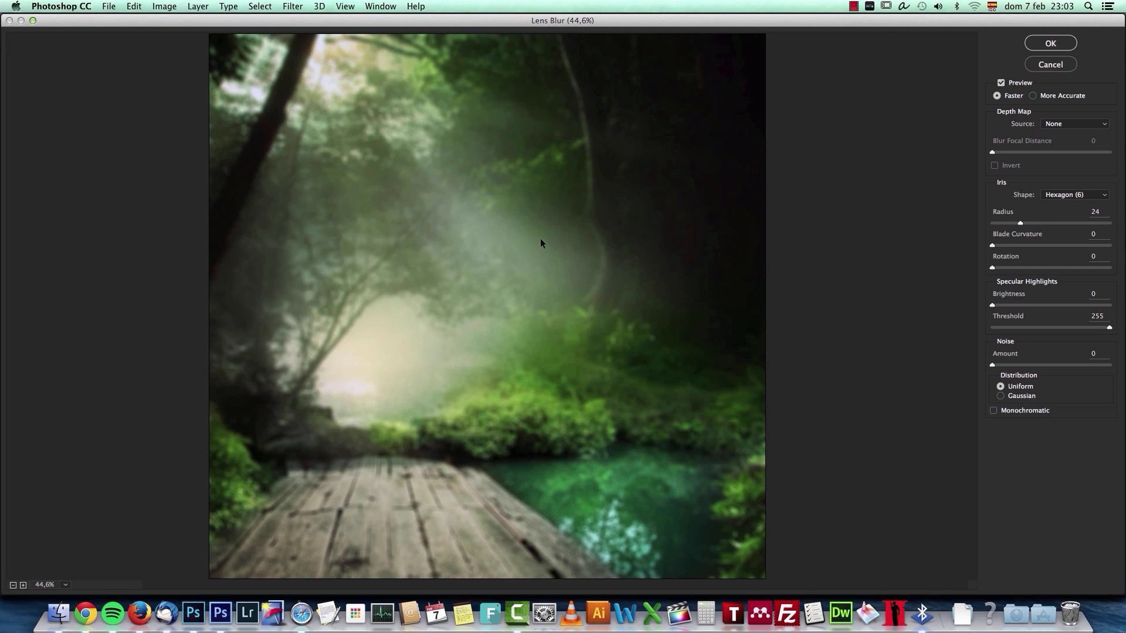
pyautogui.moveTo(1076, 149)
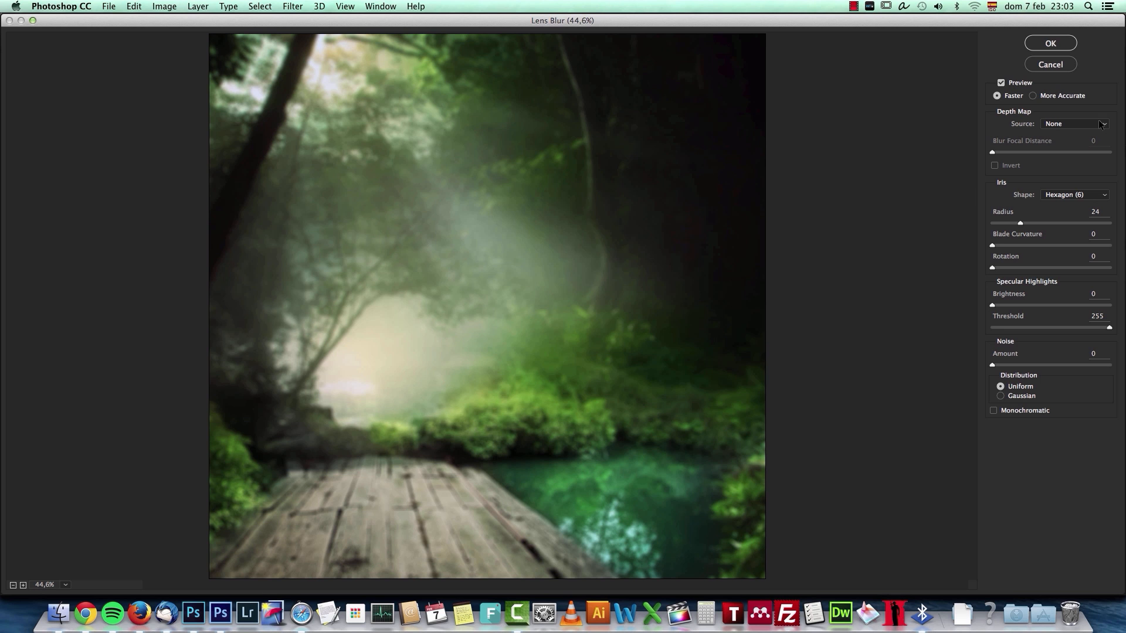
pyautogui.moveTo(1094, 131)
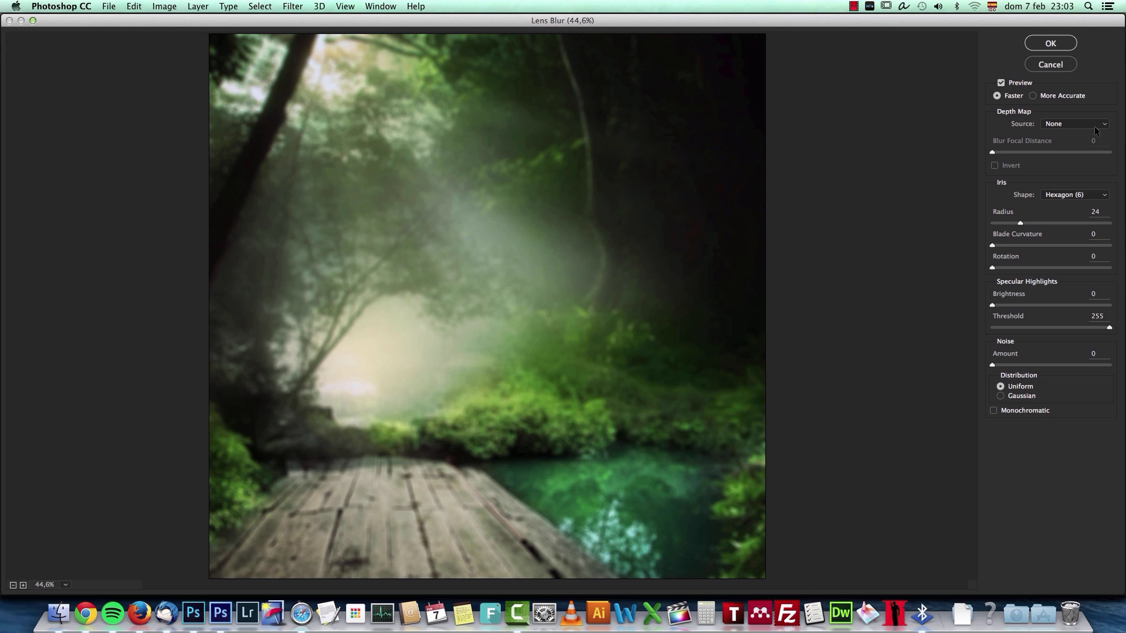
# Use the inverted Layer Mask as the Lens Blur depth map and pick an iris shape.
pyautogui.click(1073, 123)
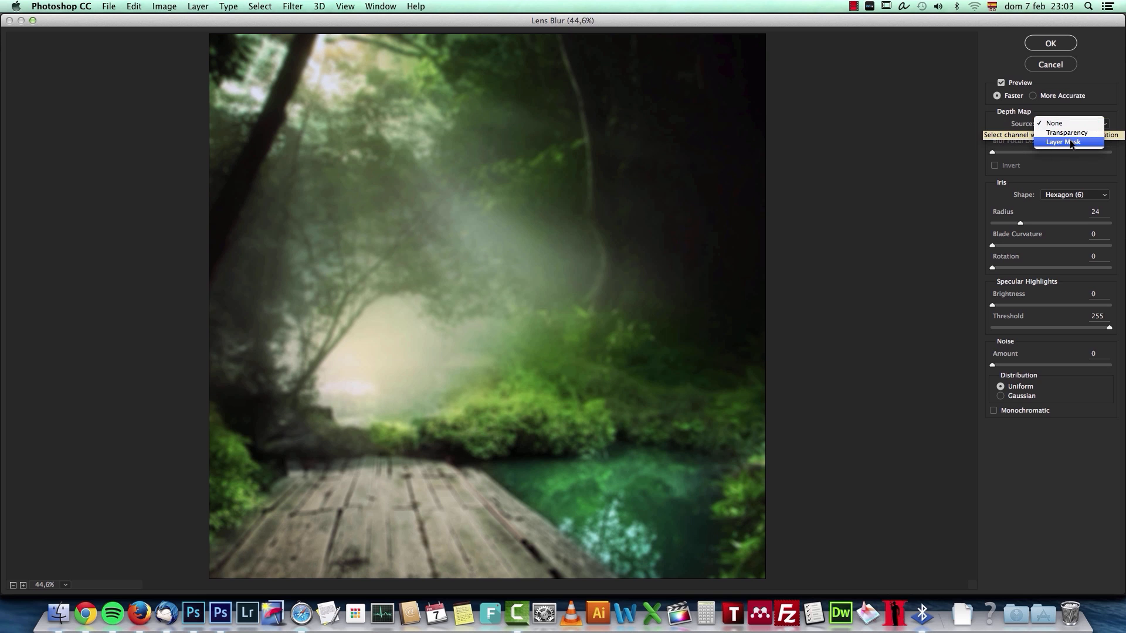
pyautogui.click(1068, 143)
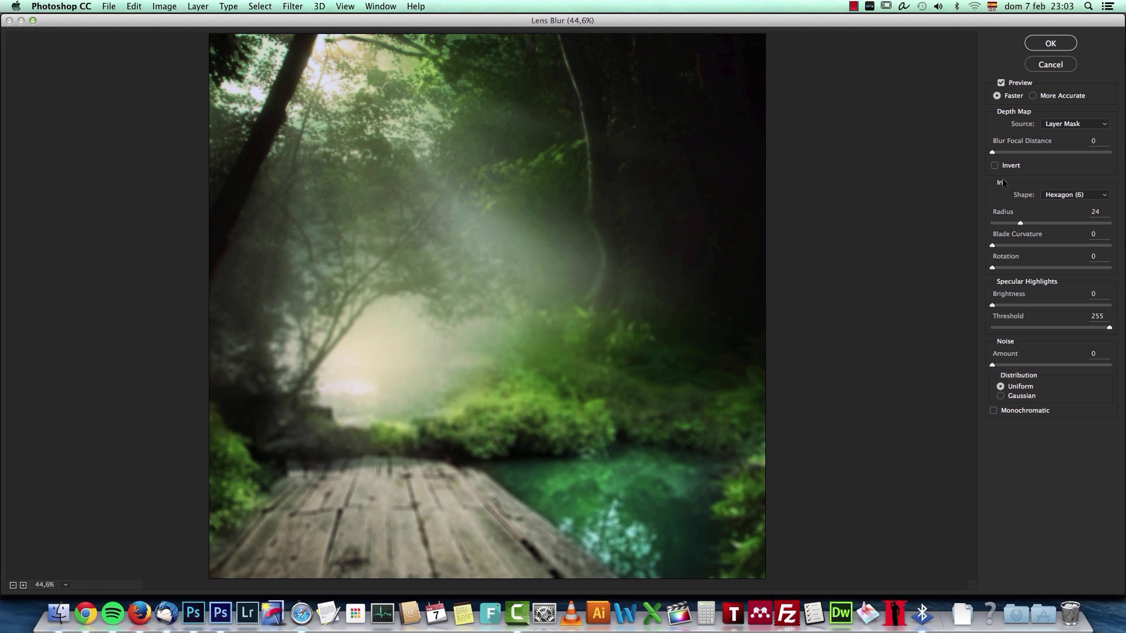
pyautogui.moveTo(801, 371)
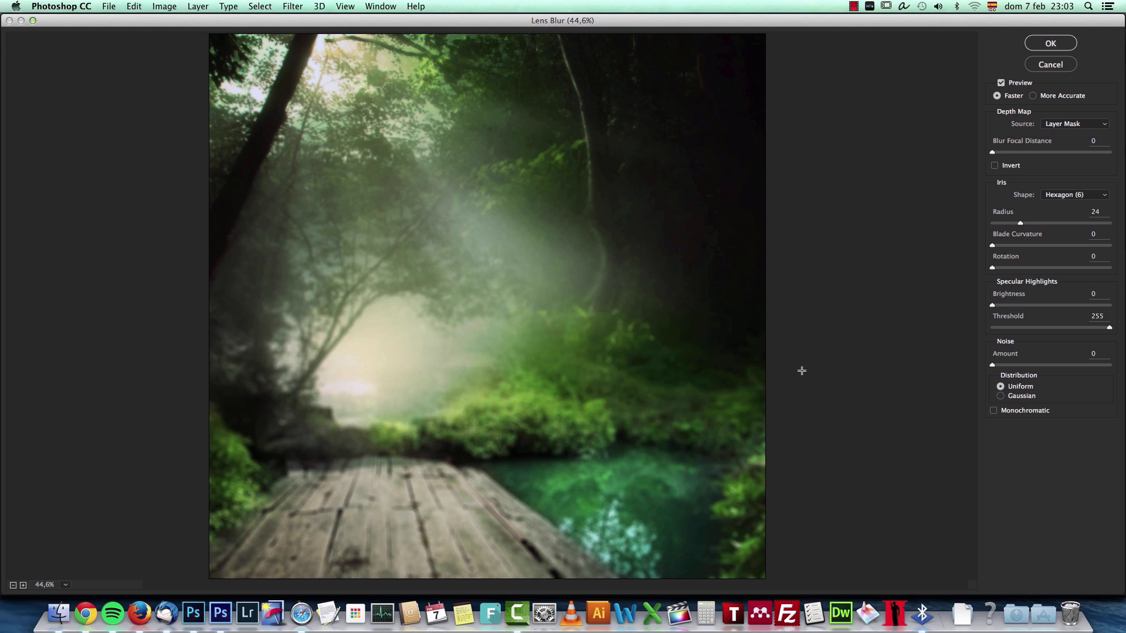
pyautogui.moveTo(882, 288)
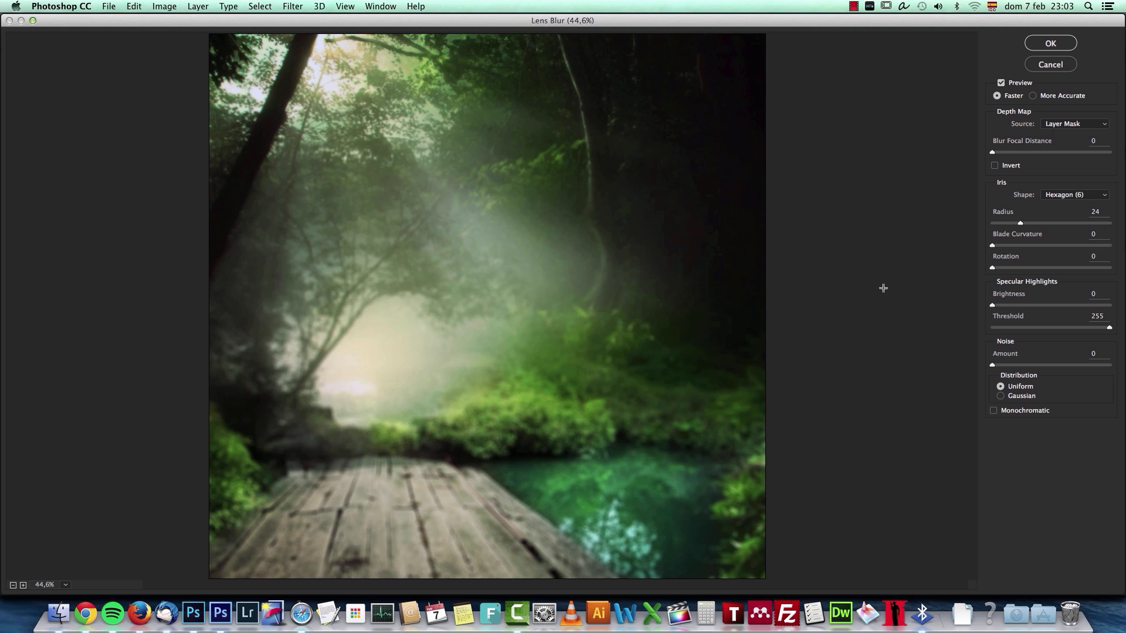
pyautogui.moveTo(445, 126)
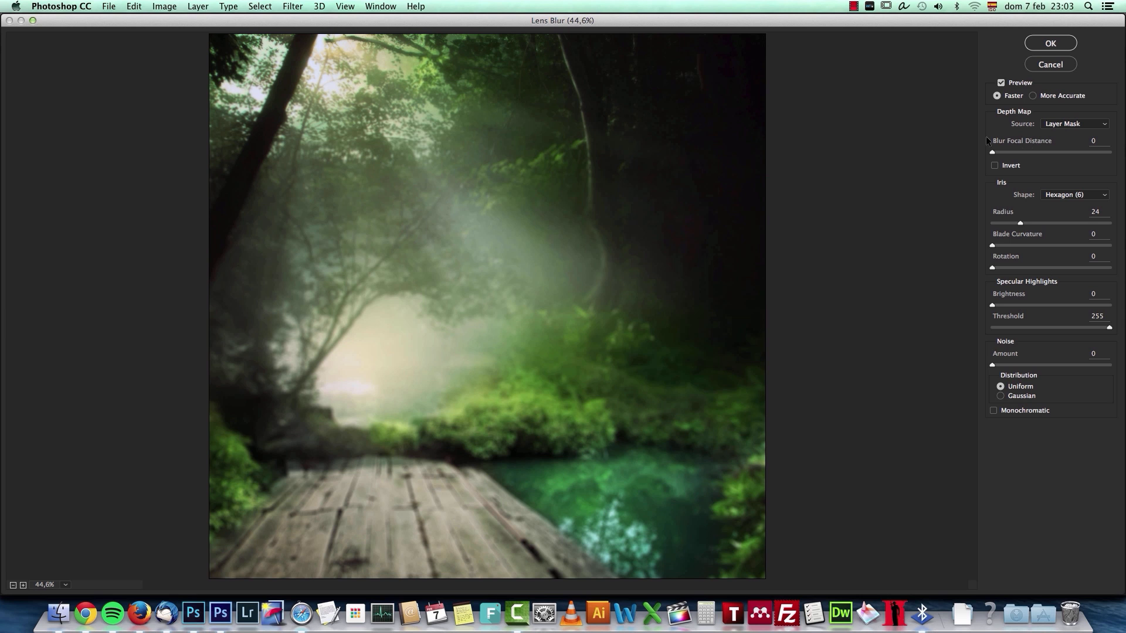
pyautogui.click(995, 165)
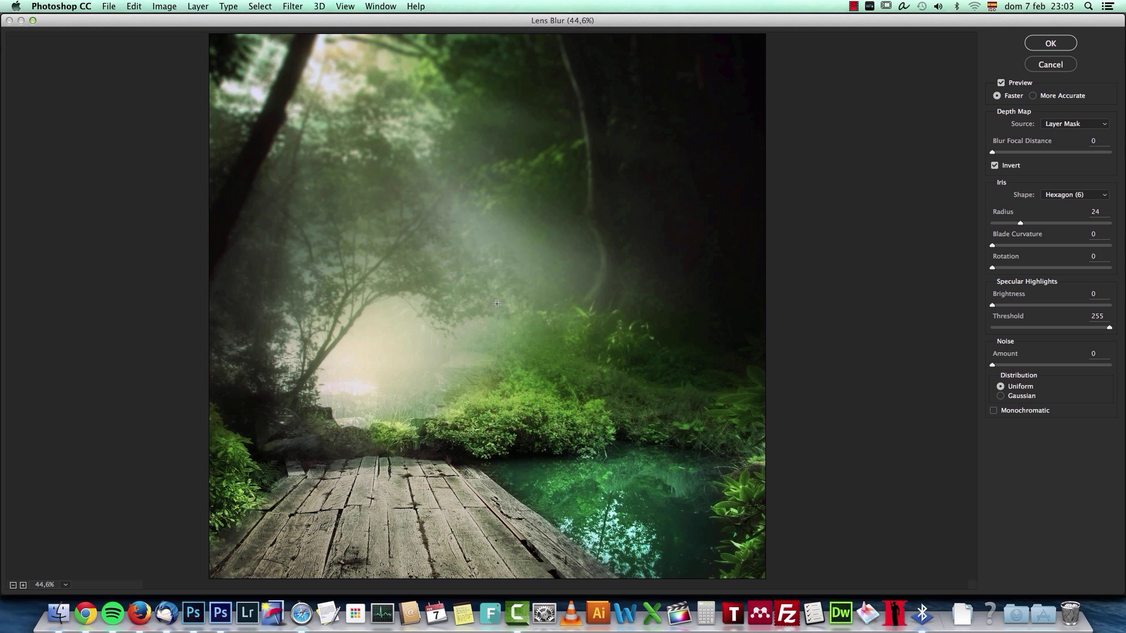
pyautogui.moveTo(829, 254)
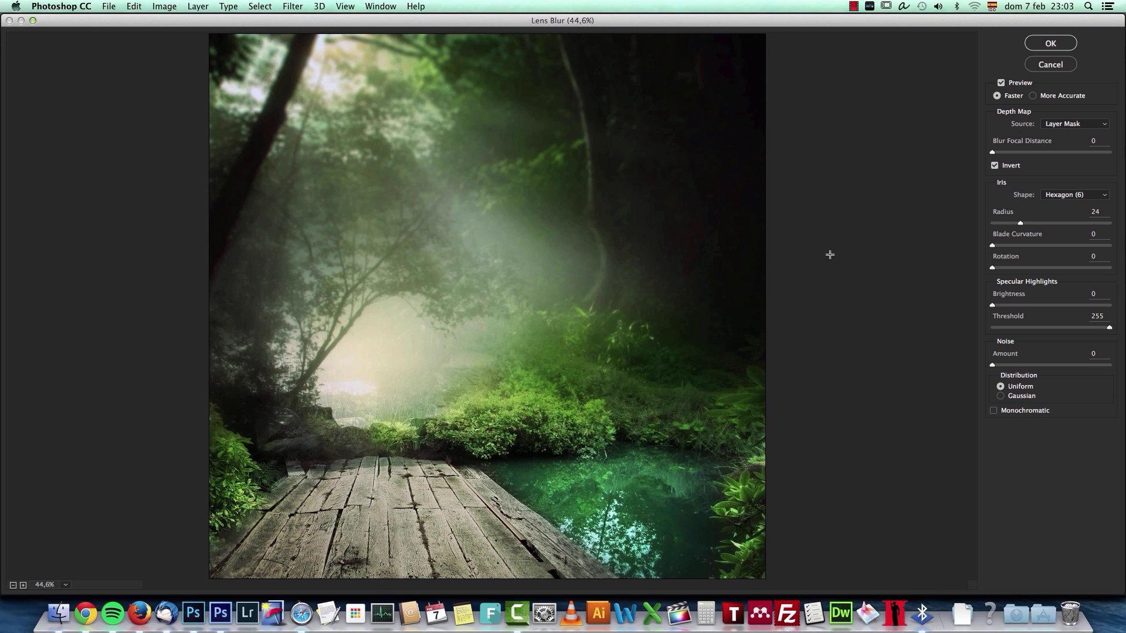
pyautogui.moveTo(1096, 185)
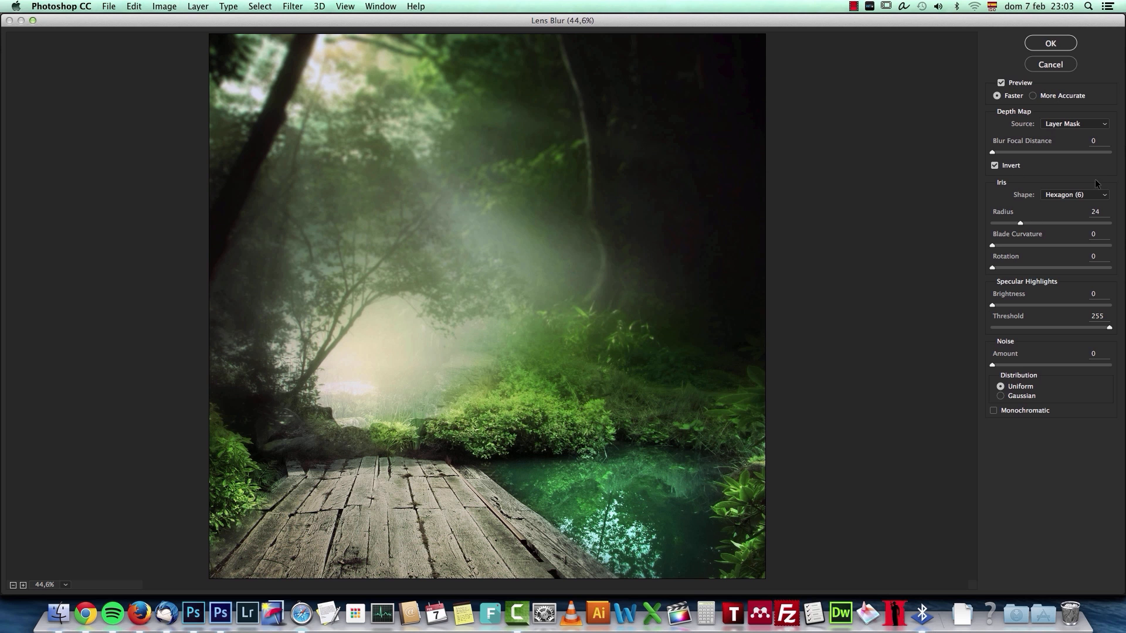
pyautogui.click(1095, 194)
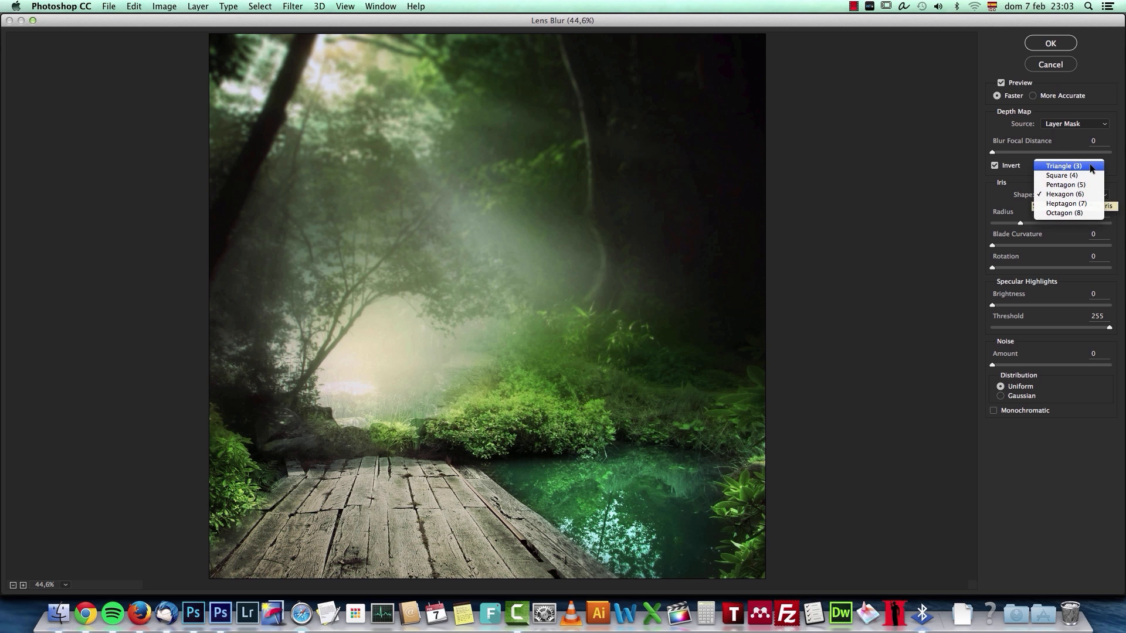
pyautogui.click(1063, 166)
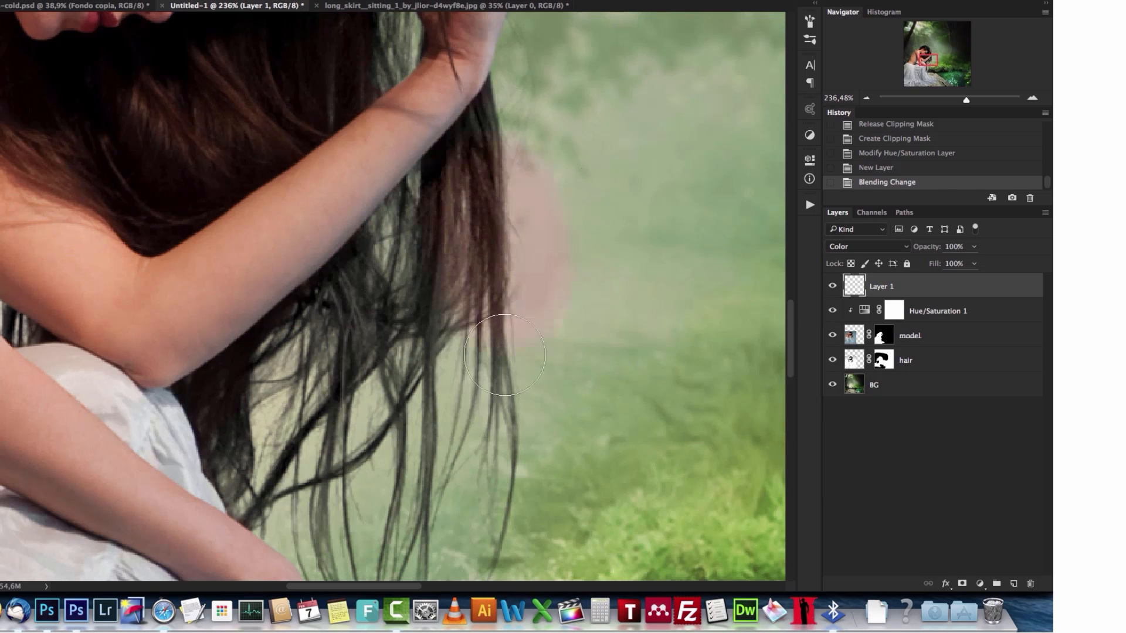
# Undo the last two edits, then scroll and zoom the view to 100%.
pyautogui.press('cmd+z')
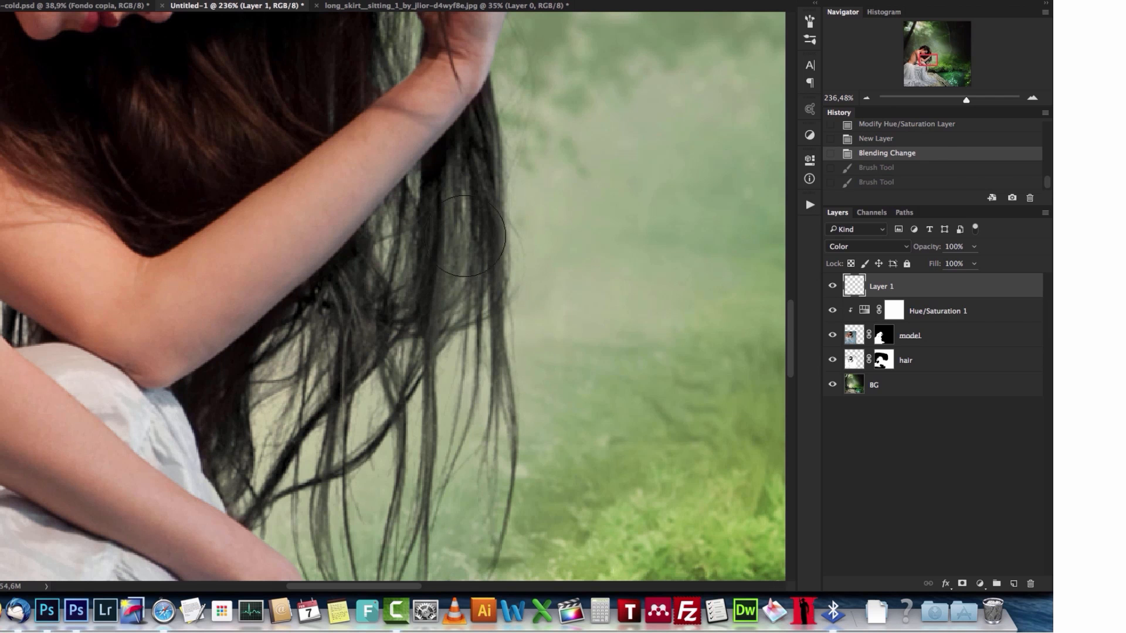
pyautogui.press('cmd+z')
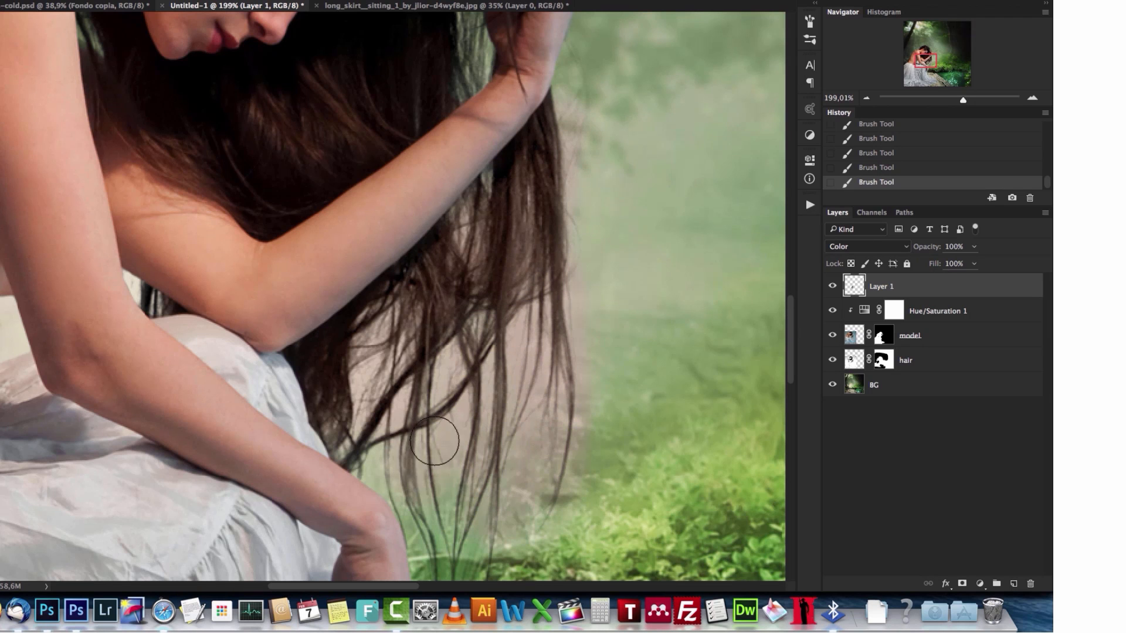
pyautogui.scroll(-3)
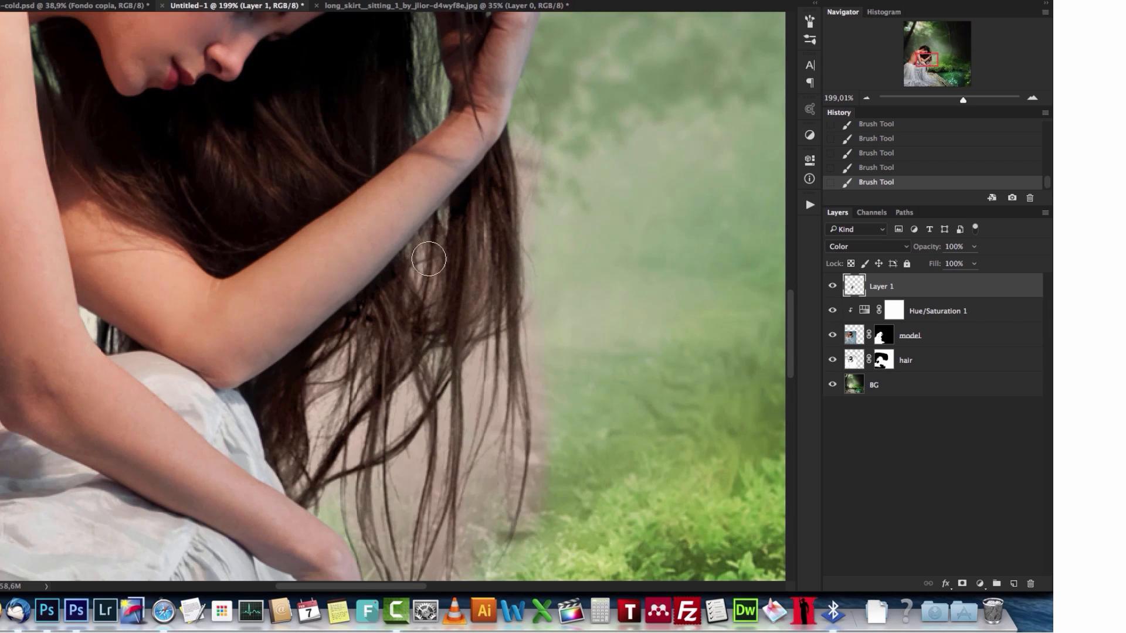
pyautogui.press('cmd+1')
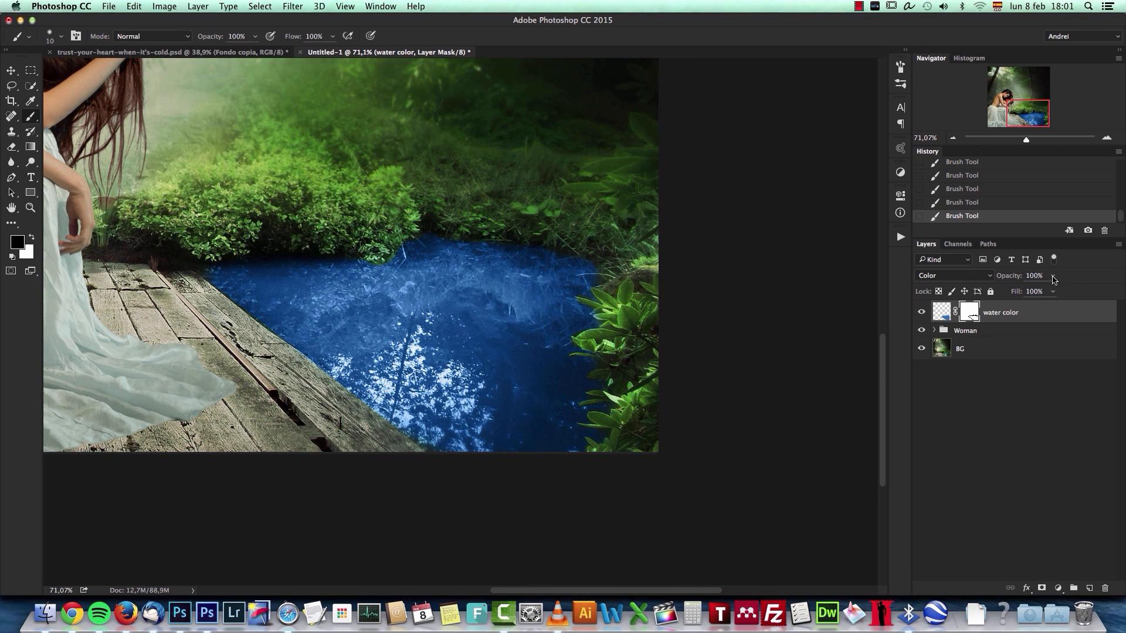
# Lower the 'water color' layer's opacity to 30% for a subtle teal pond.
pyautogui.moveTo(1052, 276); pyautogui.dragTo(1021, 291)
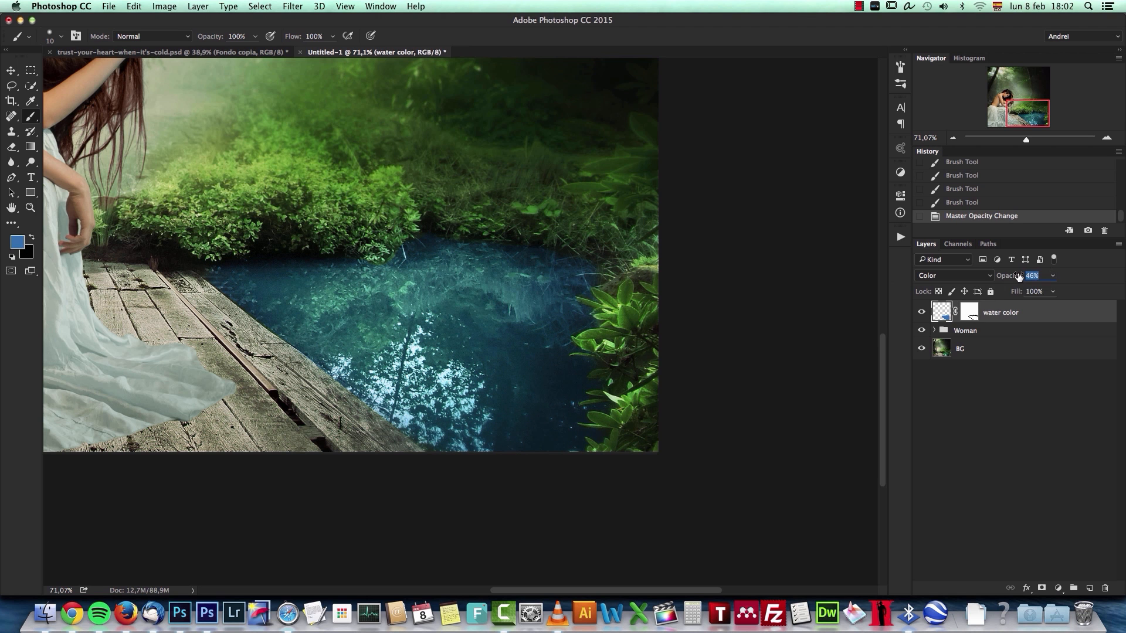
pyautogui.write('30')
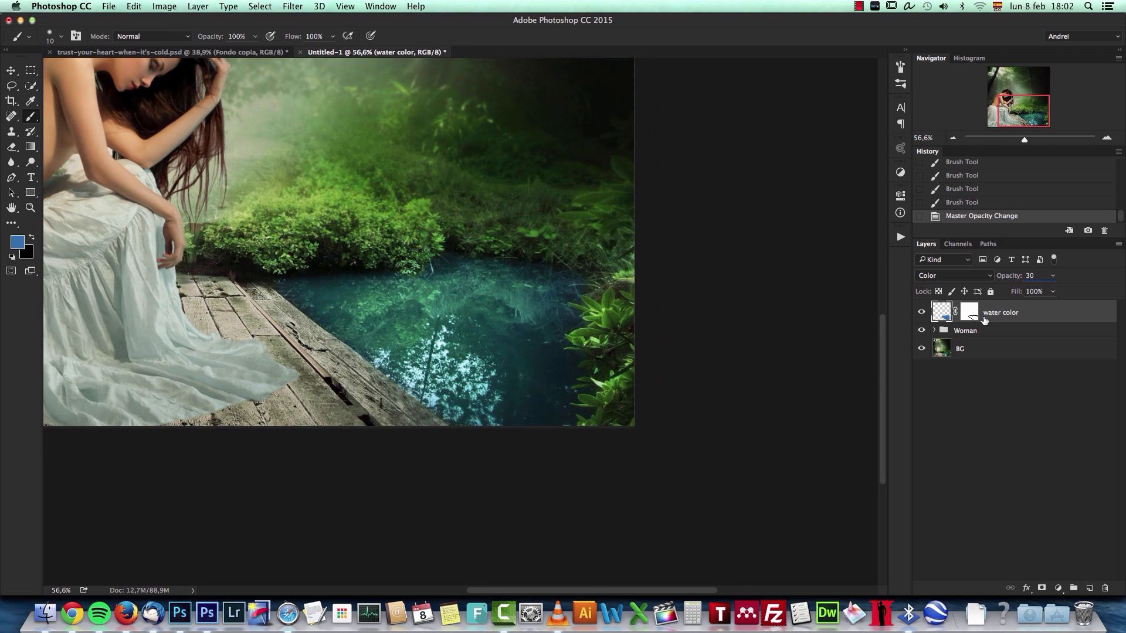
pyautogui.press('cmd+u')
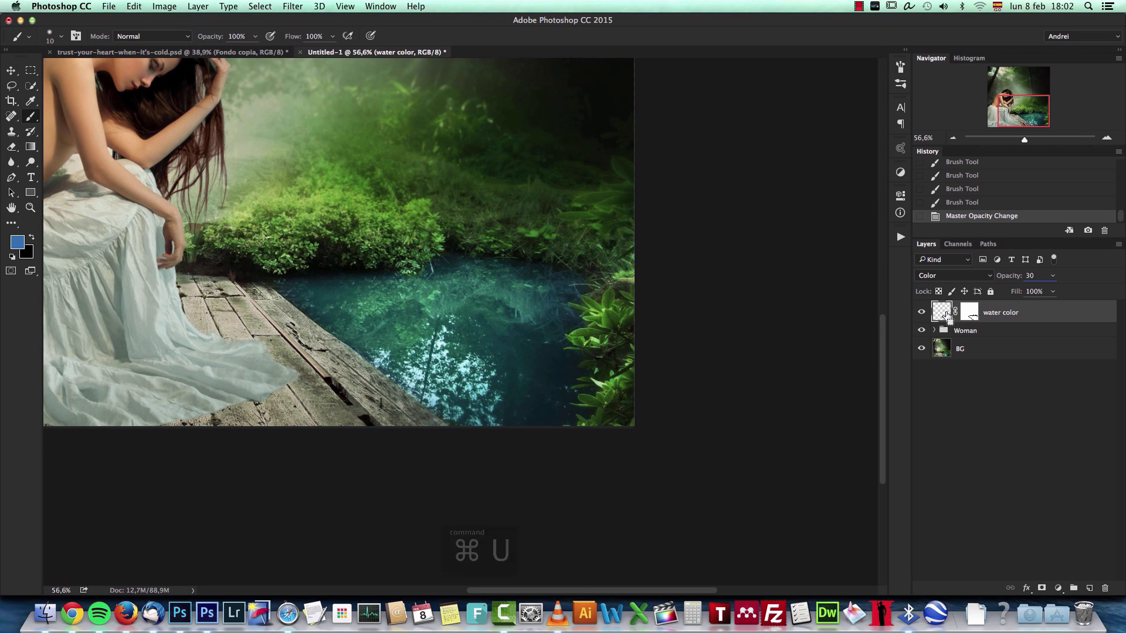
# Nudge the Hue slider slightly in Hue/Saturation on the 'water color' layer and apply.
pyautogui.press('cmd+u')
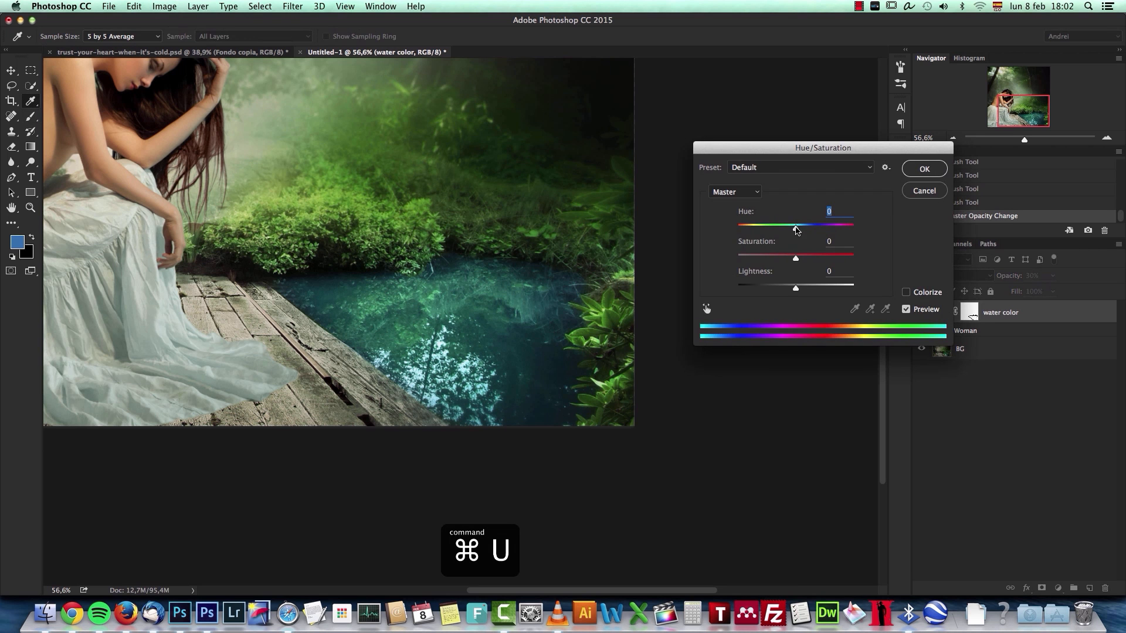
pyautogui.moveTo(795, 224); pyautogui.dragTo(798, 224)
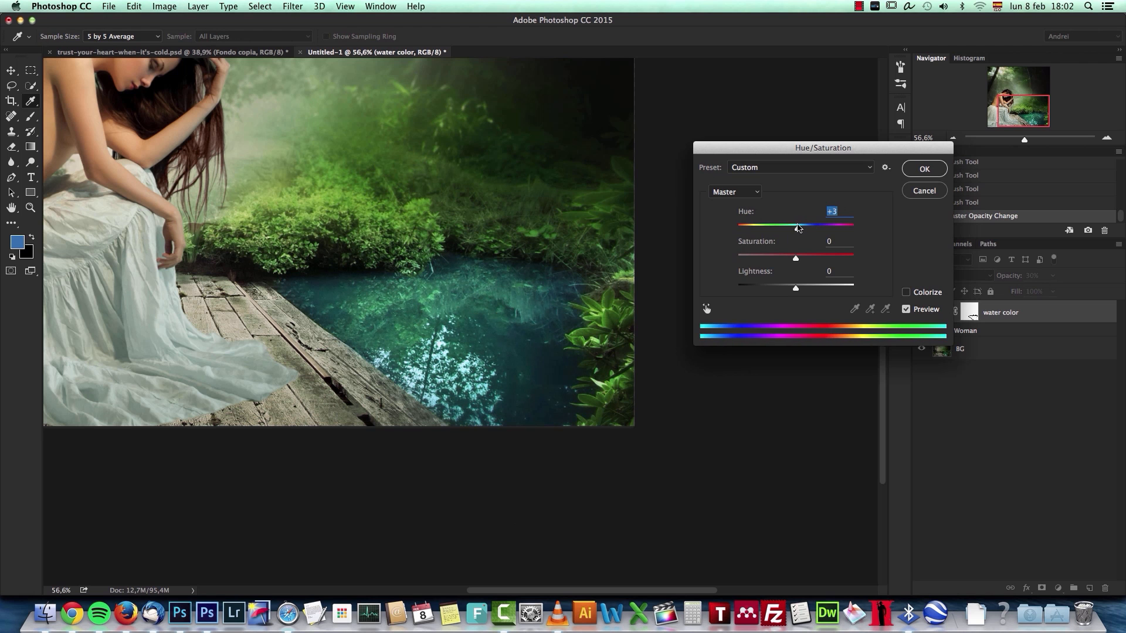
pyautogui.moveTo(797, 224); pyautogui.dragTo(794, 224)
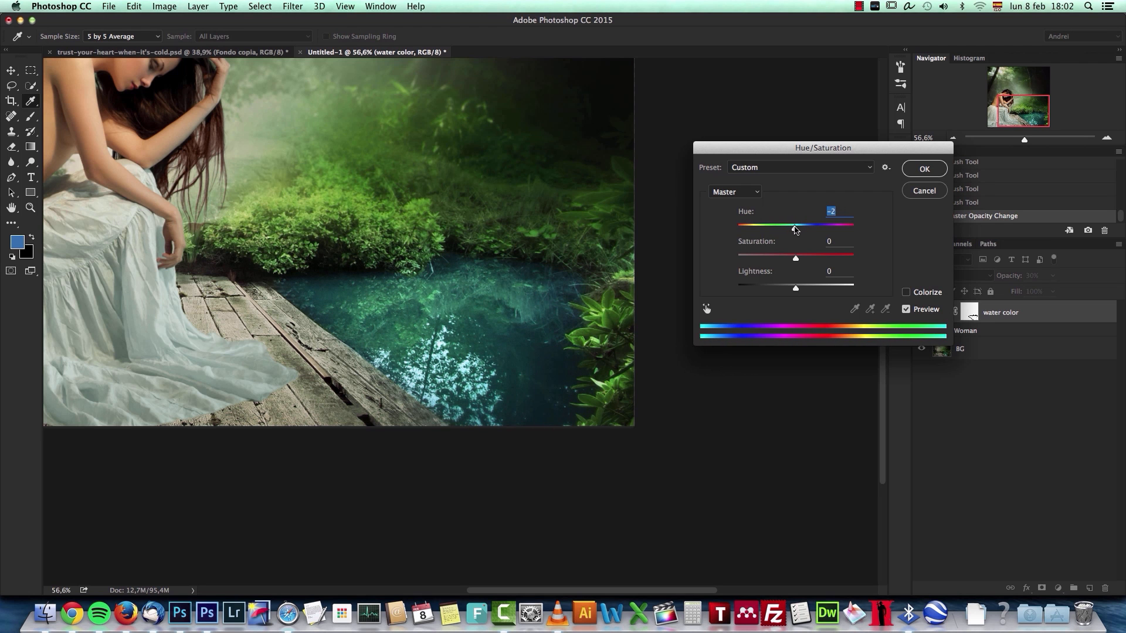
pyautogui.click(923, 168)
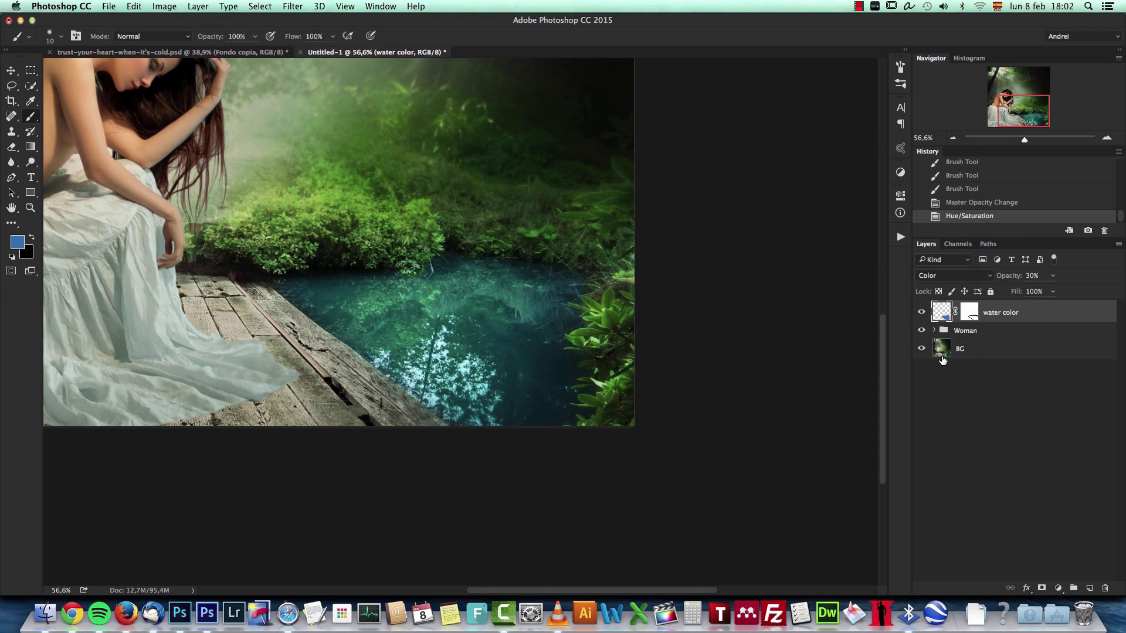
# Zoom out to view the whole composition, then zoom back in to 100%.
pyautogui.click(921, 313)
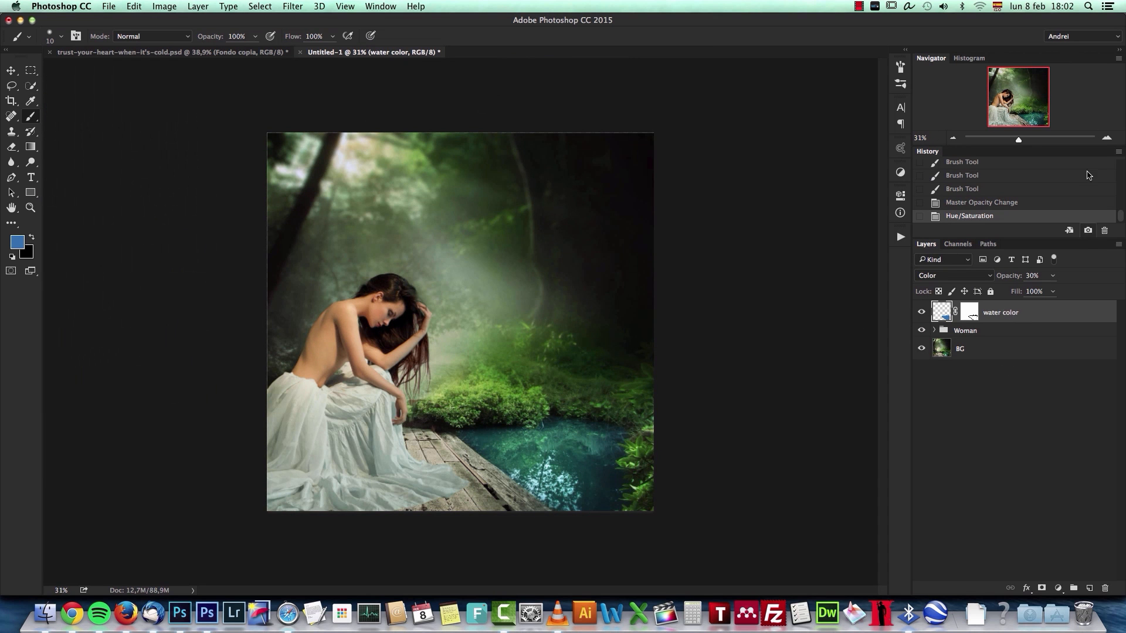
pyautogui.click(1106, 139)
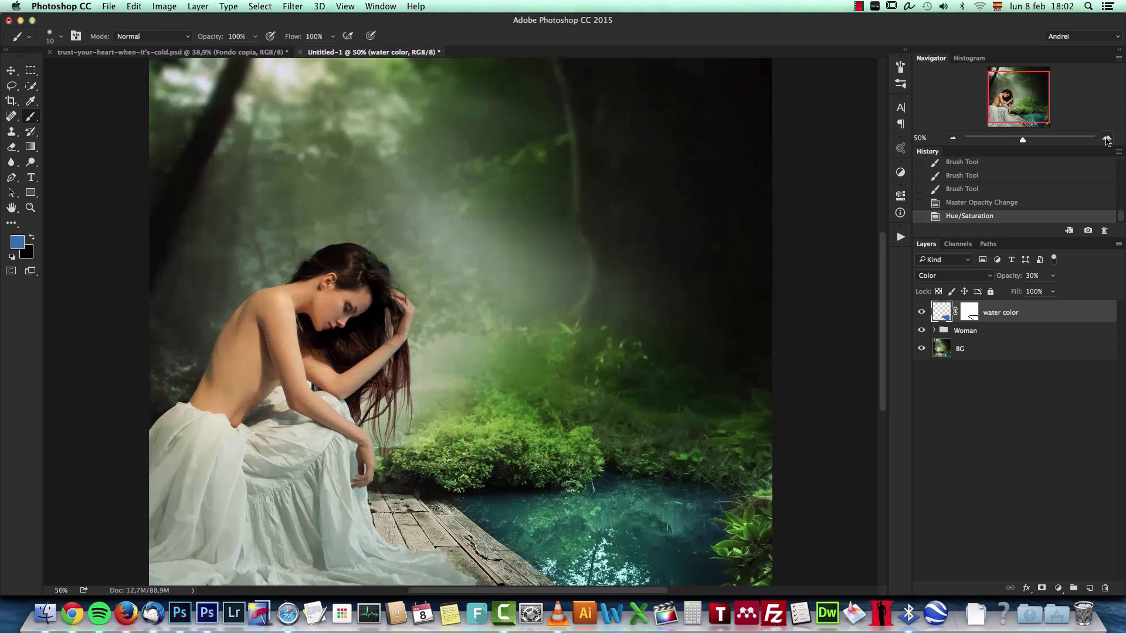
pyautogui.moveTo(1106, 140)
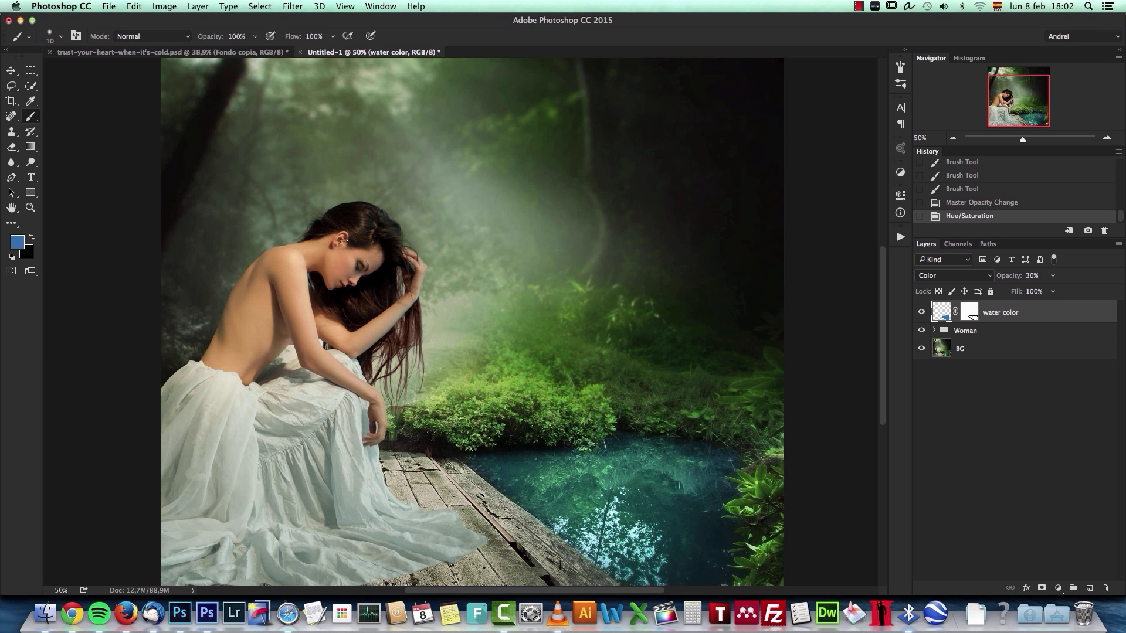
pyautogui.press('cmd+1')
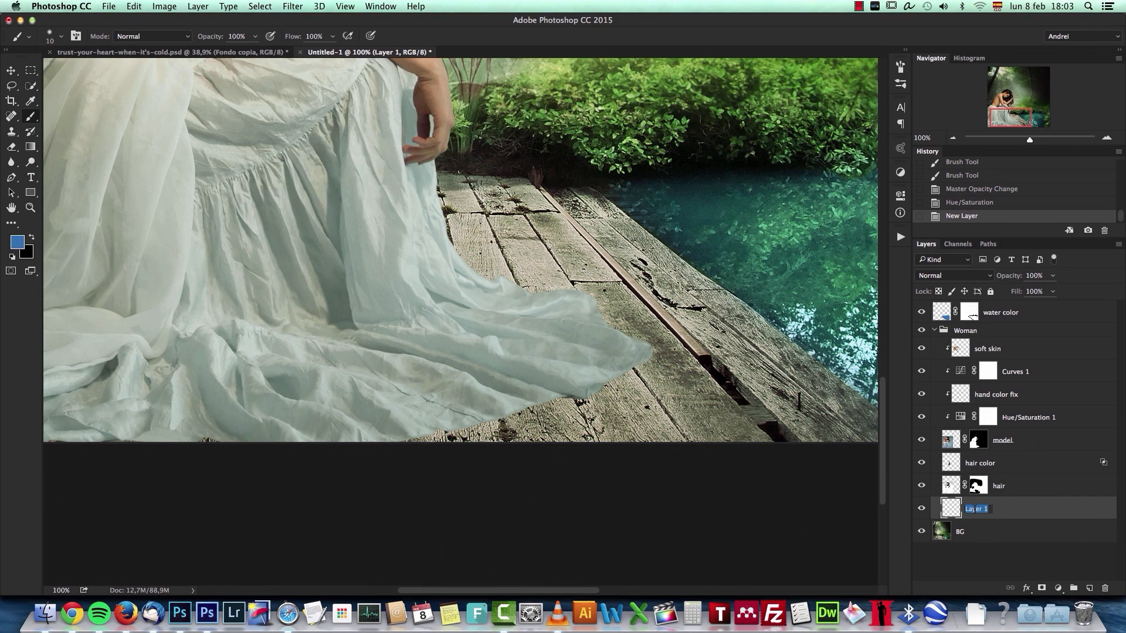
# Name the layer 'woman shadow' and paint soft dark shadow on the planks beneath the dress.
pyautogui.write('woman shadow')
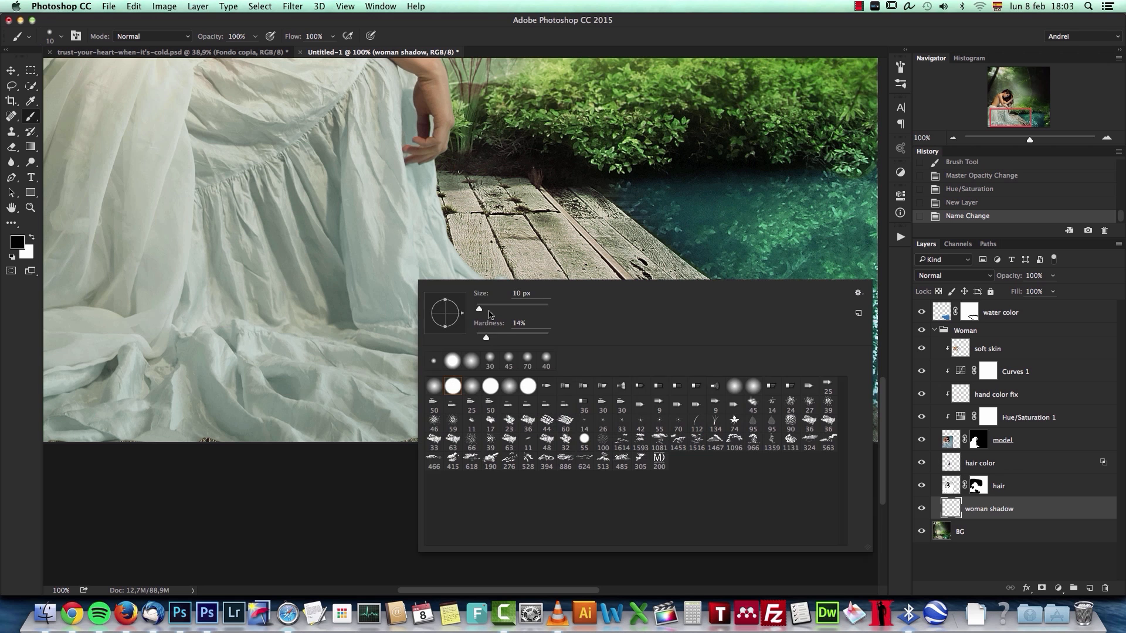
pyautogui.moveTo(479, 309); pyautogui.dragTo(493, 309)
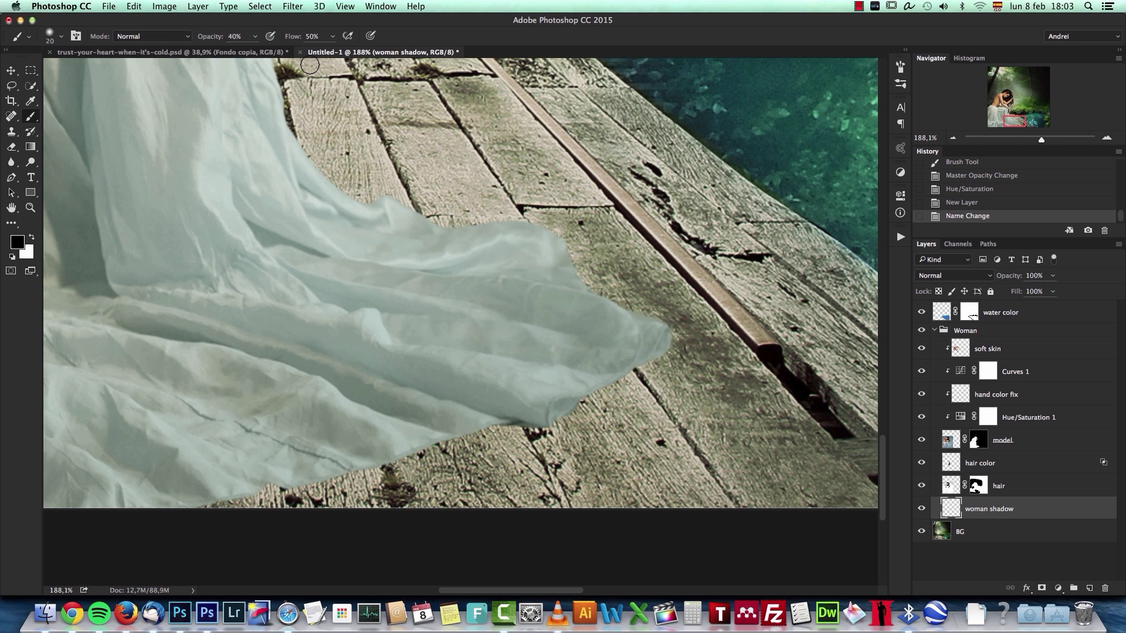
pyautogui.moveTo(639, 345)
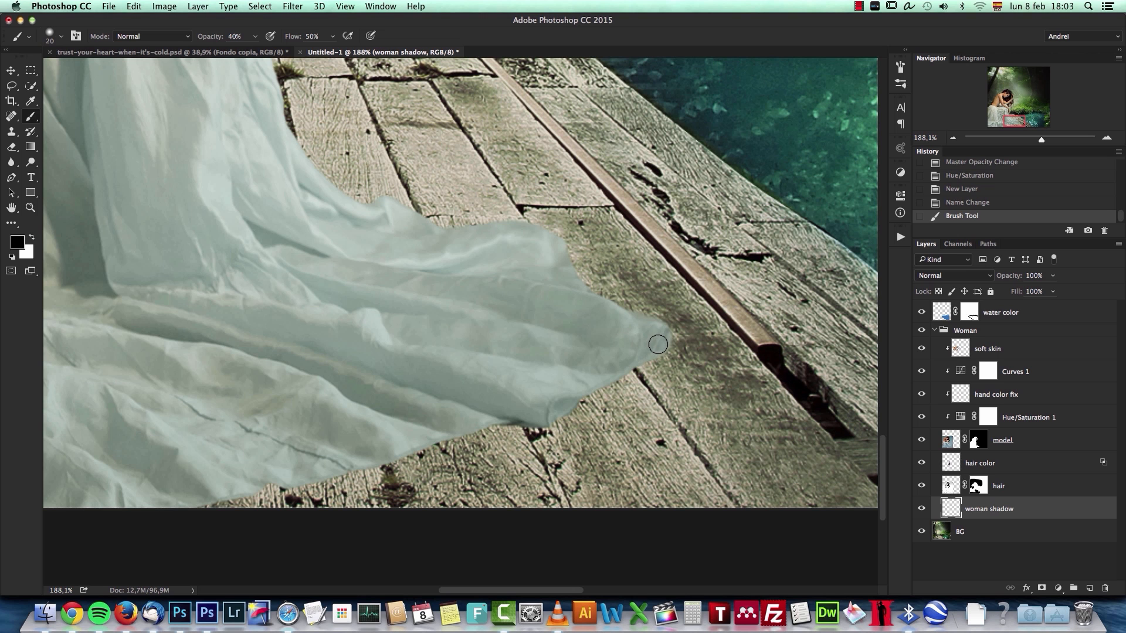
pyautogui.press('cmd+z')
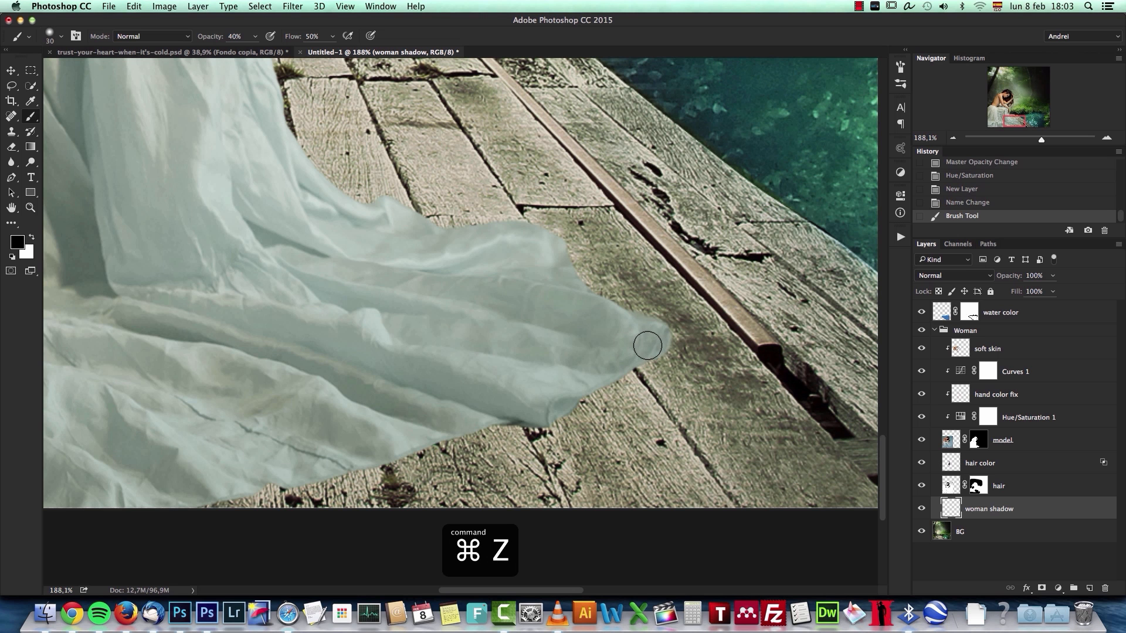
pyautogui.press('cmd+z')
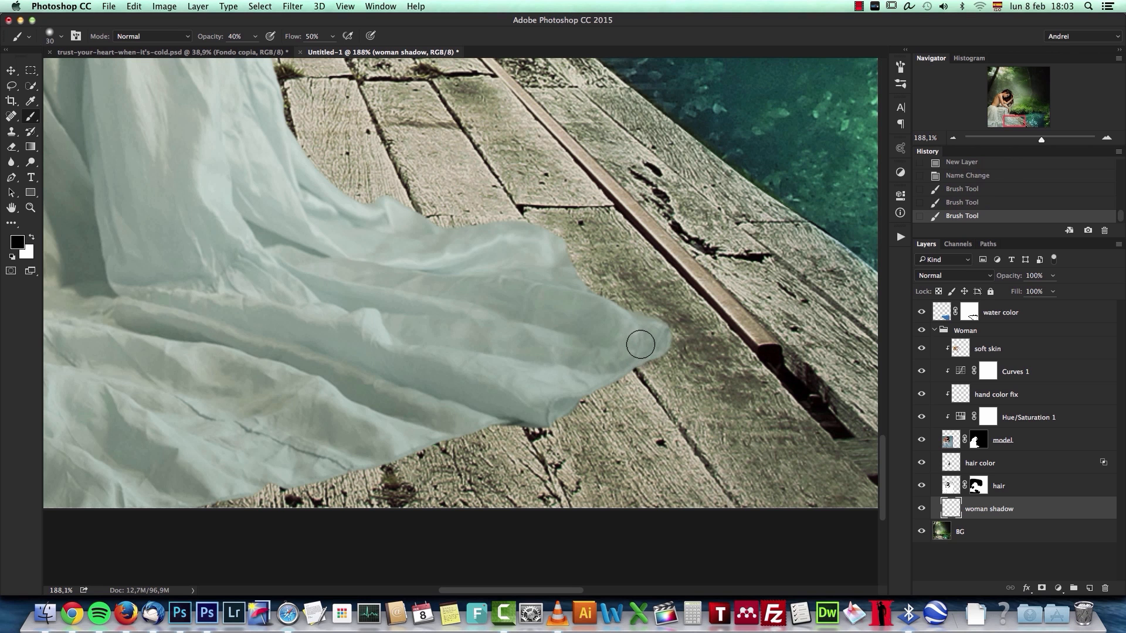
pyautogui.moveTo(640, 343); pyautogui.dragTo(610, 362)
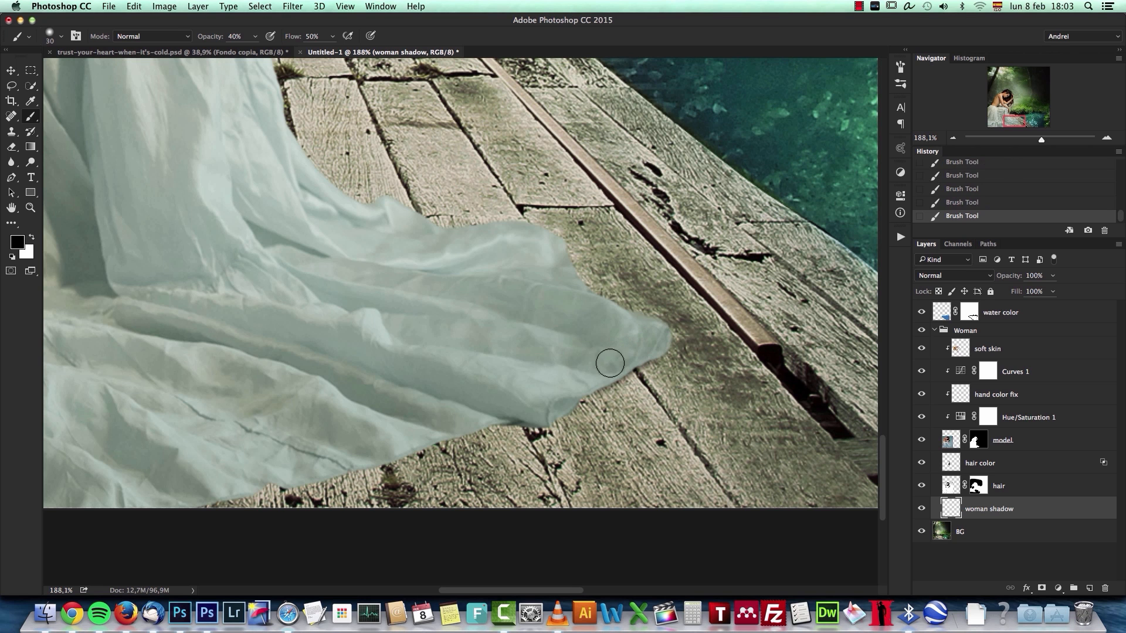
pyautogui.moveTo(610, 364); pyautogui.dragTo(557, 399)
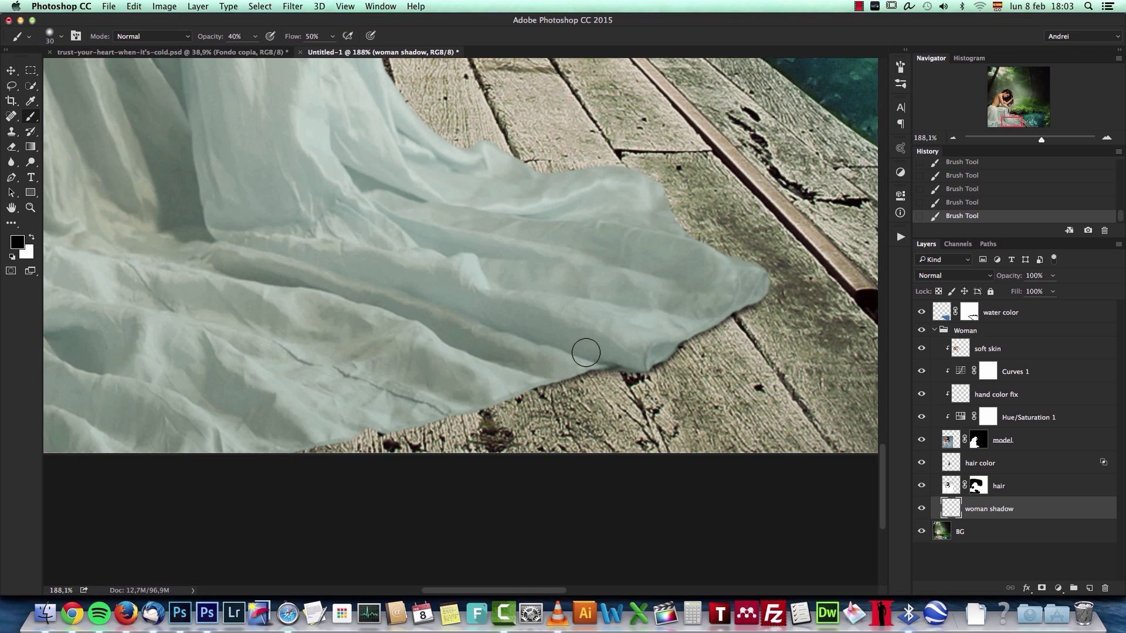
pyautogui.moveTo(585, 352); pyautogui.dragTo(496, 383)
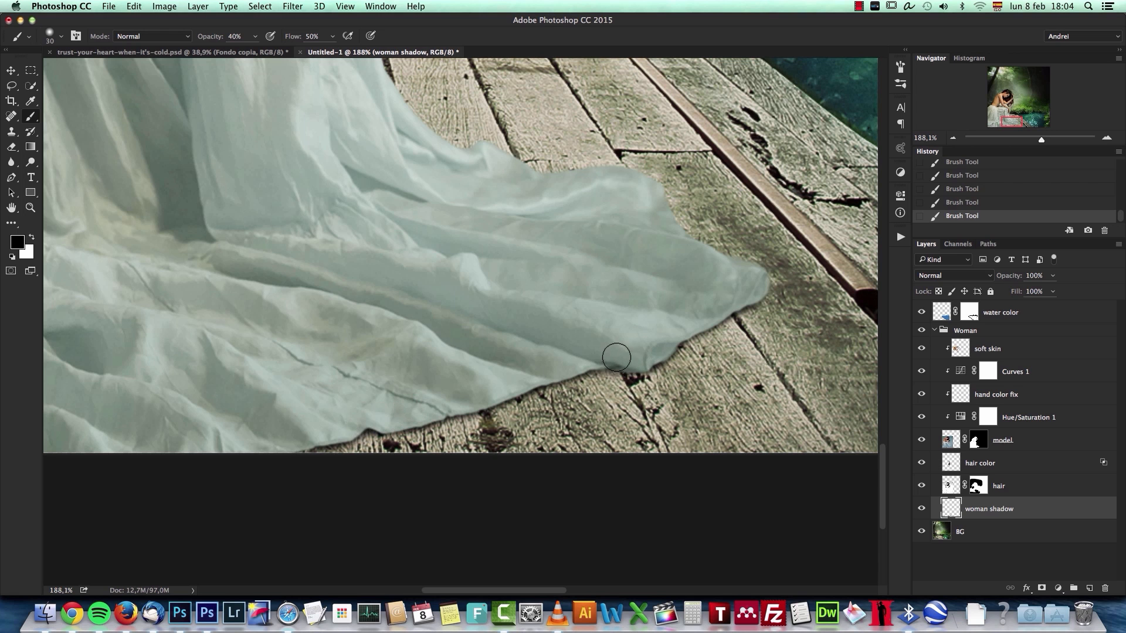
pyautogui.moveTo(616, 357); pyautogui.dragTo(698, 285)
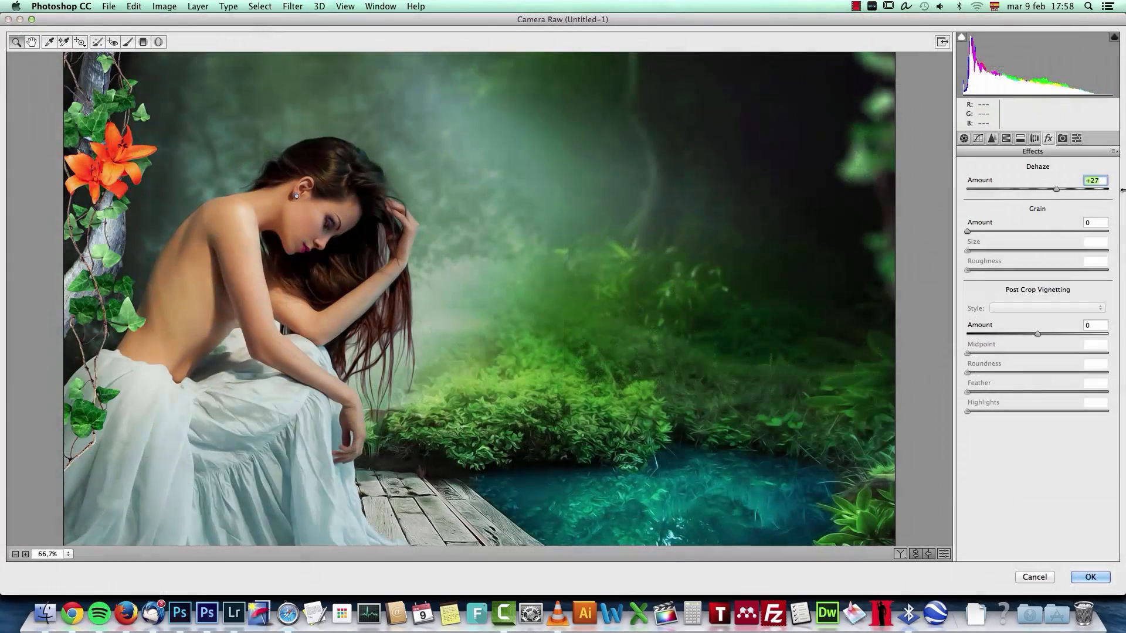
# Lower Camera Raw Dehaze to −6 and apply the filter.
pyautogui.moveTo(1055, 189); pyautogui.dragTo(1032, 189)
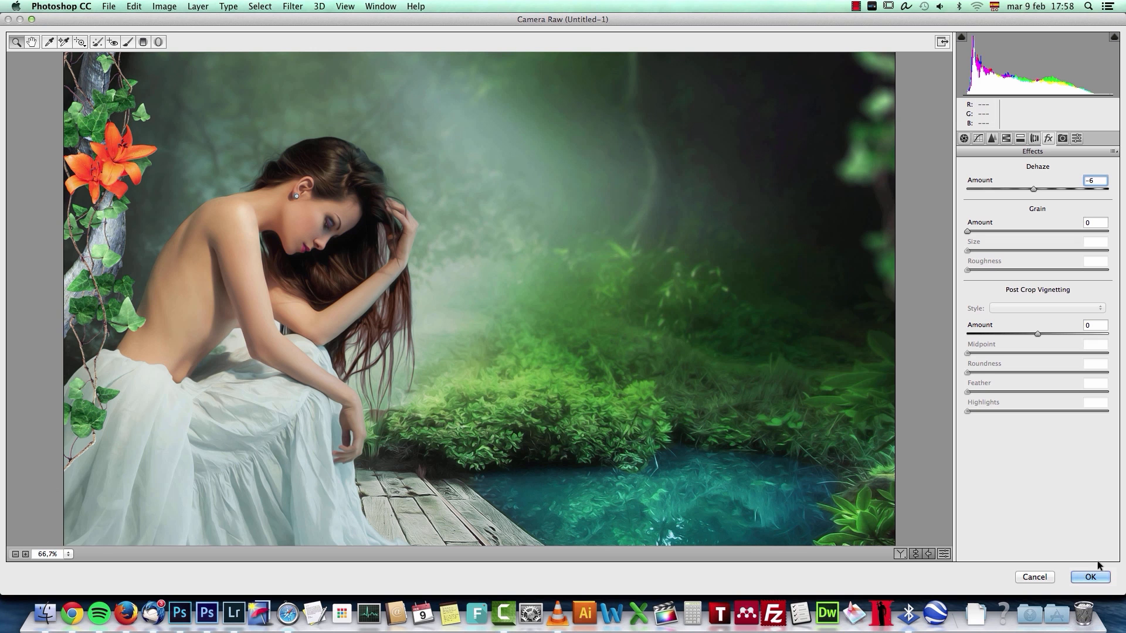
pyautogui.click(1089, 577)
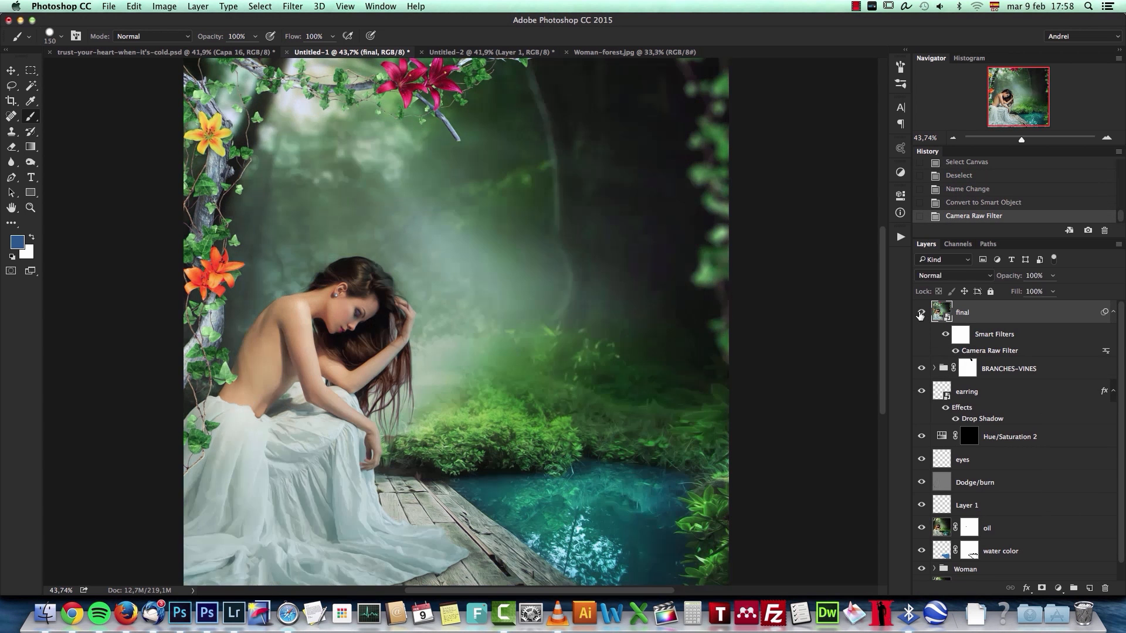
pyautogui.moveTo(920, 313)
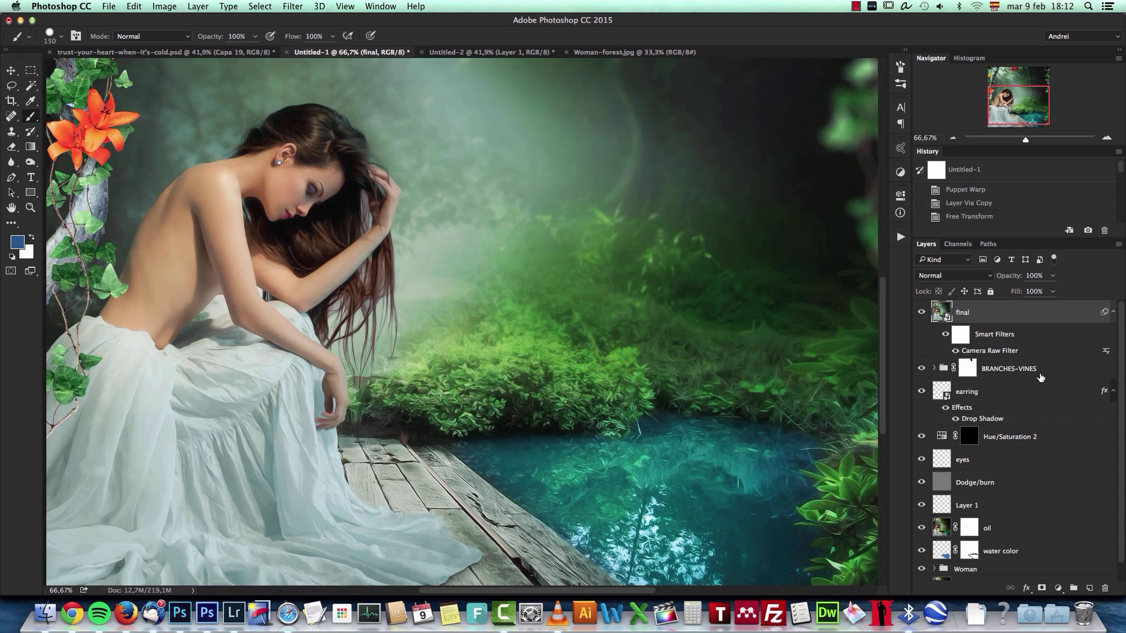
pyautogui.moveTo(1076, 580)
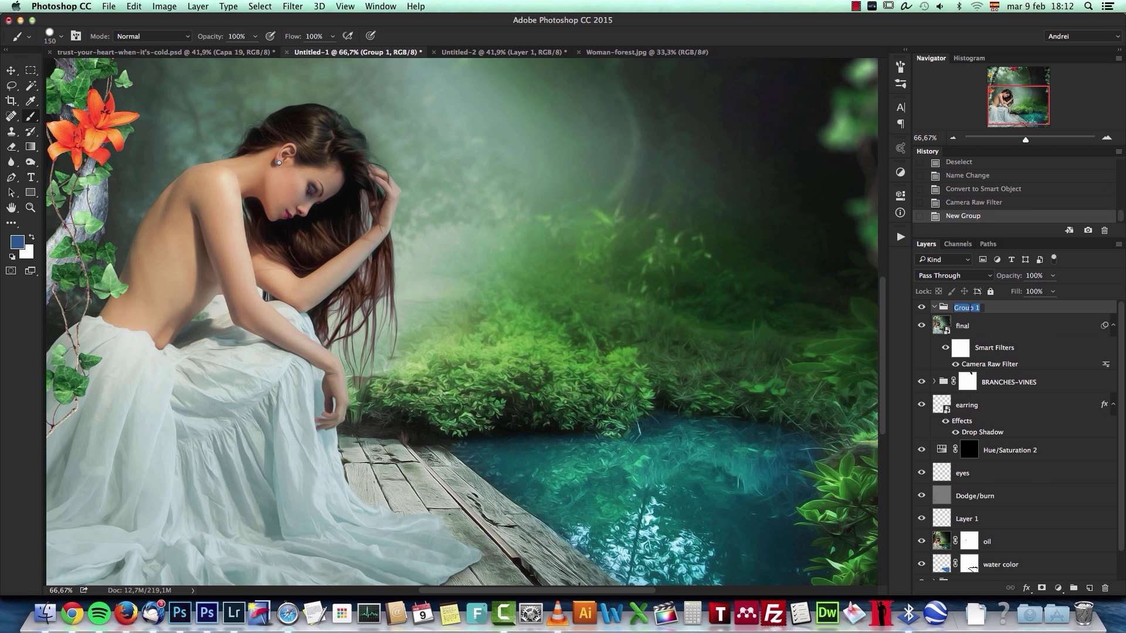
# Rename the new group to 'final adjustments'.
pyautogui.write('final adjustments')
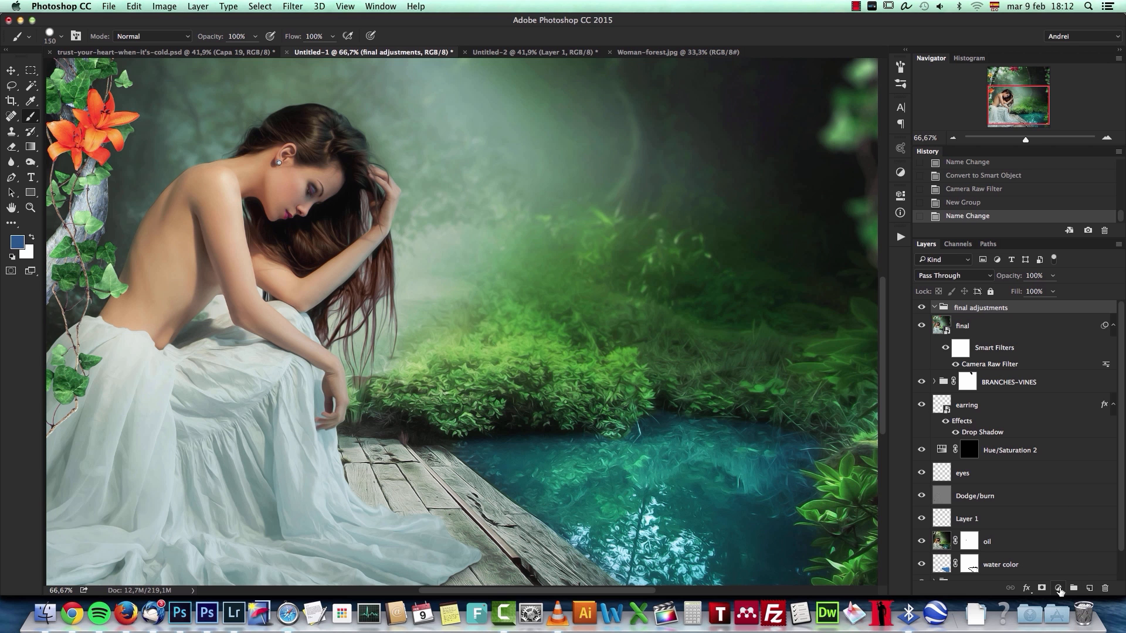
pyautogui.moveTo(1057, 588)
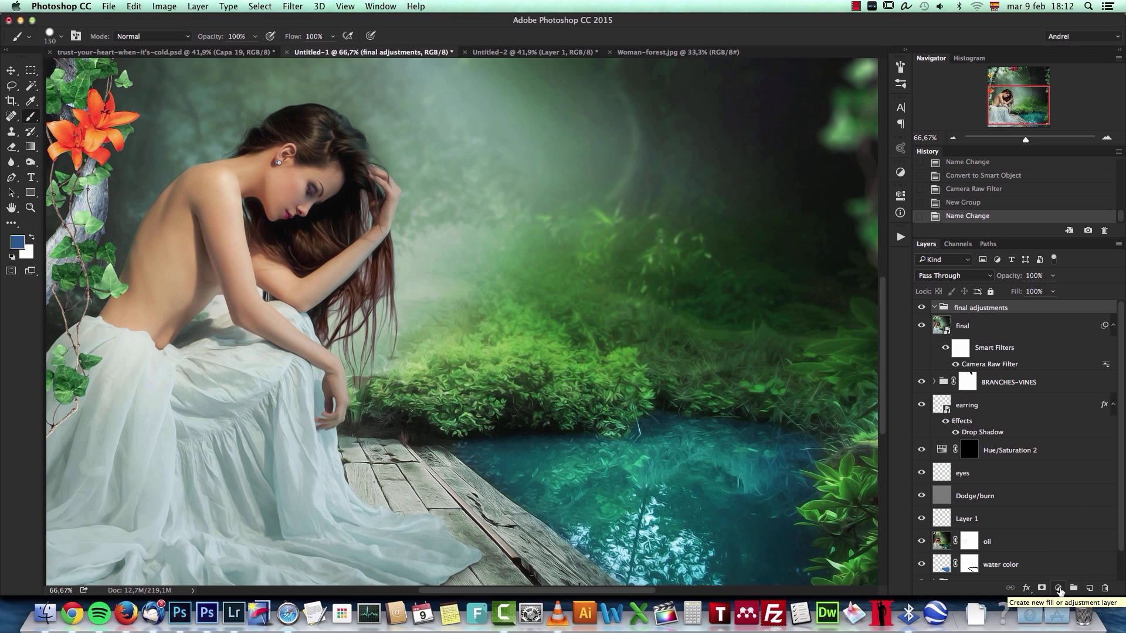
# Add a Curves adjustment layer in the group and set its channel to Blue.
pyautogui.click(1059, 588)
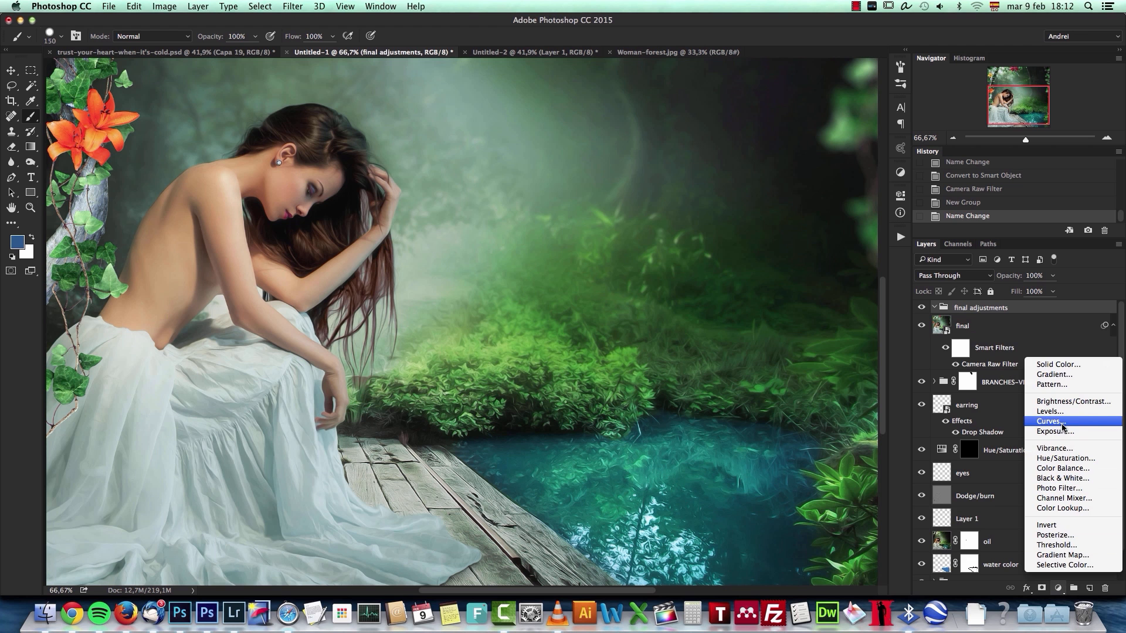
pyautogui.click(1049, 421)
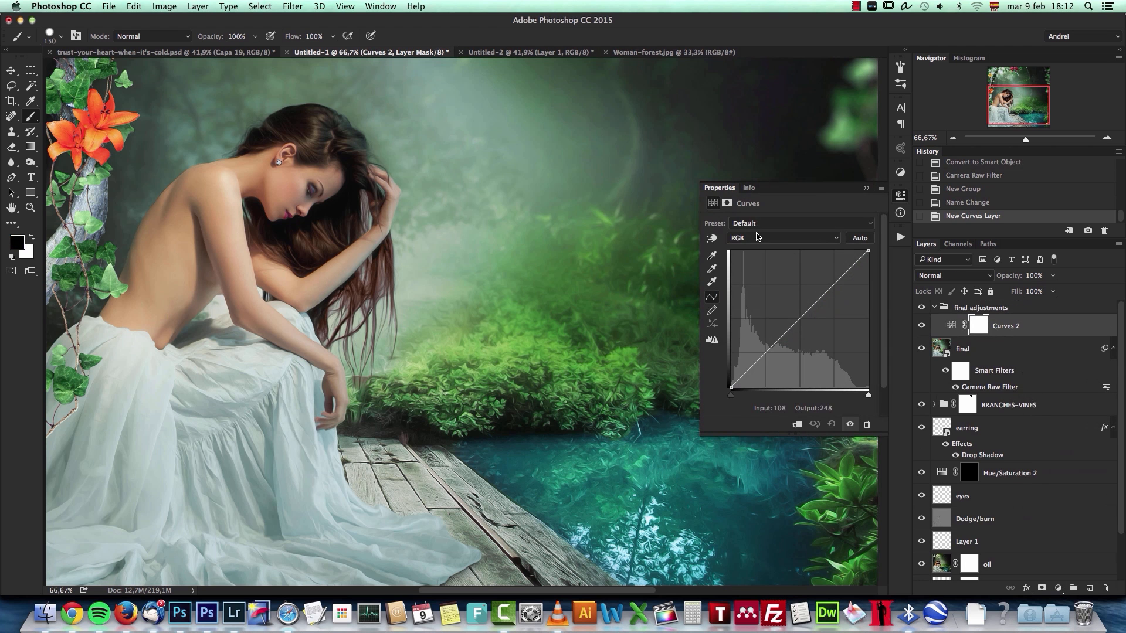
pyautogui.click(782, 238)
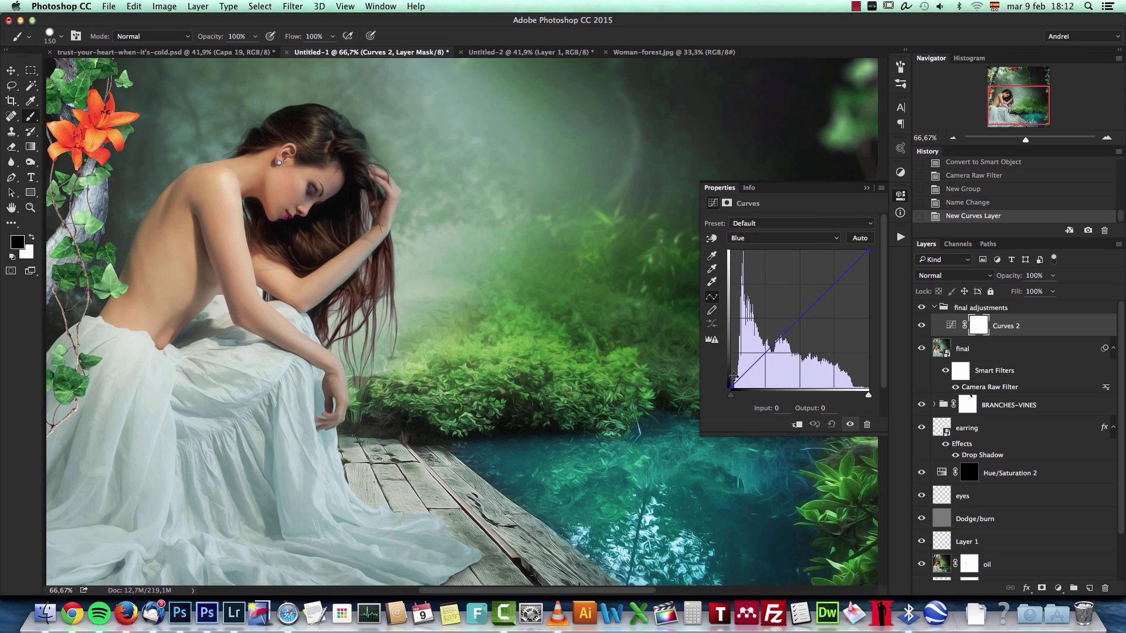
pyautogui.click(782, 237)
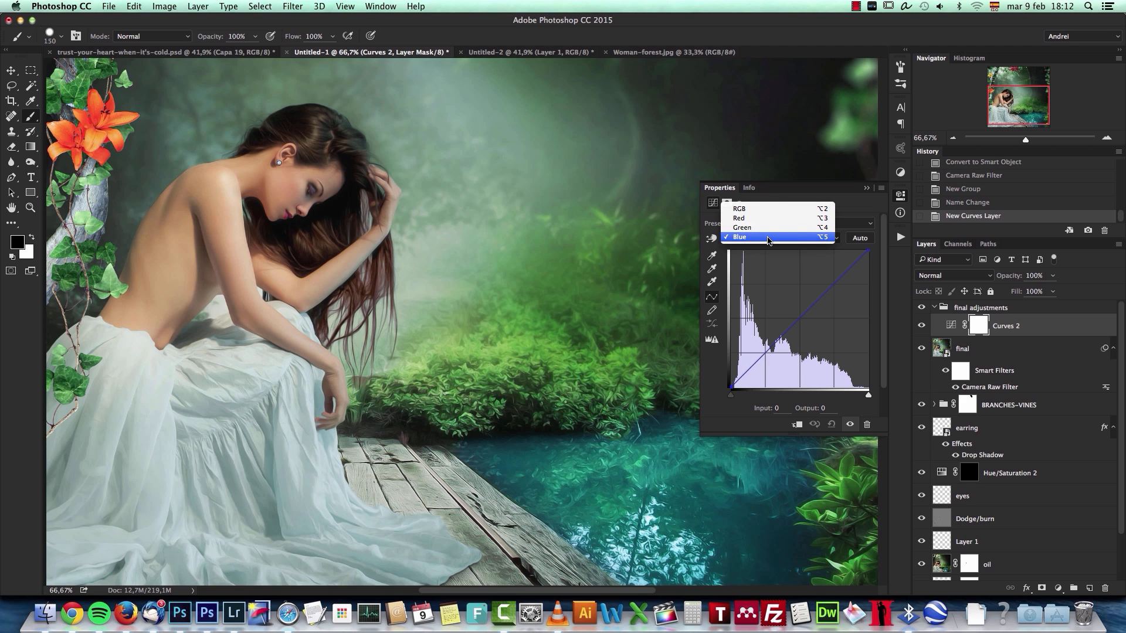
pyautogui.moveTo(731, 388)
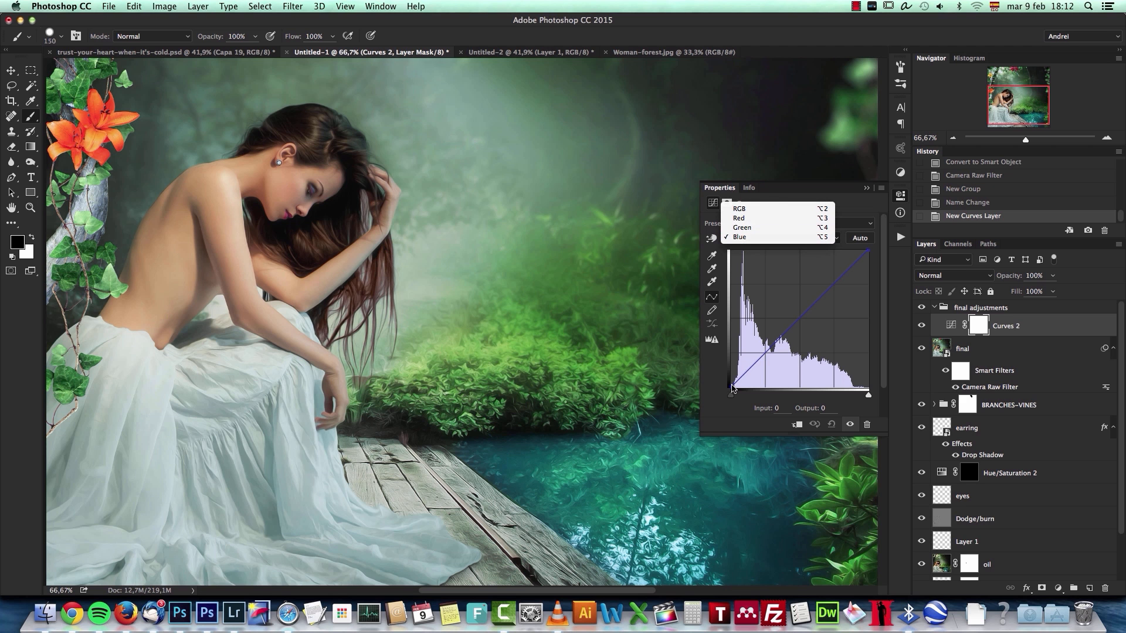
pyautogui.click(738, 237)
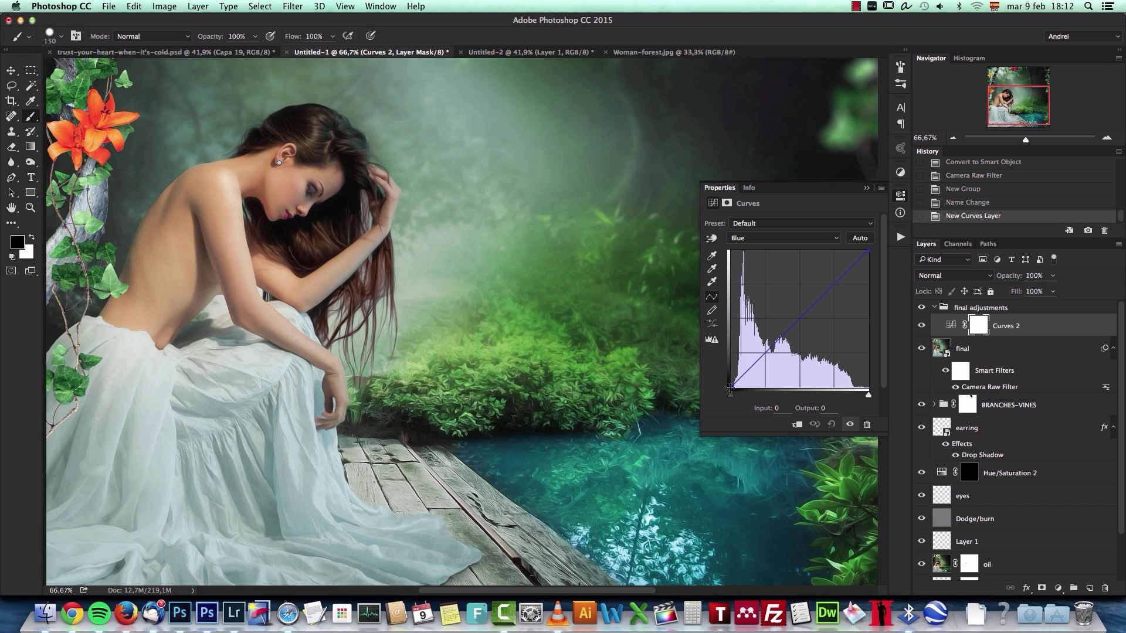